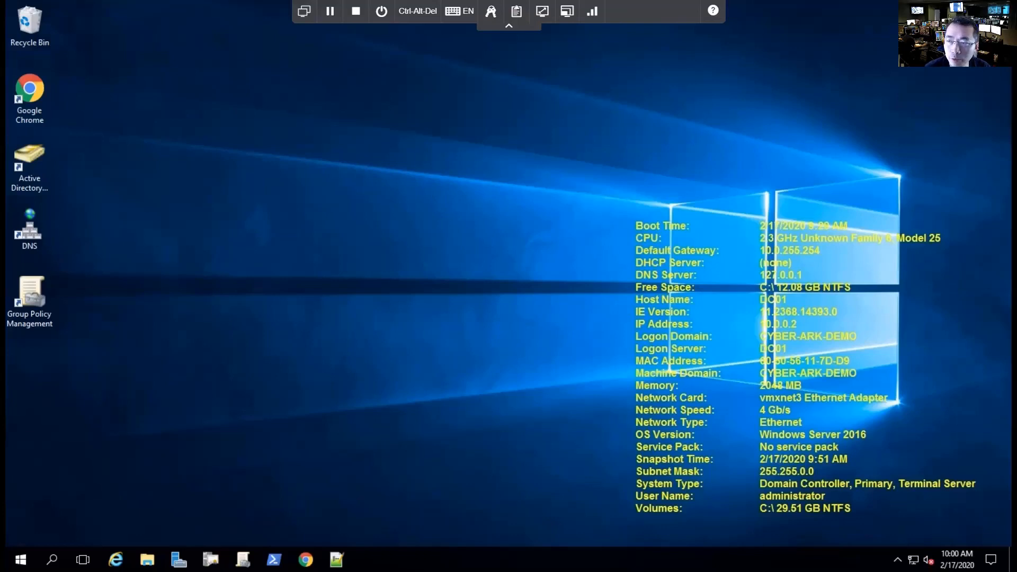
pyautogui.moveTo(724, 234)
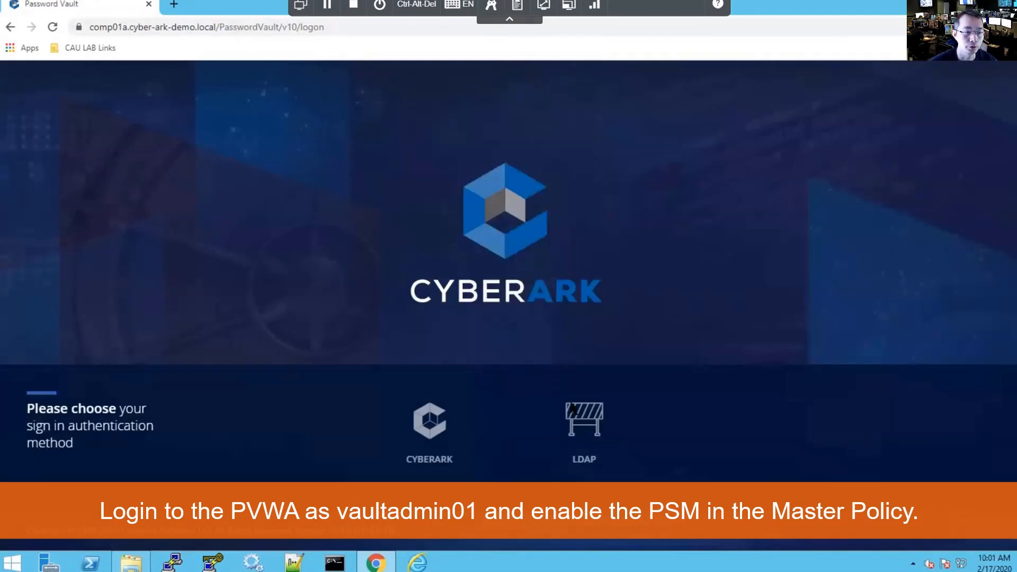
# Sign in to PVWA through LDAP as vaultadmin01 and land on the Accounts View.
pyautogui.click(583, 424)
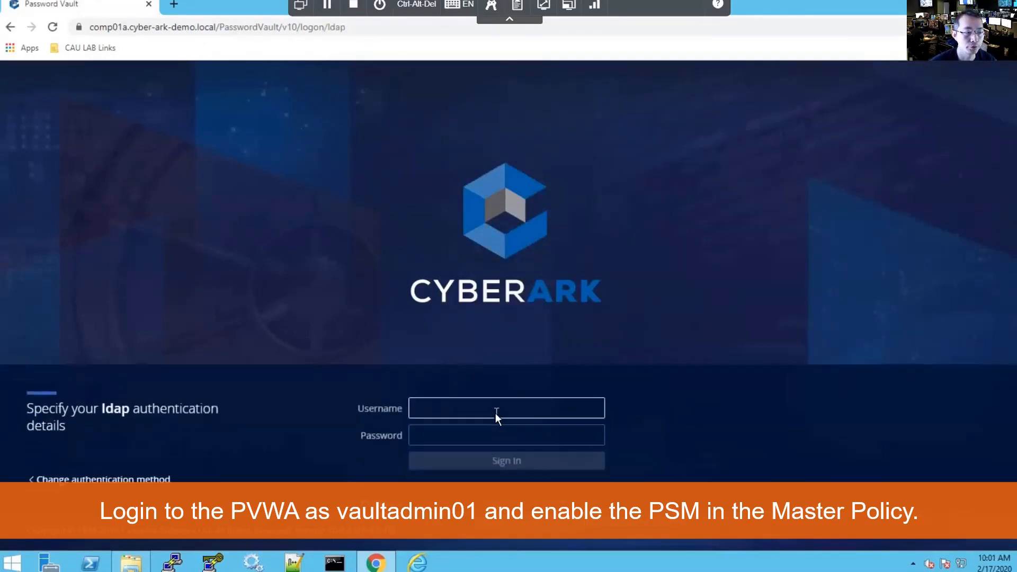
pyautogui.write('vault')
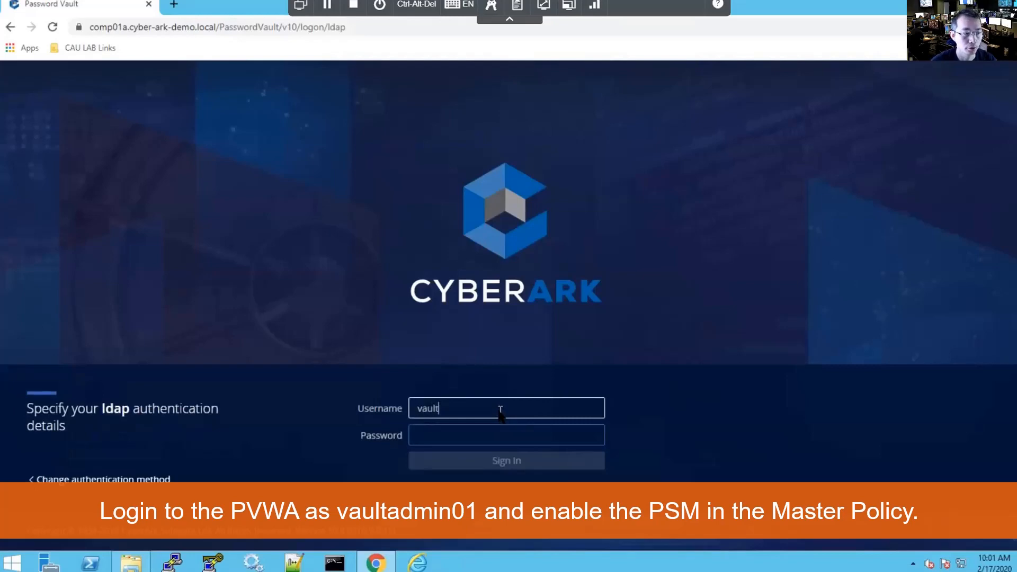
pyautogui.write('admin01')
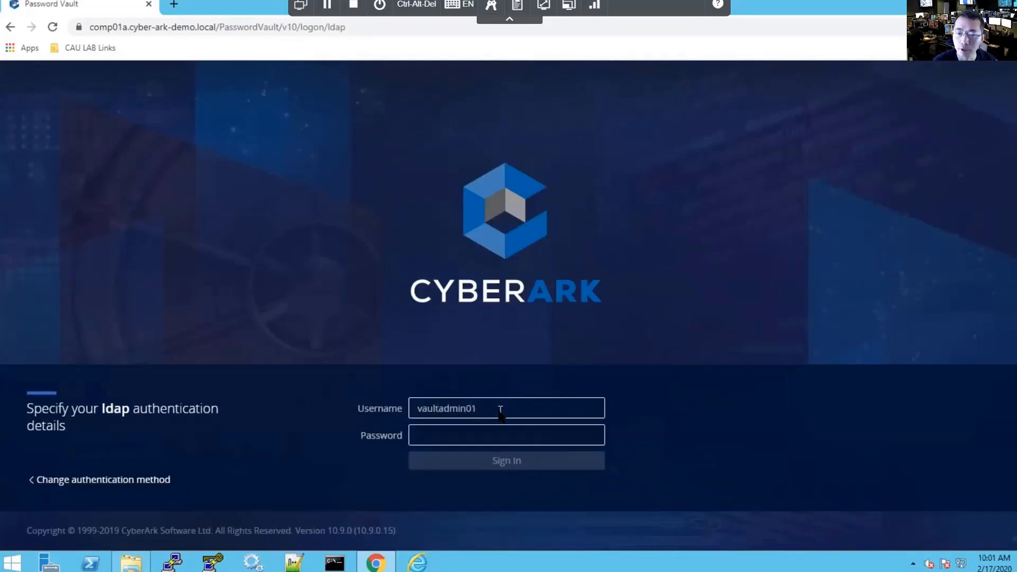
pyautogui.click(506, 434)
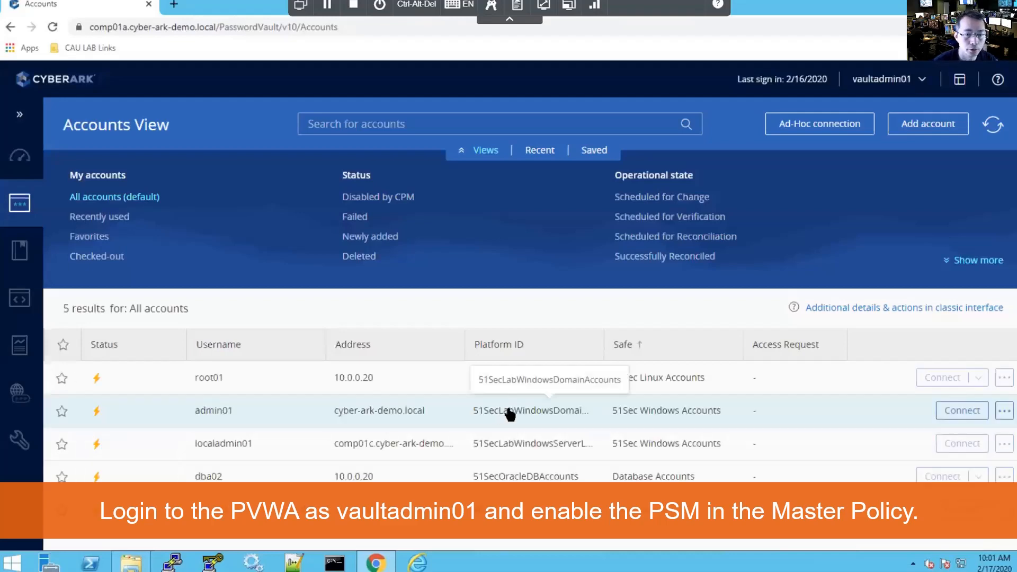
pyautogui.moveTo(960, 464)
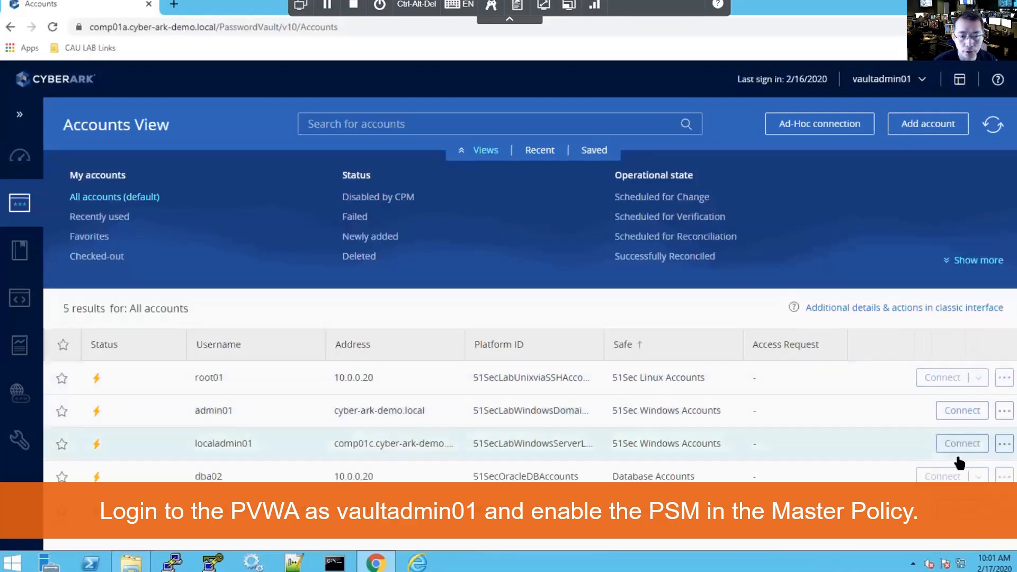
pyautogui.moveTo(971, 472)
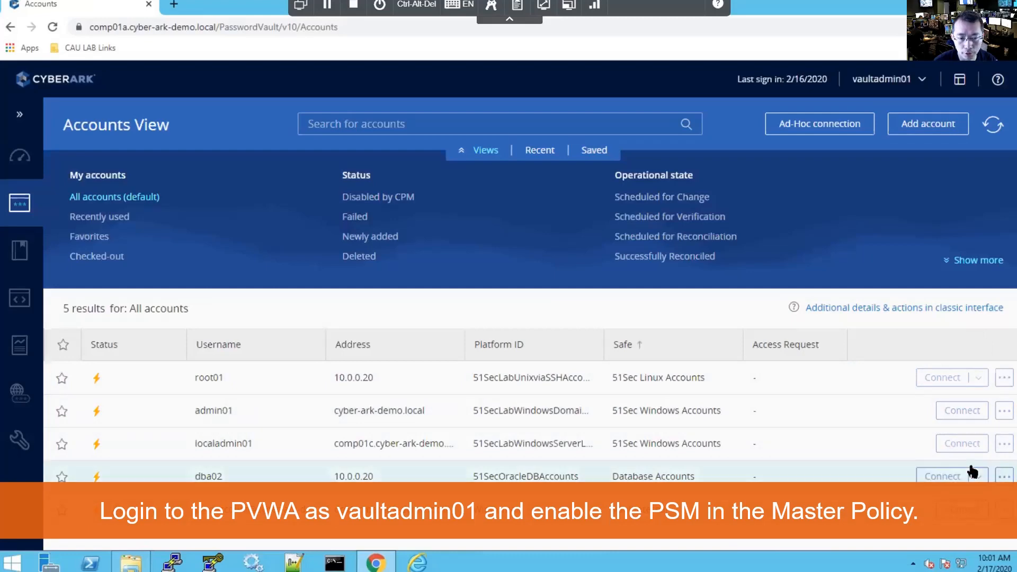
pyautogui.moveTo(58, 433)
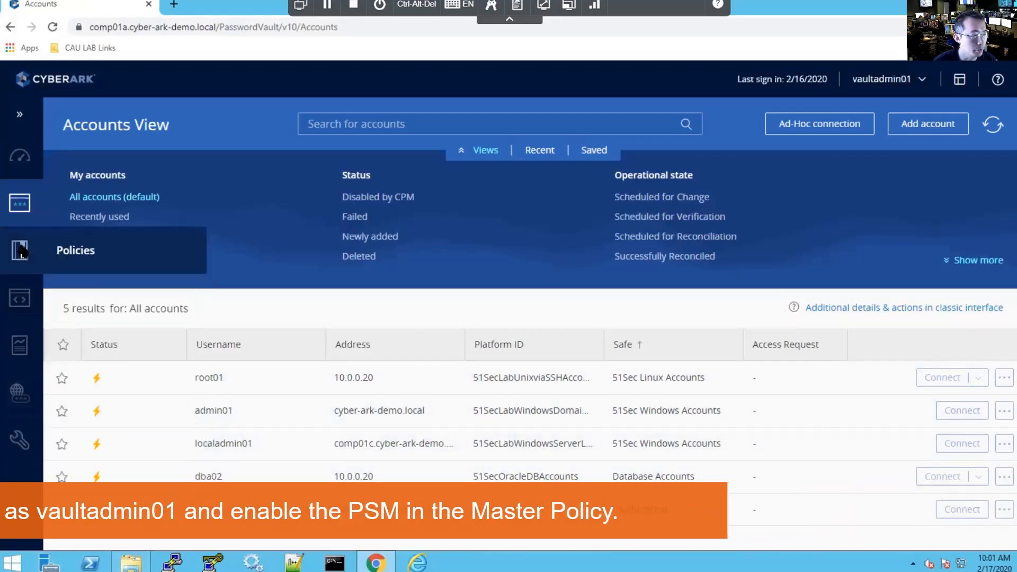
# Set the Master Policy's privileged session monitoring and isolation rule to Inactive.
pyautogui.click(20, 251)
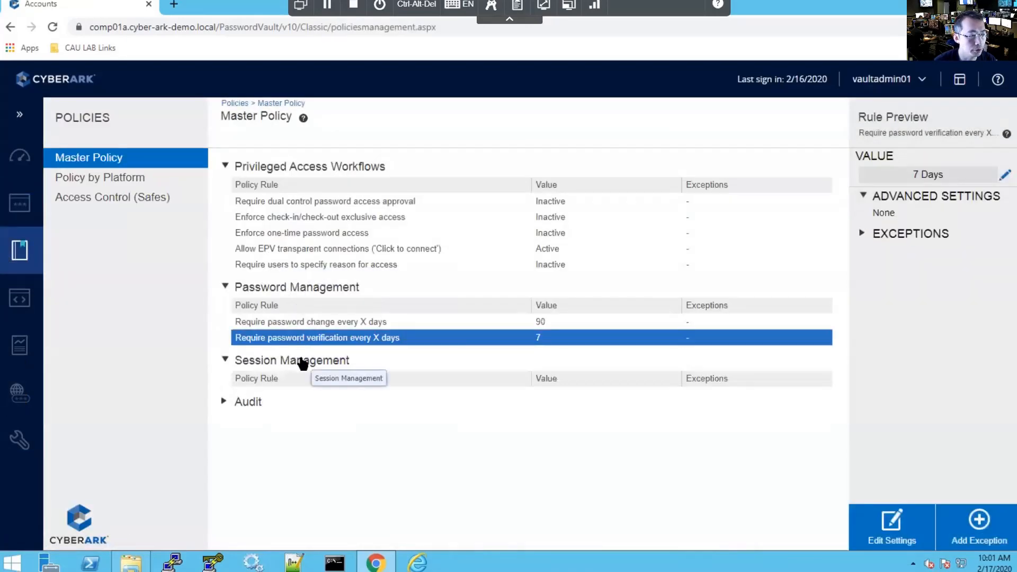
pyautogui.click(225, 360)
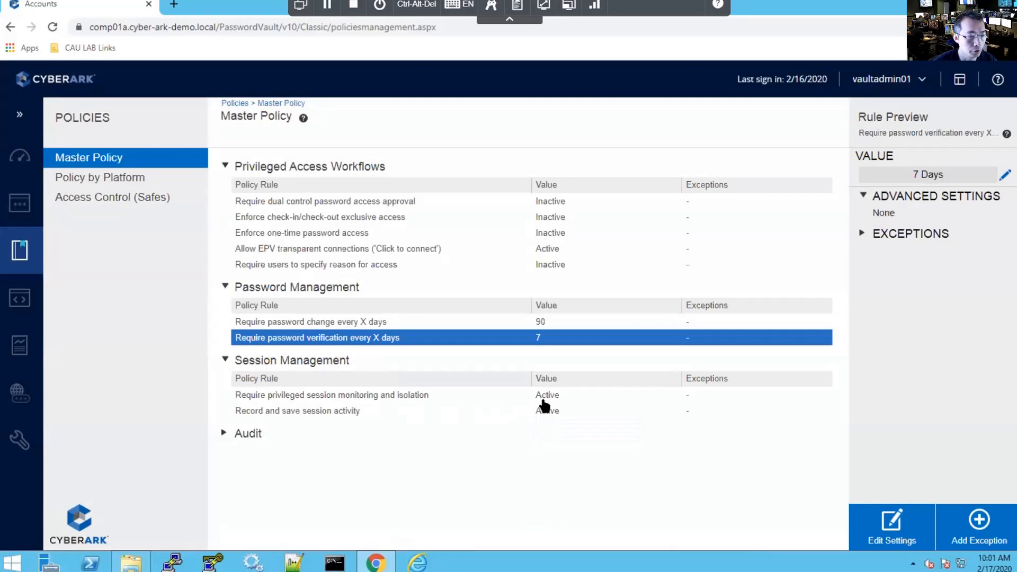
pyautogui.click(331, 394)
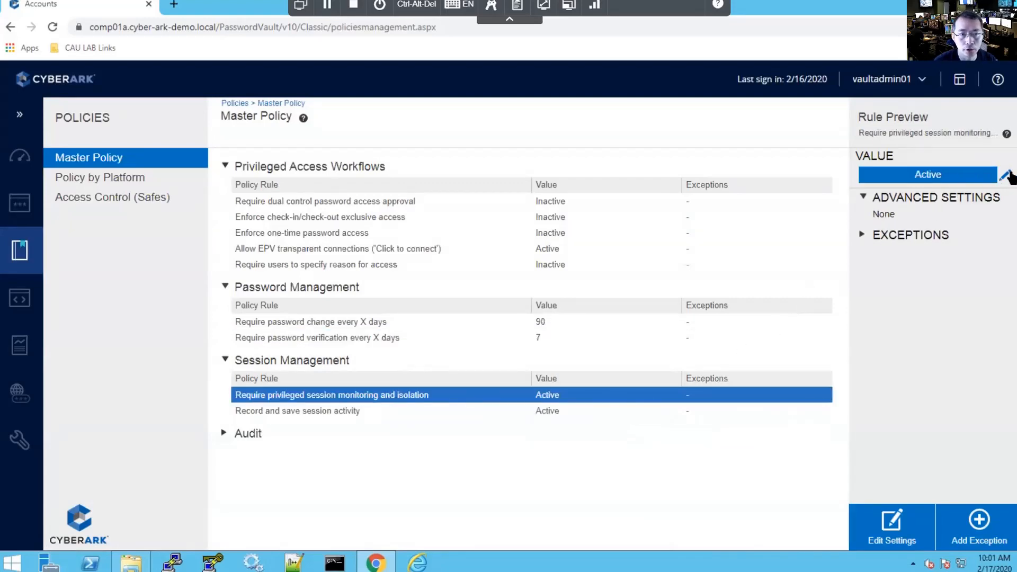
pyautogui.click(958, 175)
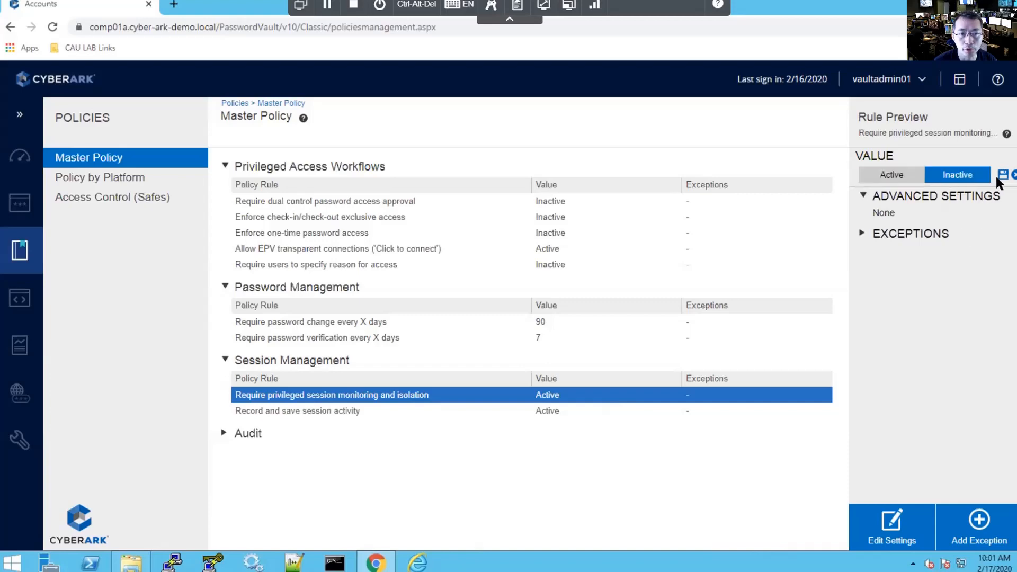
pyautogui.click(957, 175)
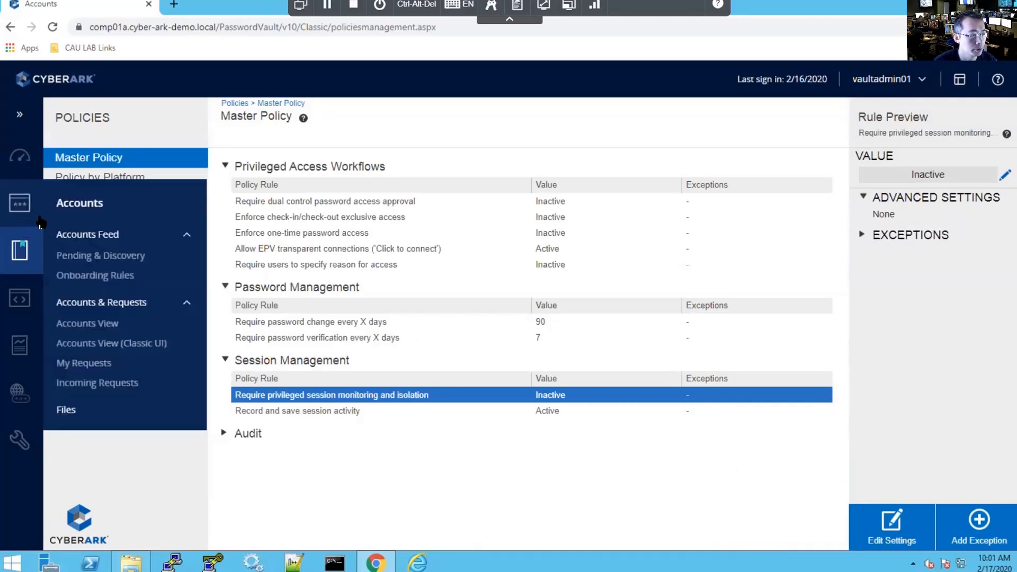
# Navigate to the Administration configuration options editor.
pyautogui.click(20, 203)
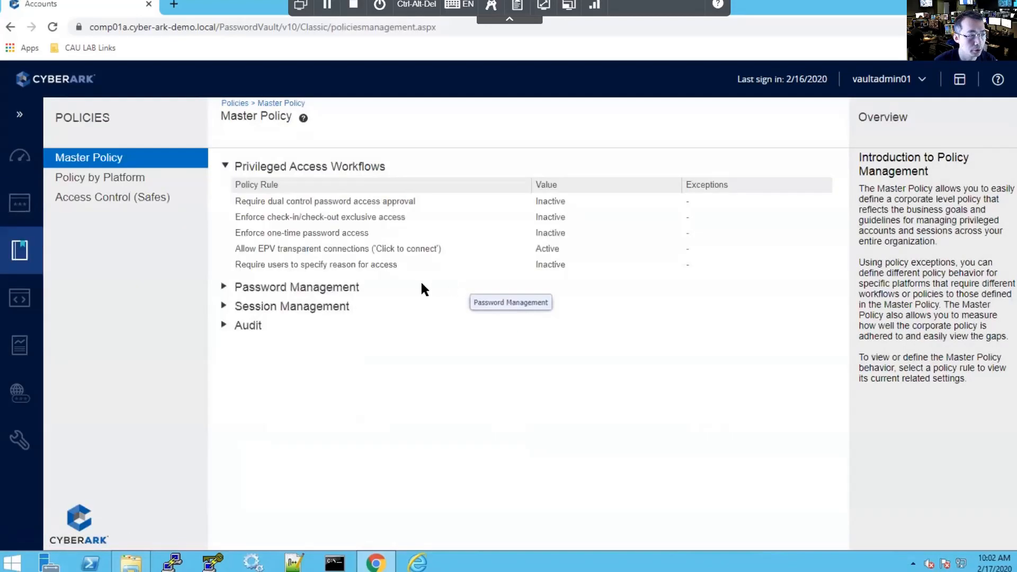
pyautogui.click(292, 306)
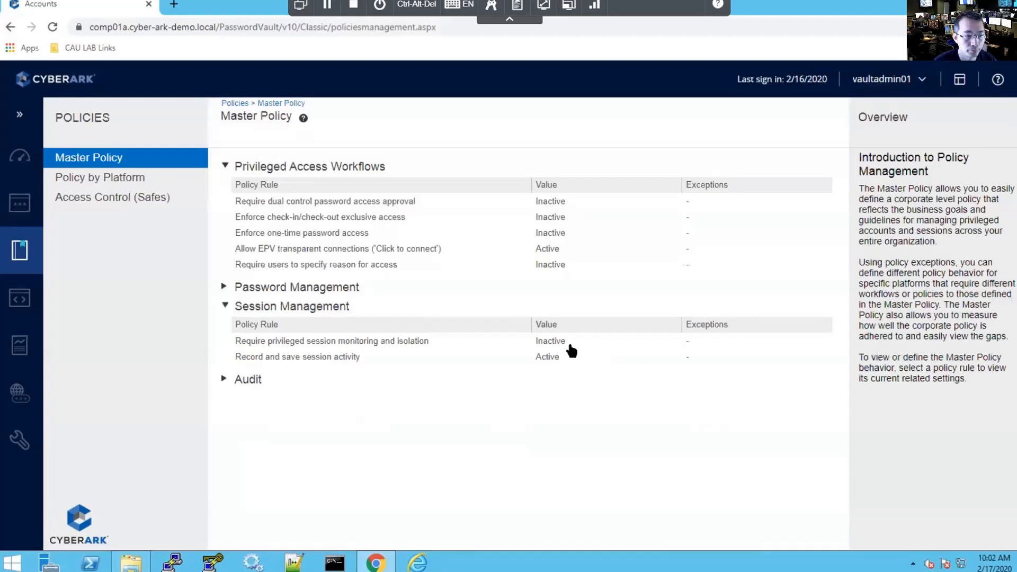
pyautogui.click(330, 341)
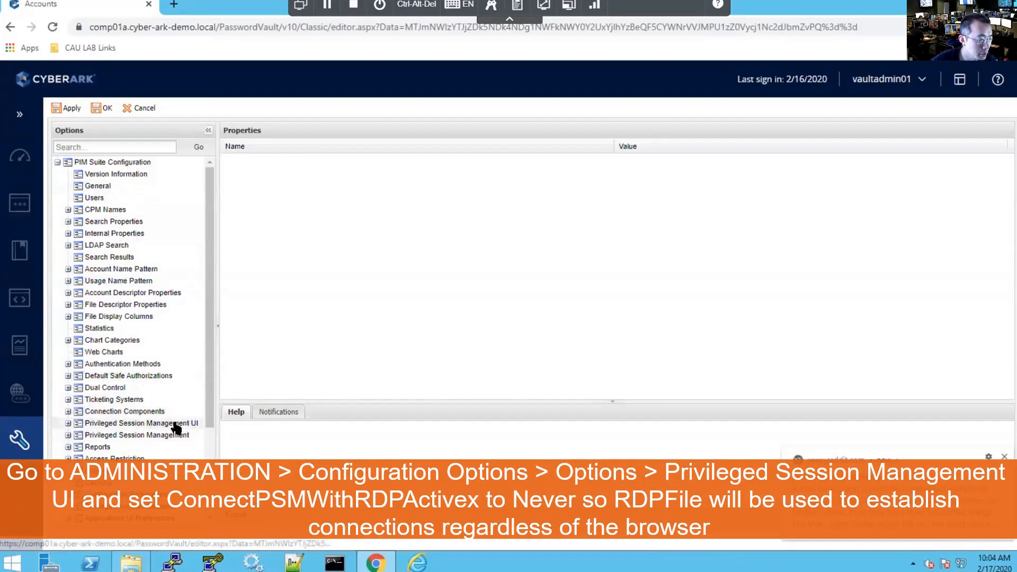
# Choose Always for ConnectPSMWithRDPActiveX in the Privileged Session Management UI options.
pyautogui.click(141, 423)
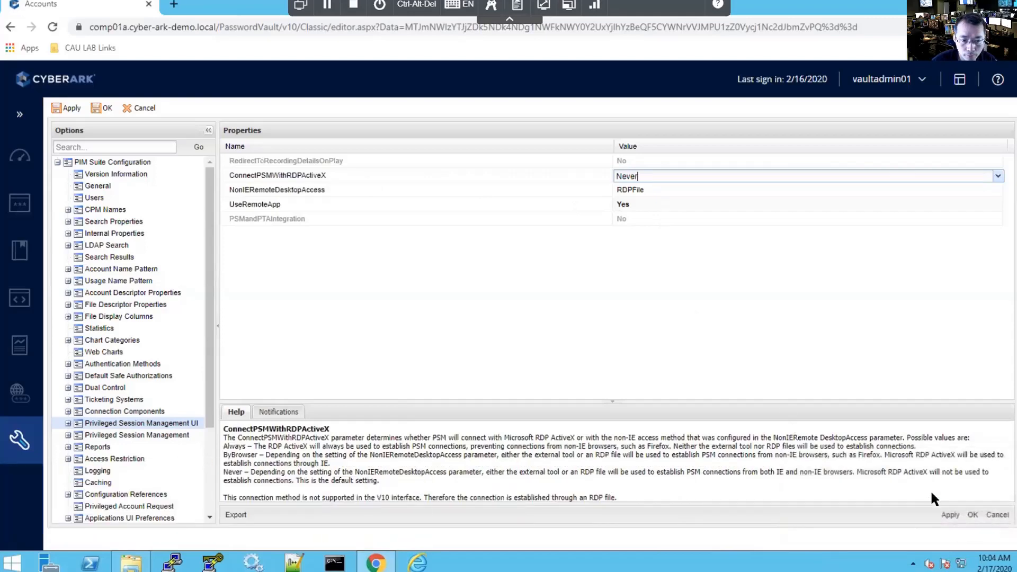
pyautogui.click(66, 108)
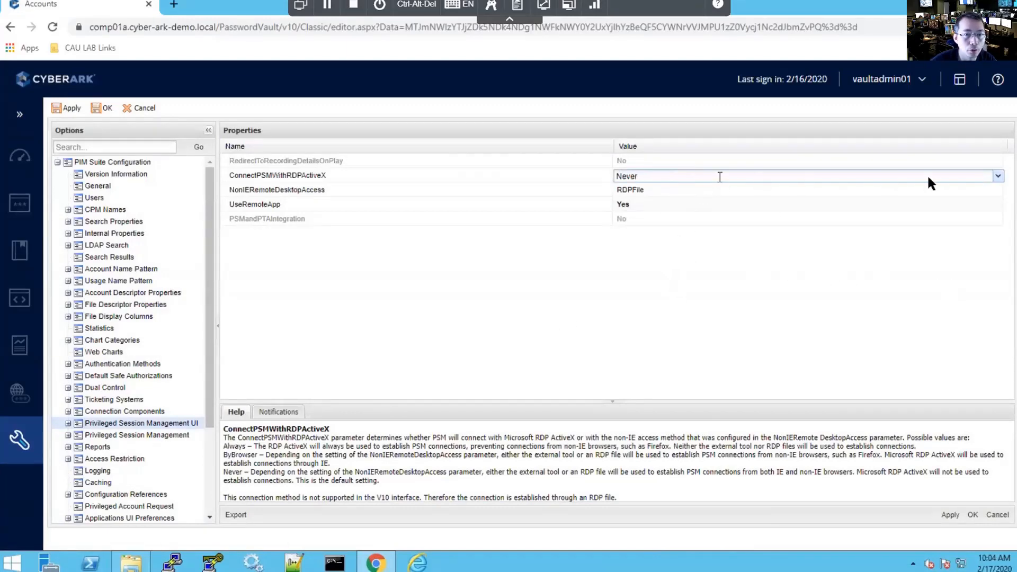
pyautogui.click(998, 176)
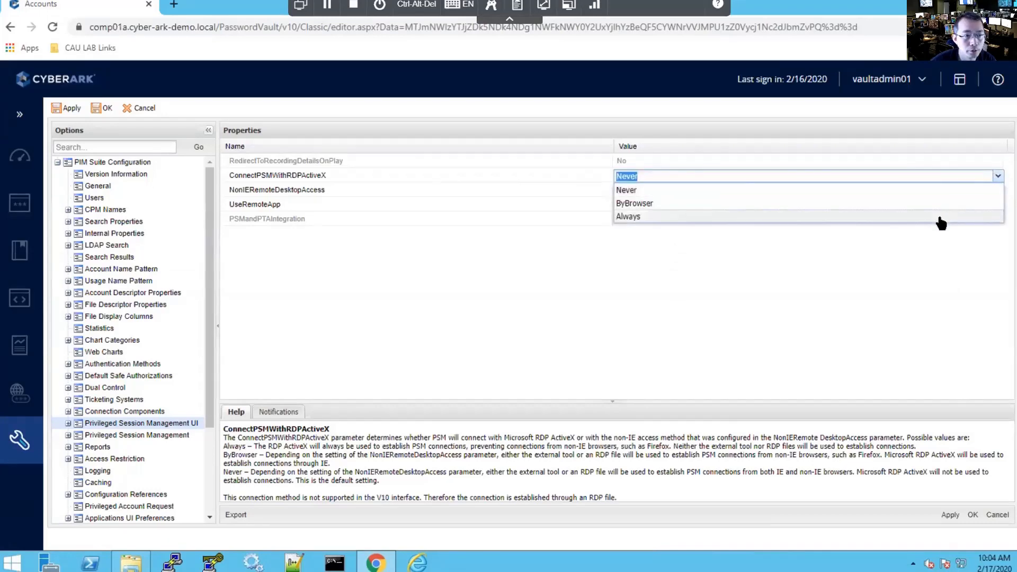
pyautogui.click(627, 216)
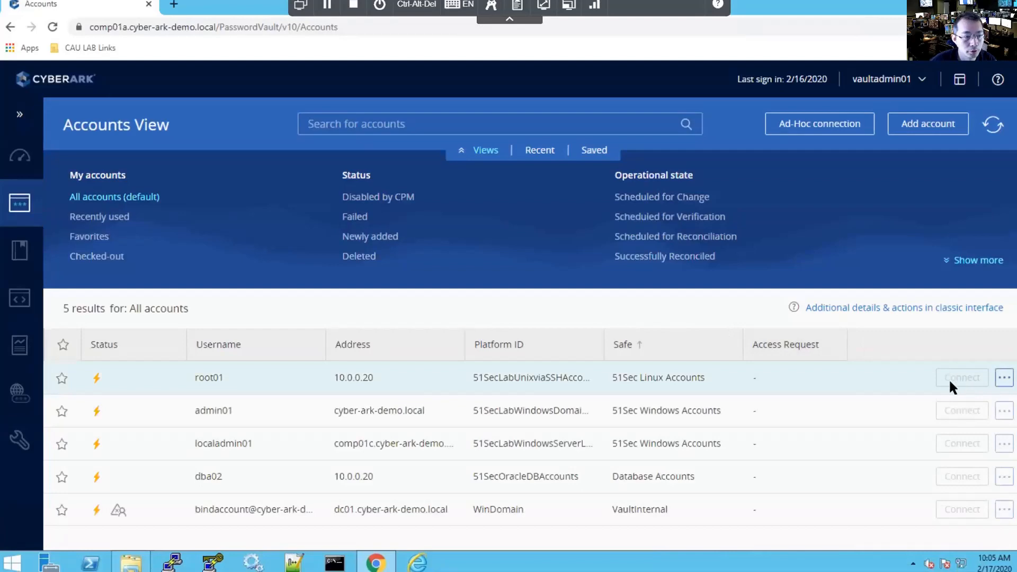
# Reopen Administration > Configuration Options > Options.
pyautogui.click(19, 203)
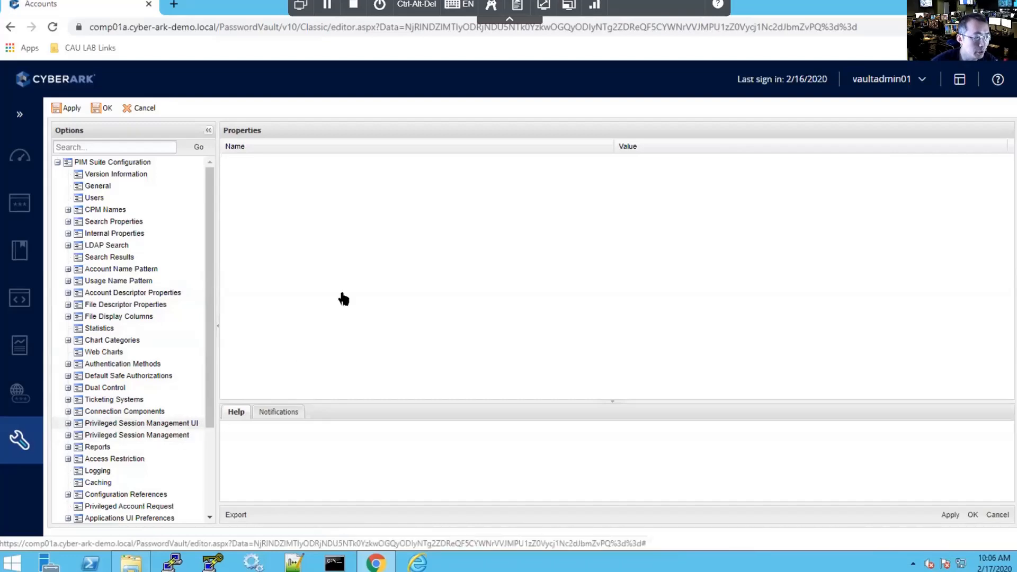
# Save ConnectPSMWithRDPActiveX as Always under Privileged Session Management UI and confirm.
pyautogui.click(141, 422)
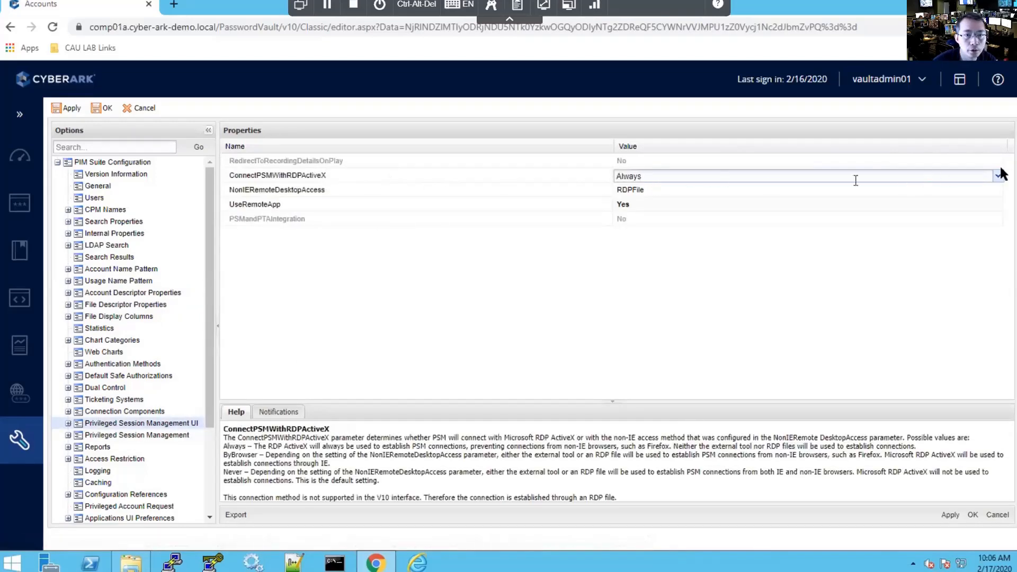
pyautogui.click(998, 176)
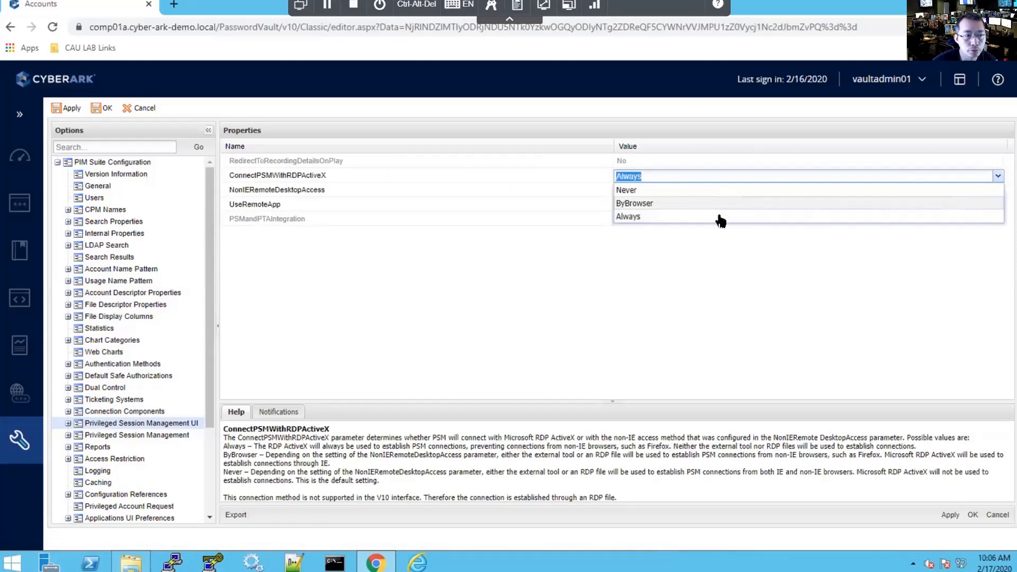
pyautogui.click(67, 108)
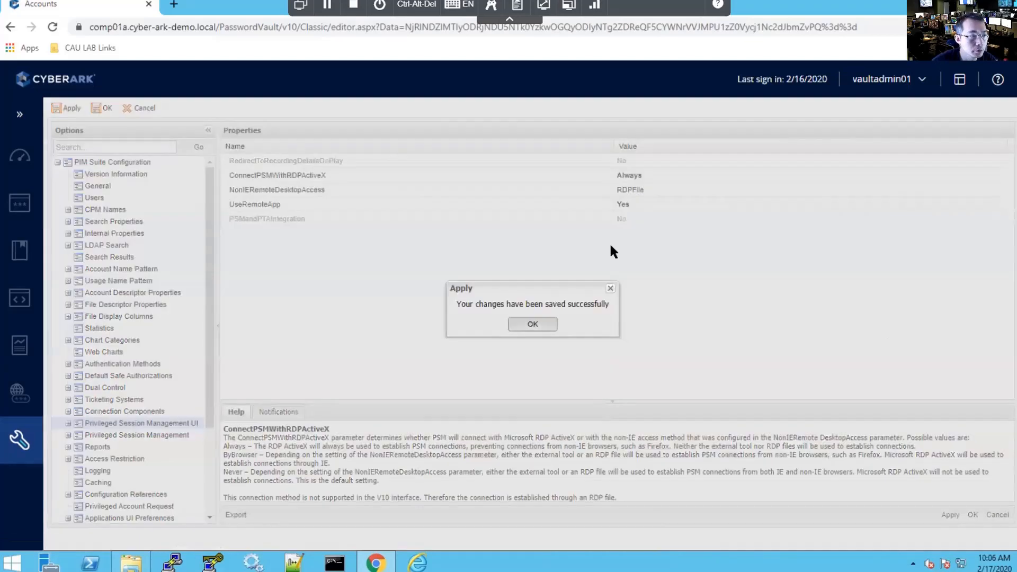
pyautogui.click(532, 324)
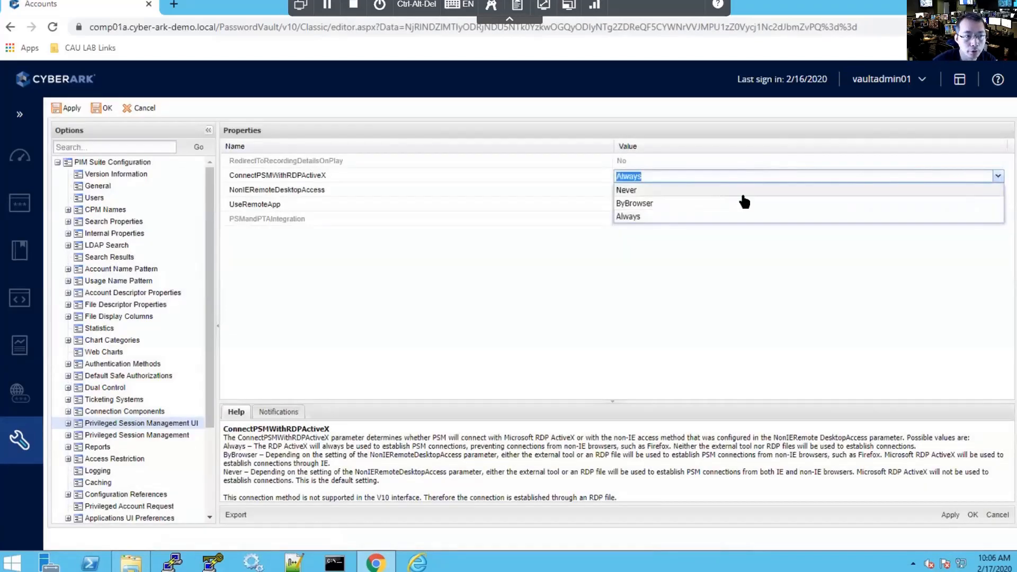
pyautogui.click(625, 189)
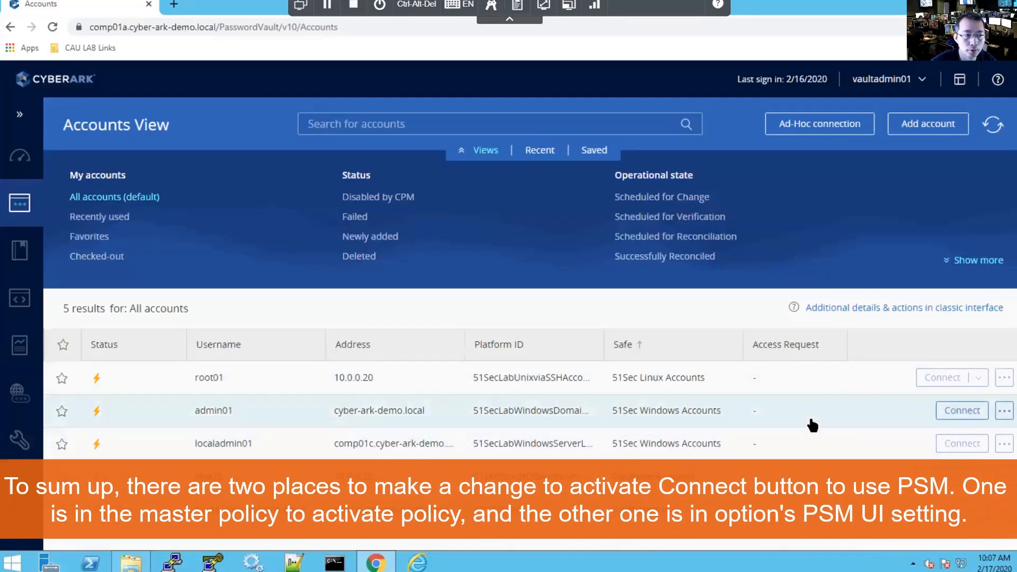
pyautogui.moveTo(763, 384)
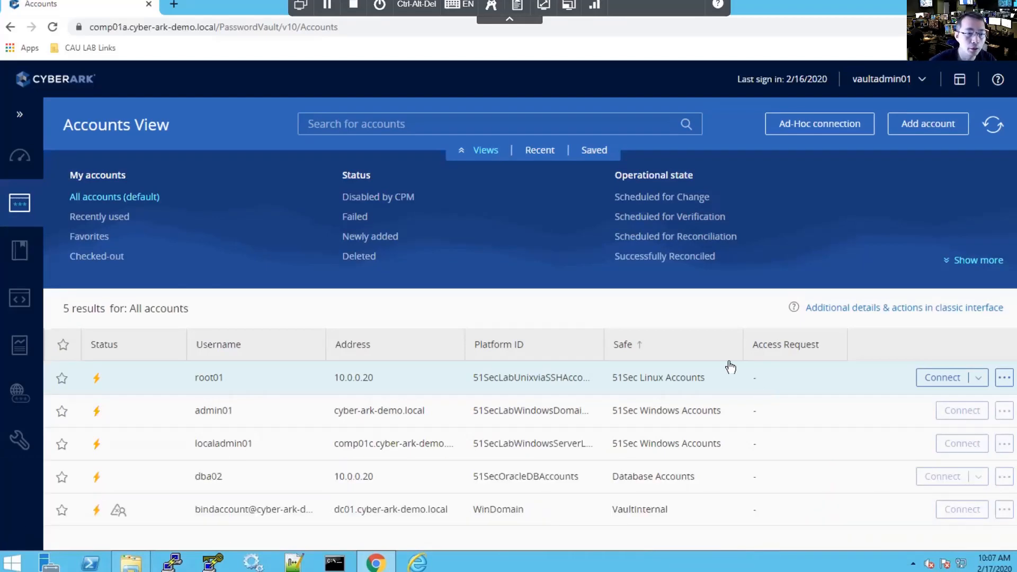
pyautogui.moveTo(859, 260)
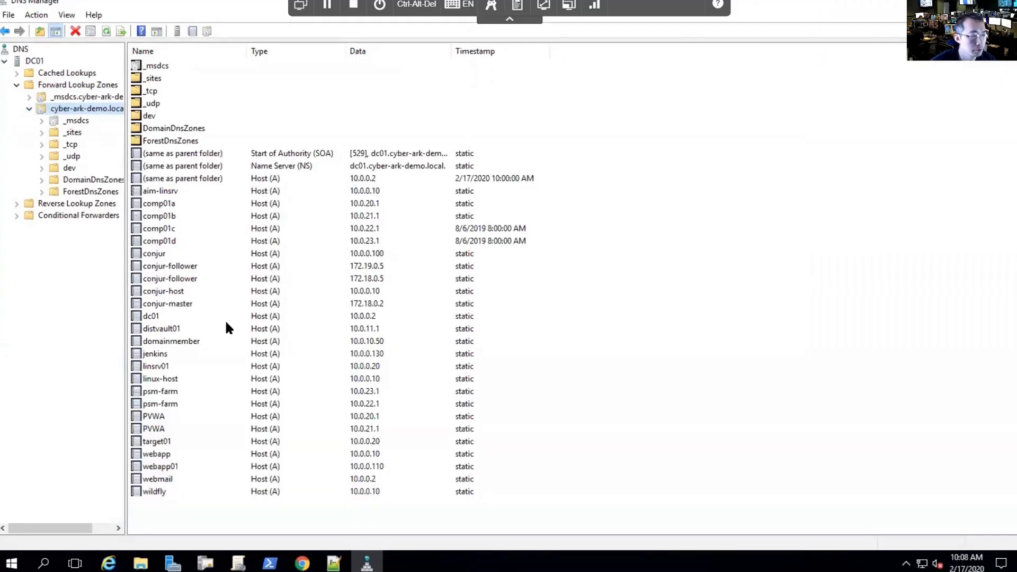
pyautogui.moveTo(178, 376)
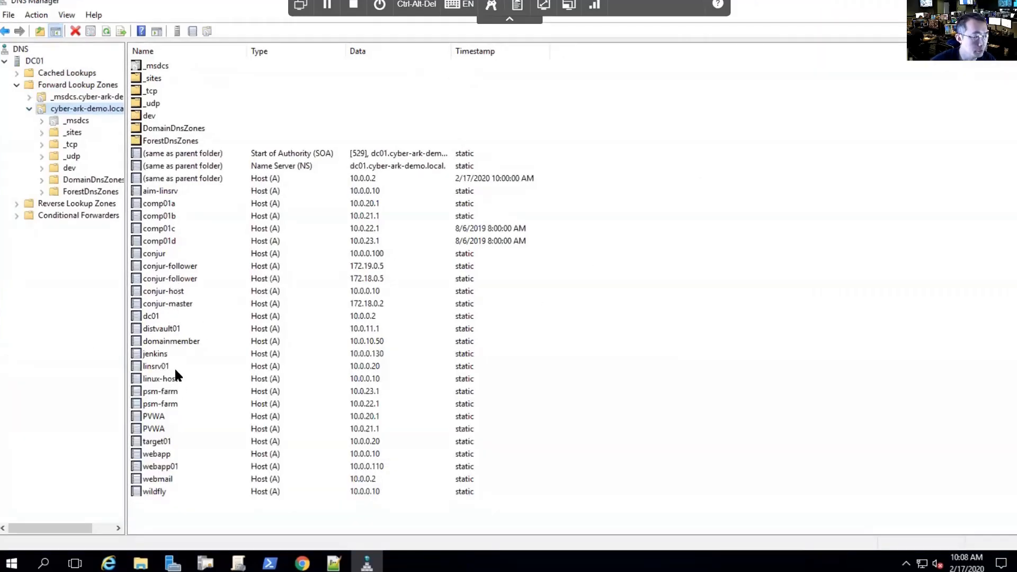
pyautogui.click(159, 391)
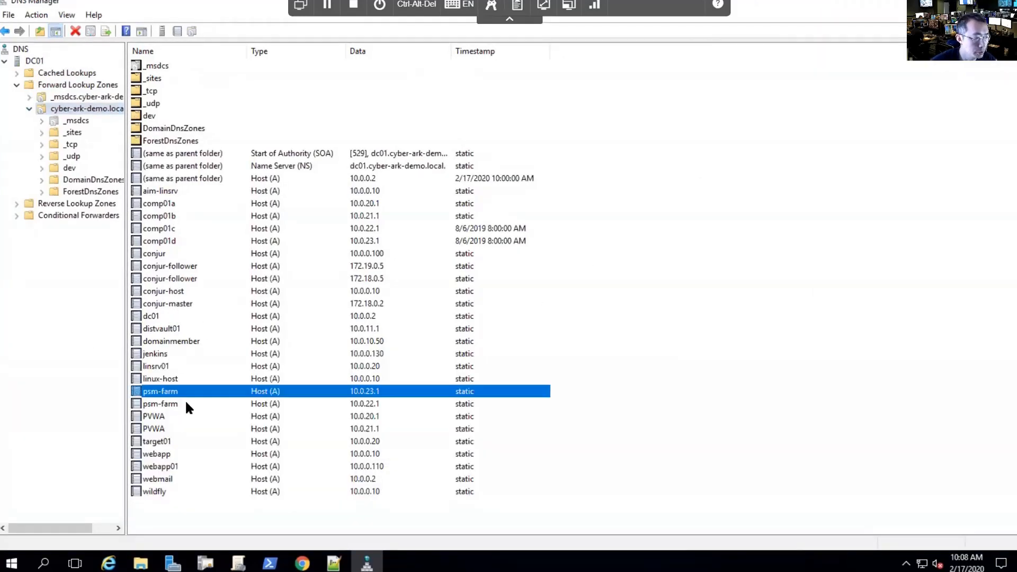
pyautogui.click(159, 403)
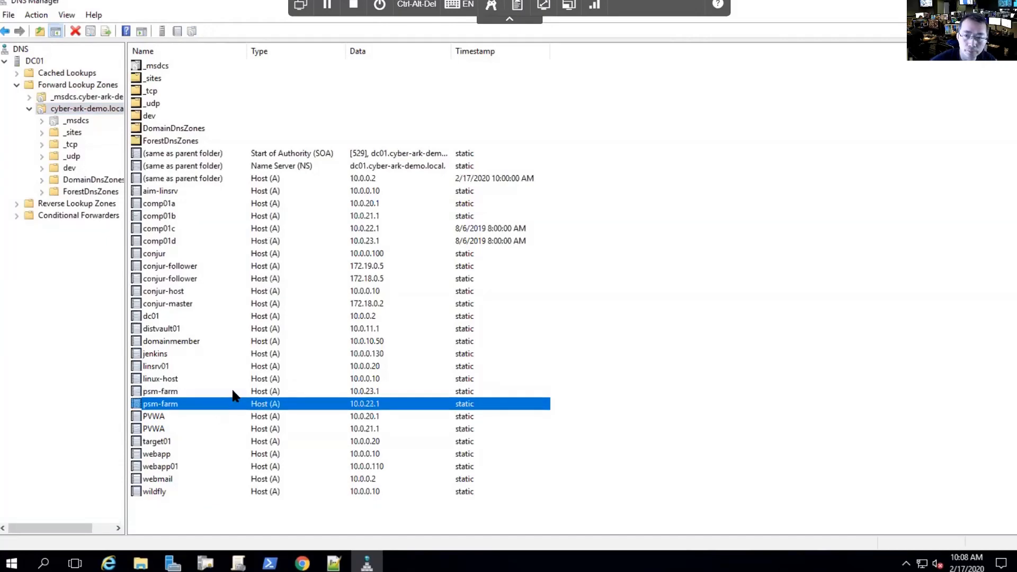
pyautogui.moveTo(223, 399)
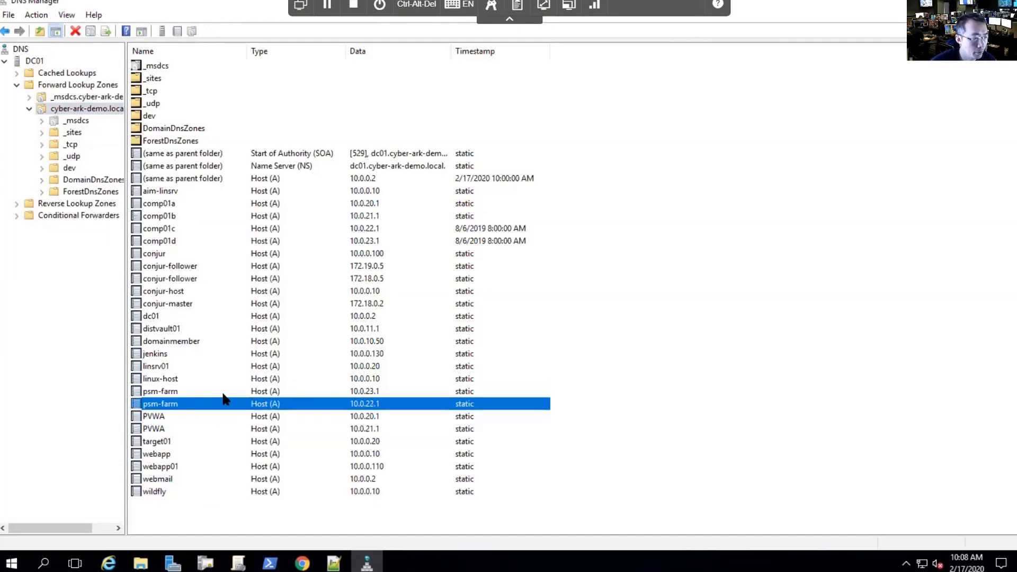
pyautogui.click(159, 391)
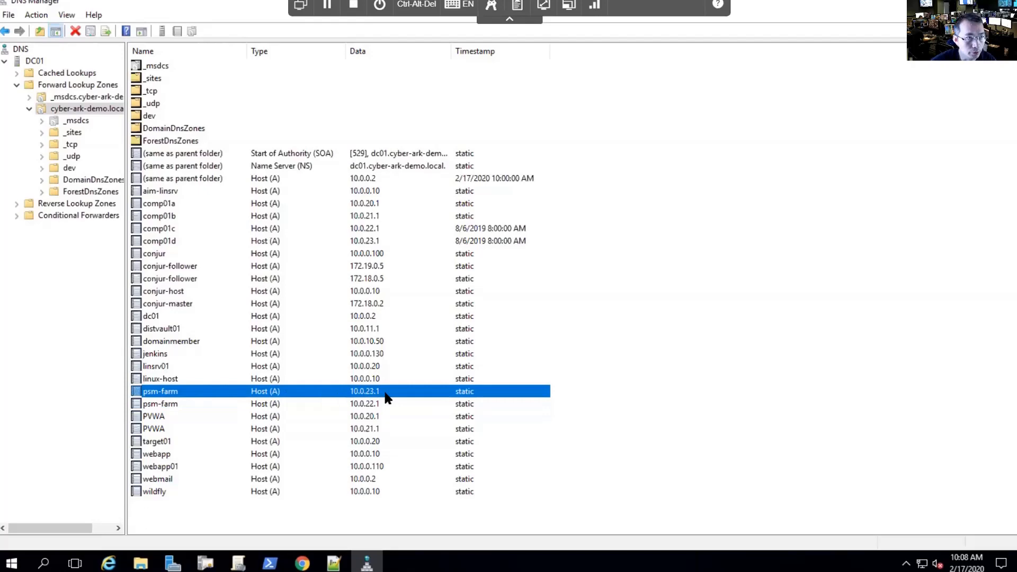
pyautogui.moveTo(386, 409)
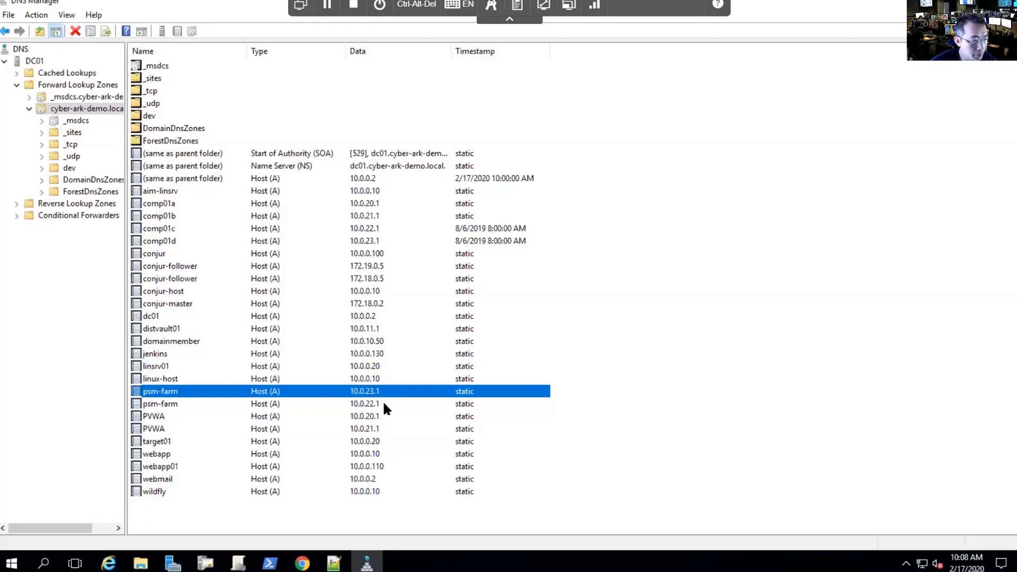
pyautogui.click(159, 403)
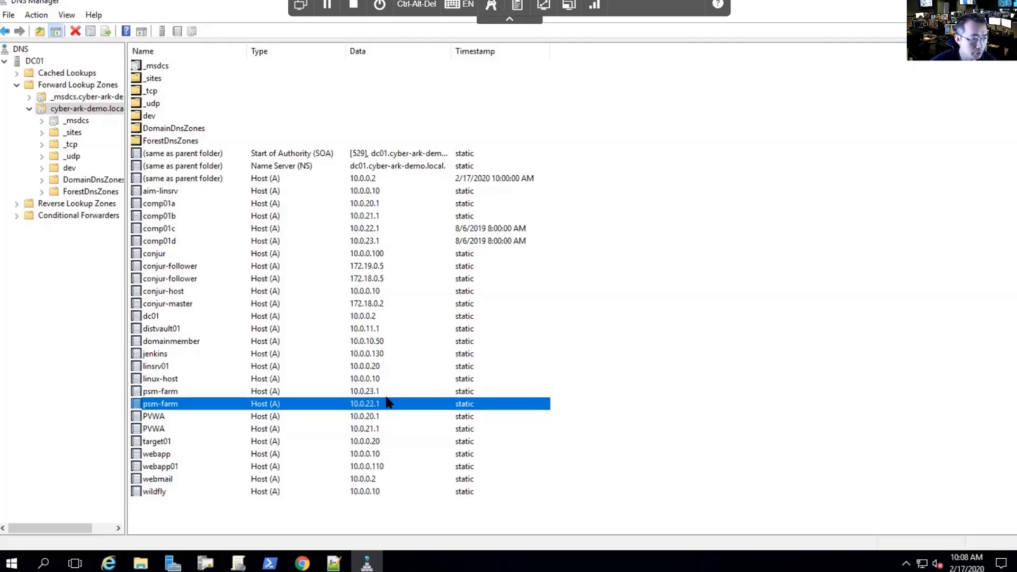
pyautogui.moveTo(398, 405)
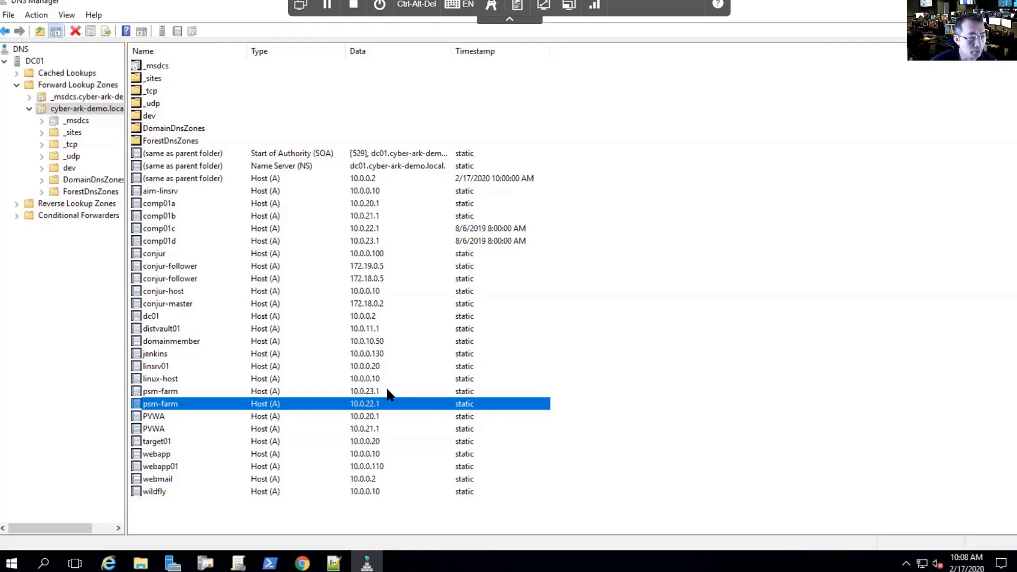
pyautogui.moveTo(395, 399)
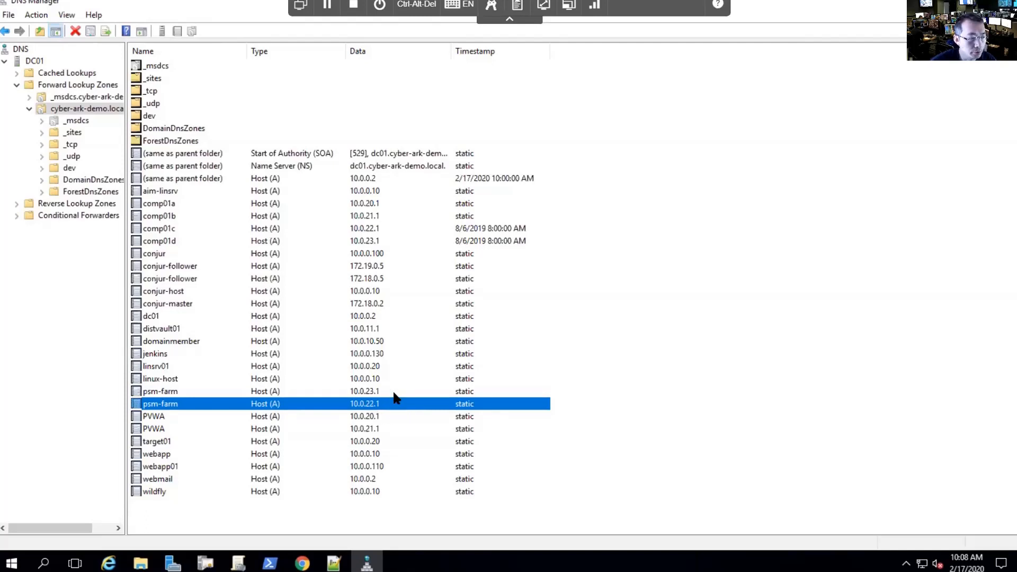
pyautogui.click(10, 562)
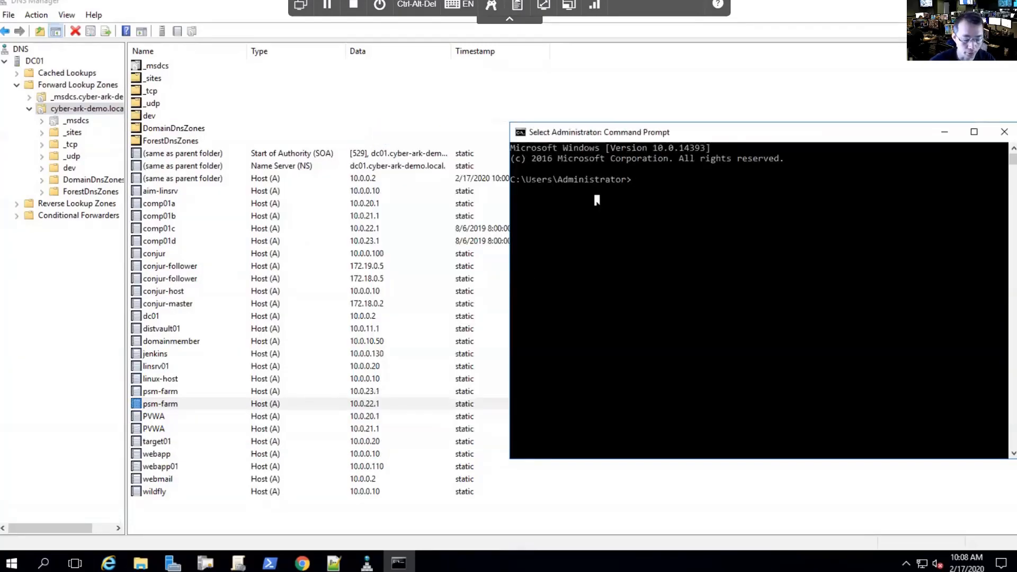
# Ping psm-farm and check it answers at 10.0.23.1 and 10.0.22.1.
pyautogui.write('ping psm-farm')
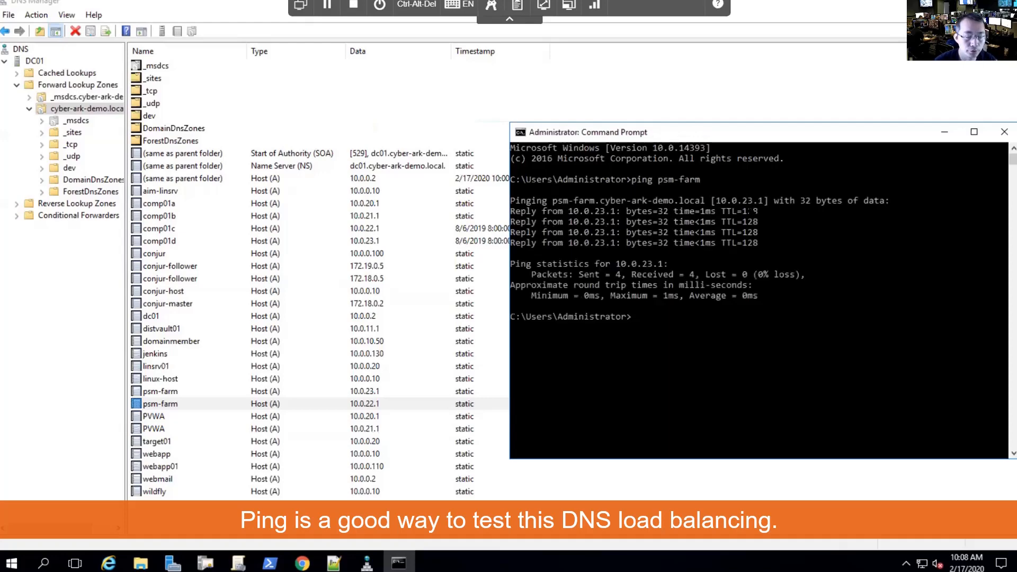
pyautogui.write('ping psm-farm')
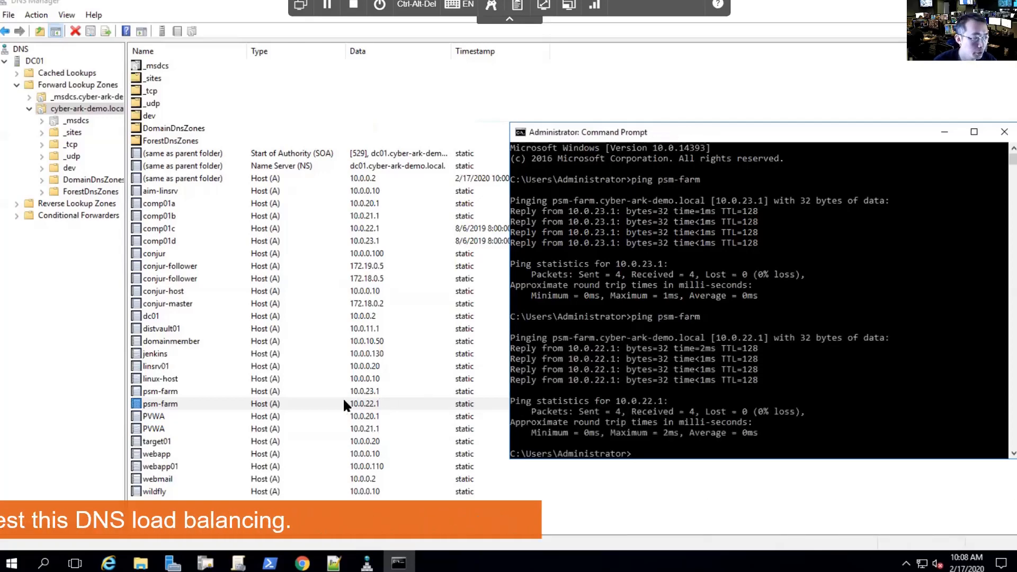
pyautogui.click(153, 416)
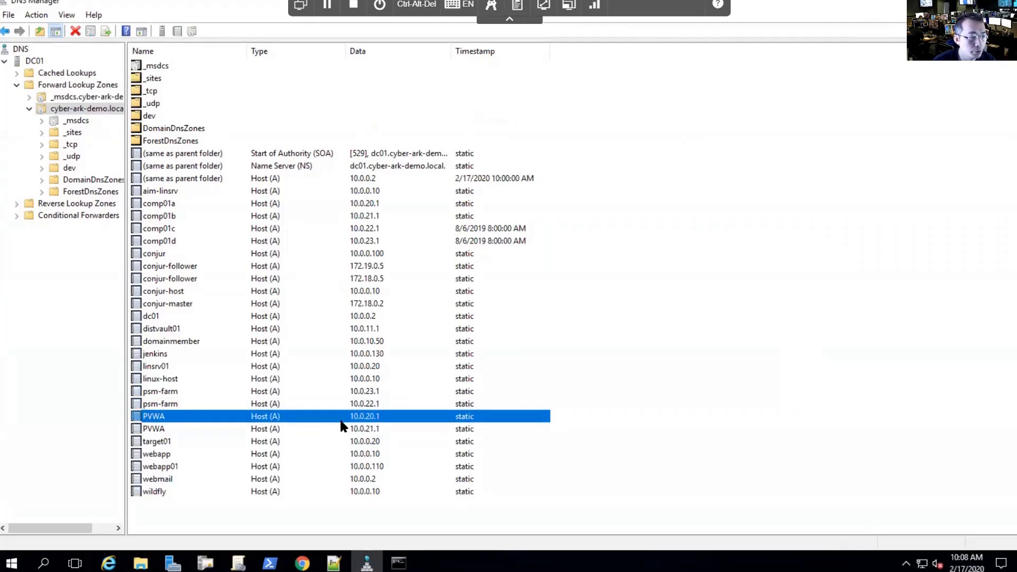
pyautogui.click(398, 562)
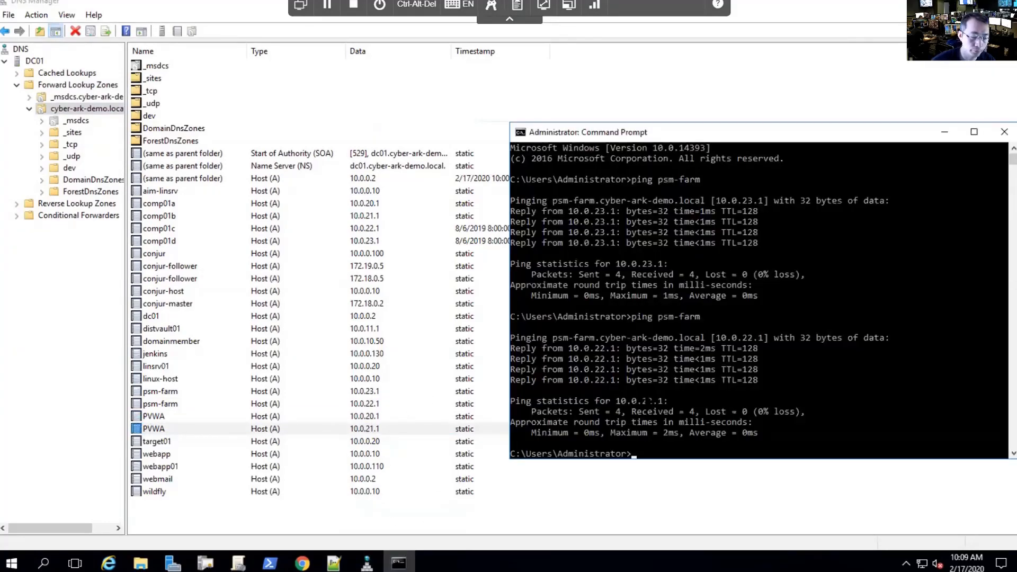
# Ping pvwa, stop the timed-out ping, and close Command Prompt.
pyautogui.write('ping p')
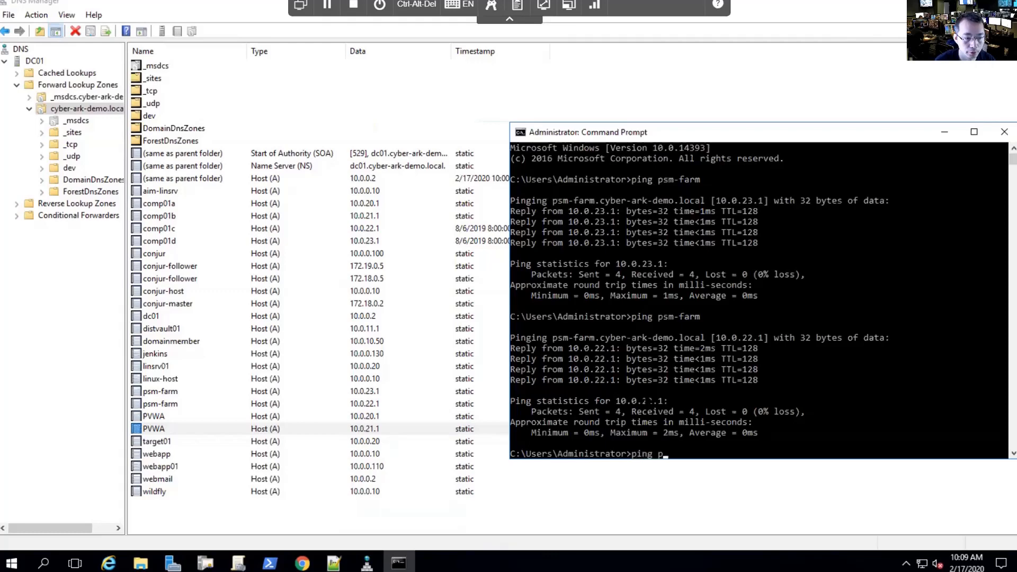
pyautogui.write('vwa')
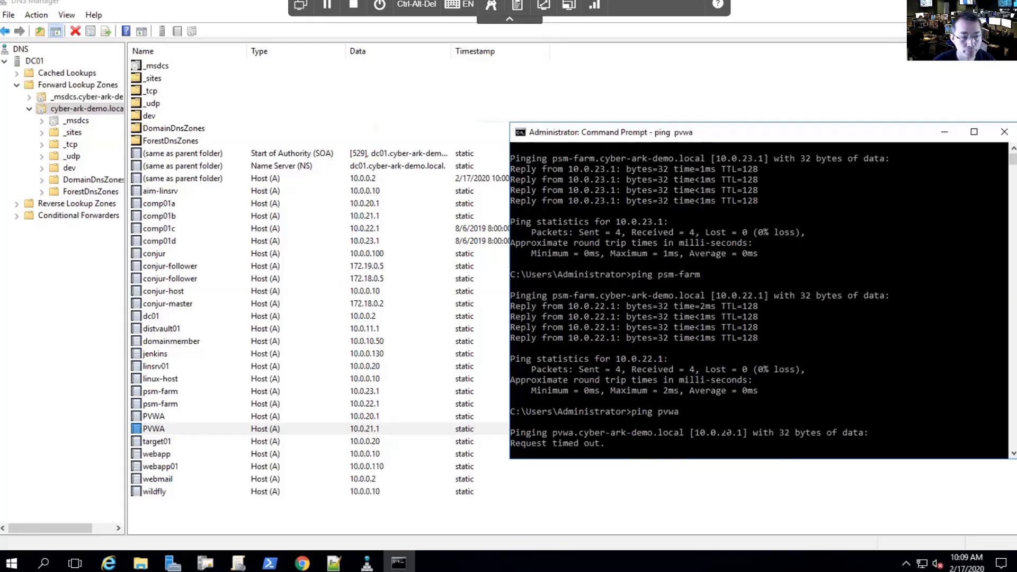
pyautogui.press('ctrl+c')
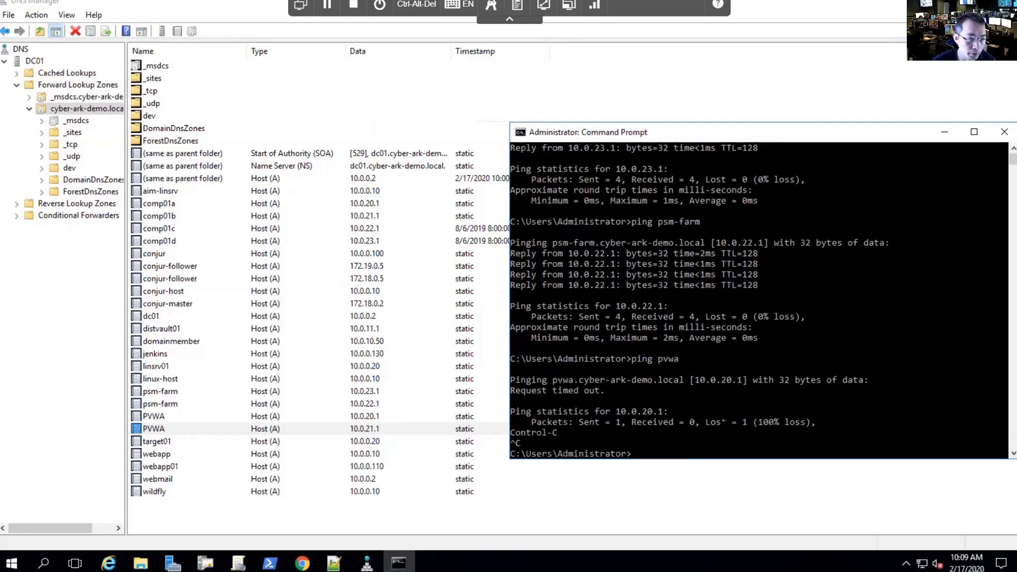
pyautogui.write('ping pvwa')
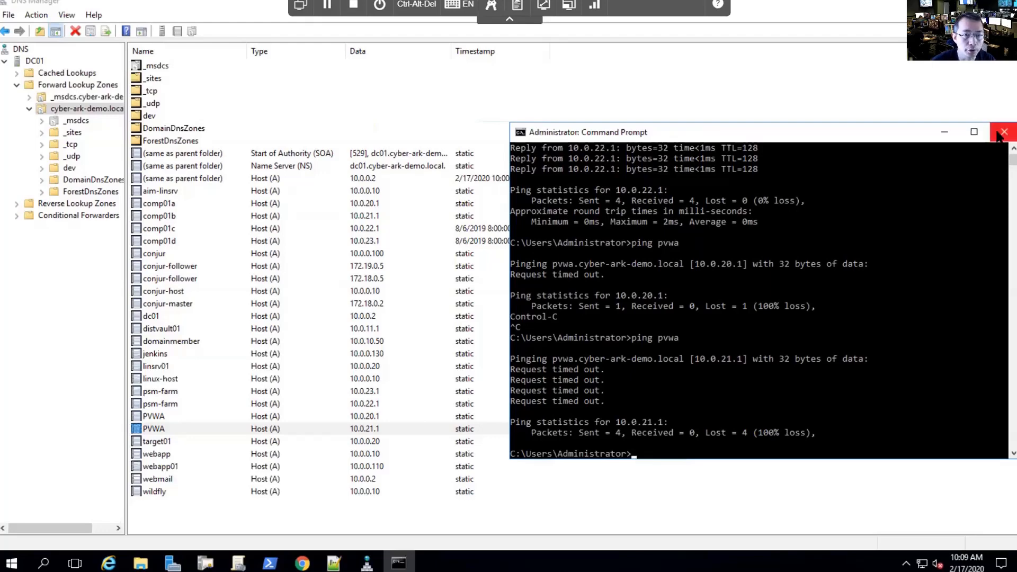
pyautogui.click(1004, 132)
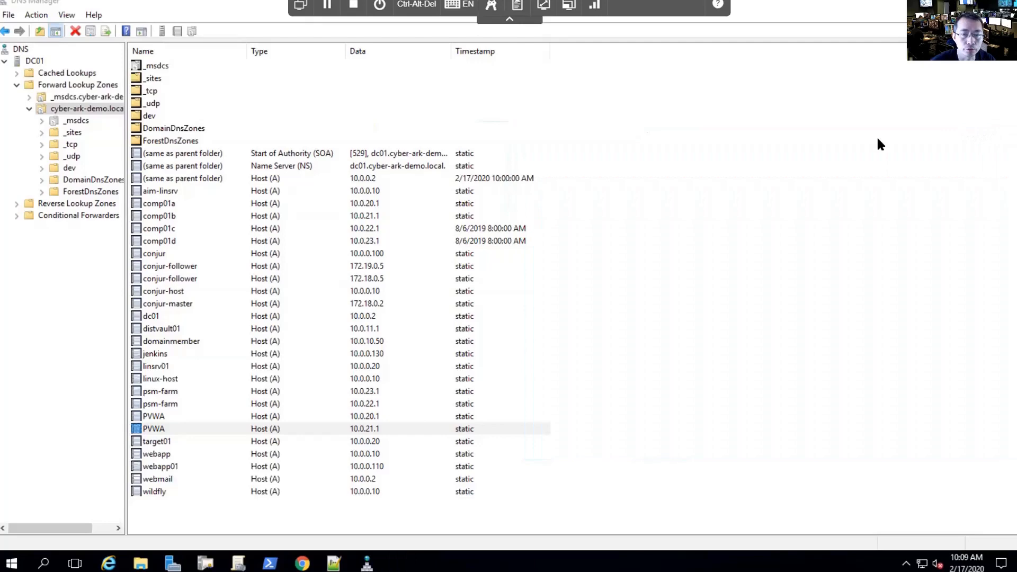
pyautogui.moveTo(344, 54)
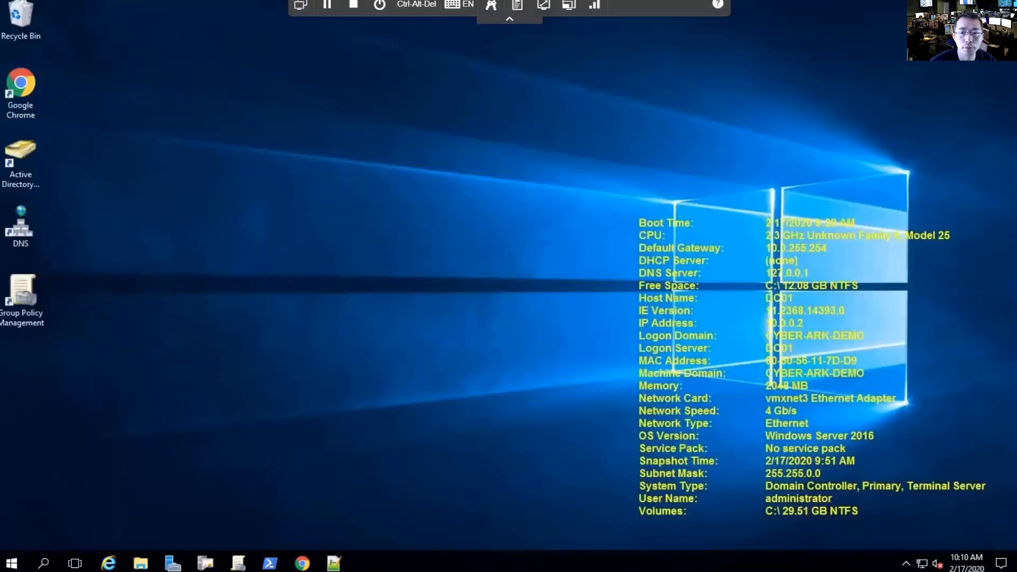
pyautogui.moveTo(506, 95)
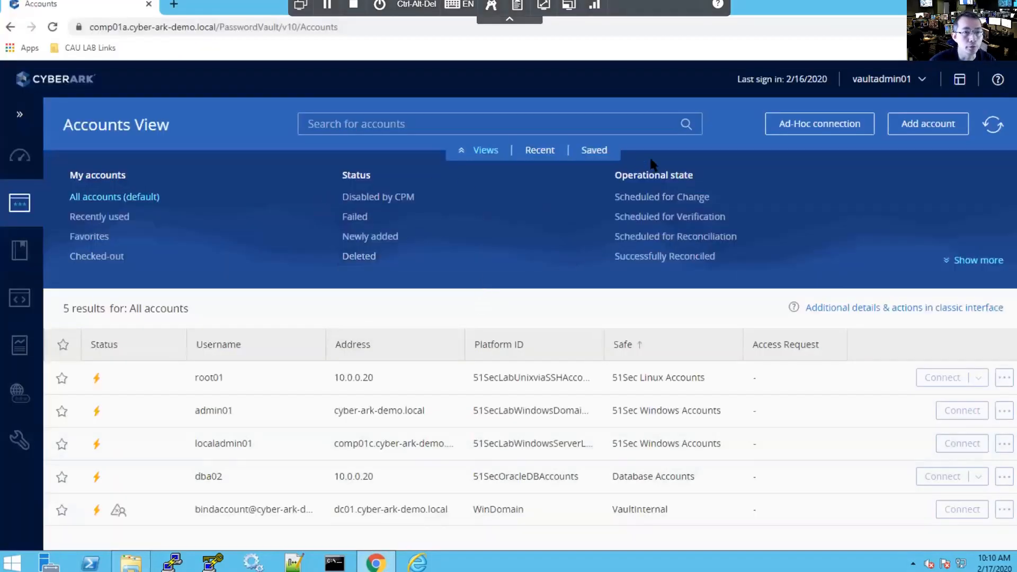
pyautogui.moveTo(896, 81)
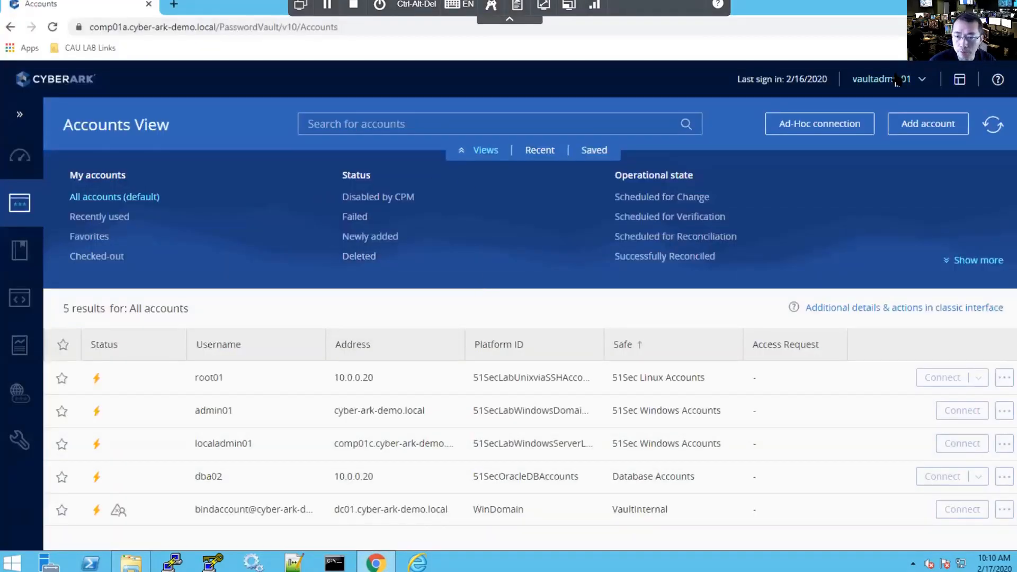
# Show Configured PSM Servers and expand the PSMServer and PSM-COMP01D entries.
pyautogui.click(19, 441)
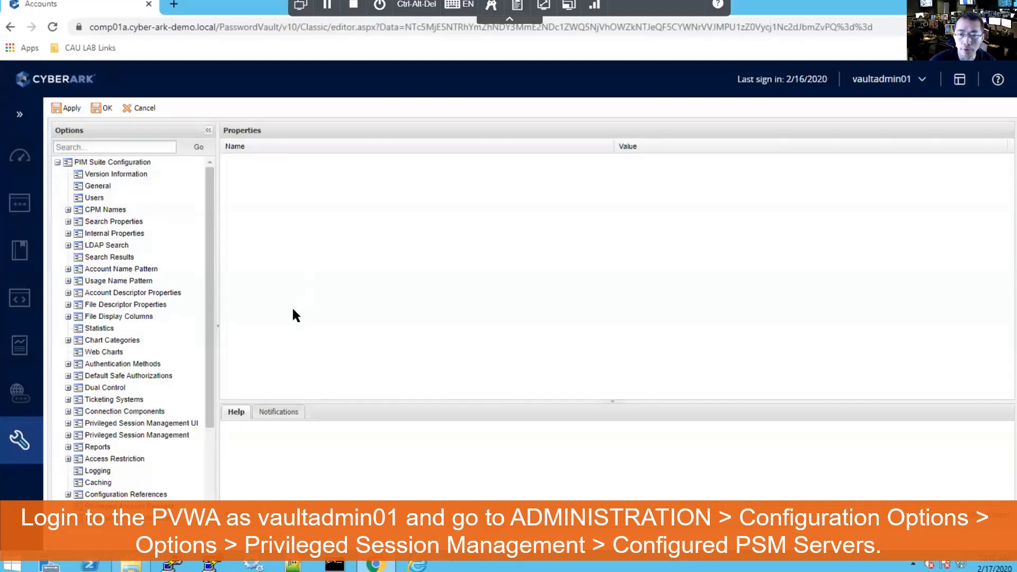
pyautogui.click(136, 434)
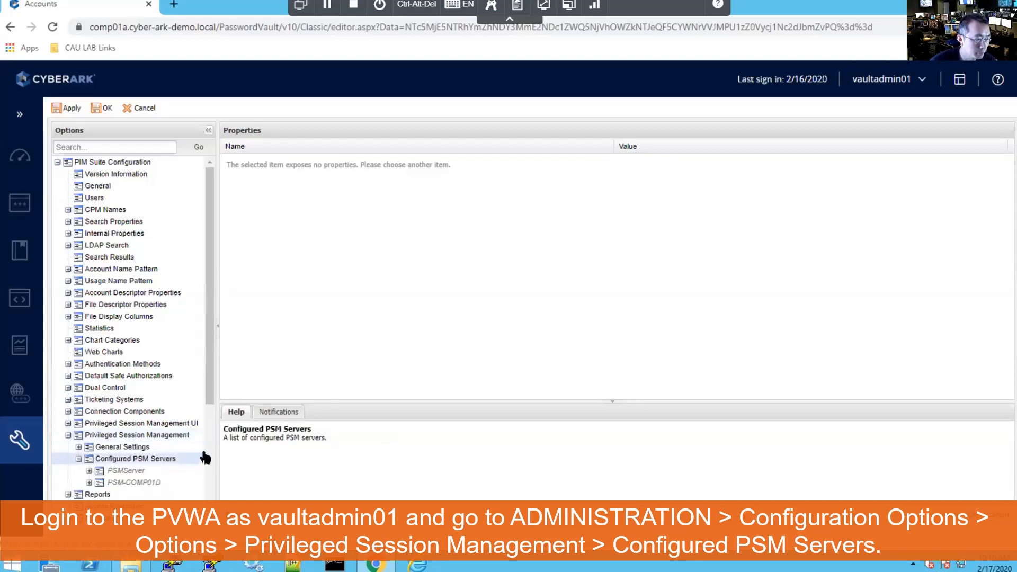
pyautogui.scroll(-3)
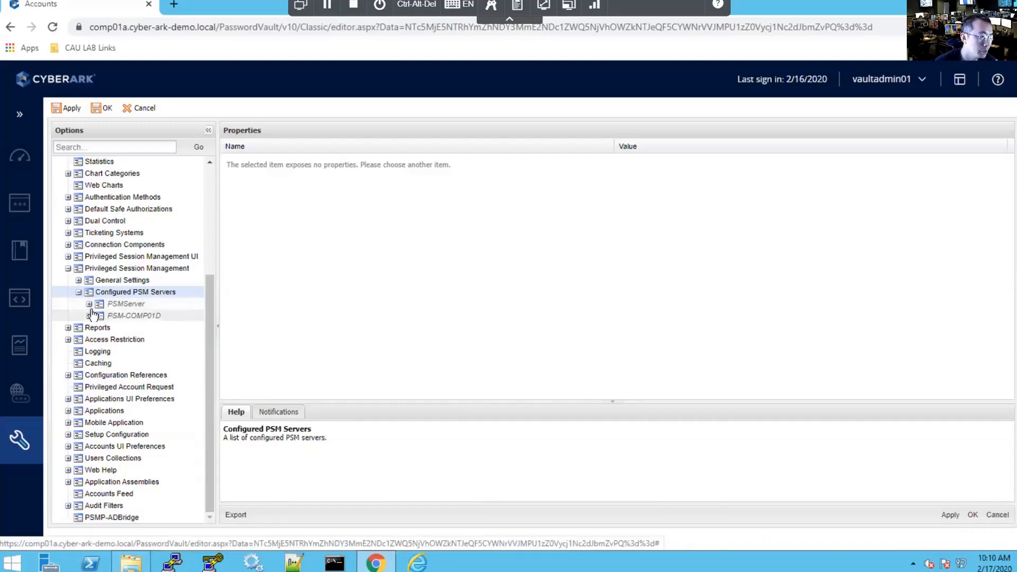
pyautogui.click(89, 304)
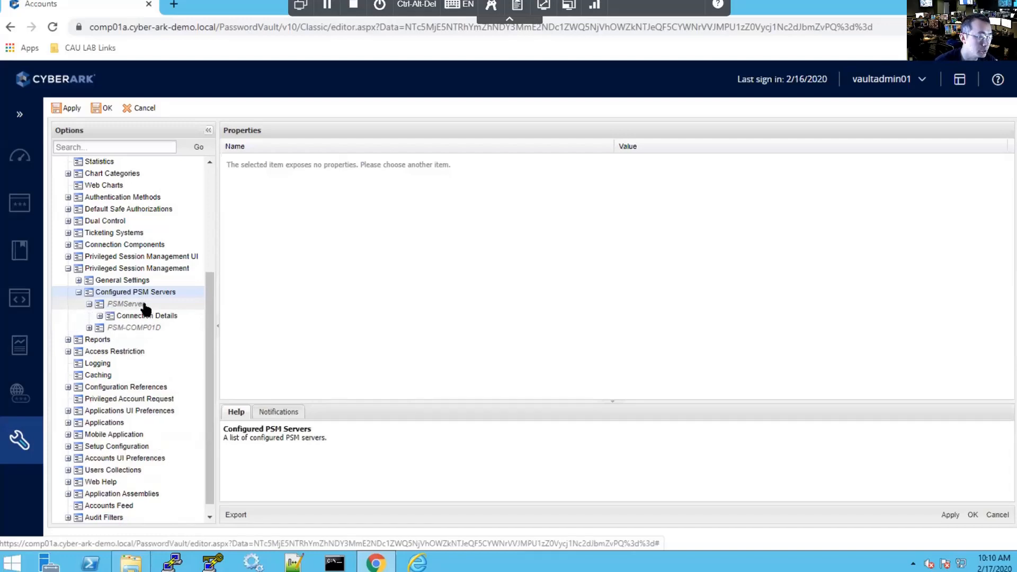
pyautogui.click(89, 328)
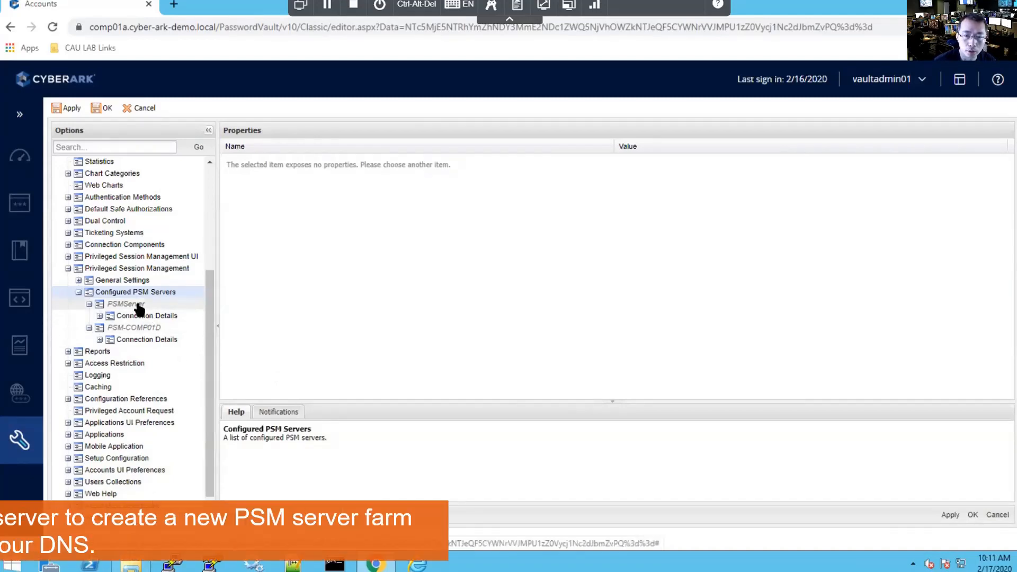
# Copy PSMServer and paste it into Configured PSM Servers as a third entry.
pyautogui.rightClick(123, 304)
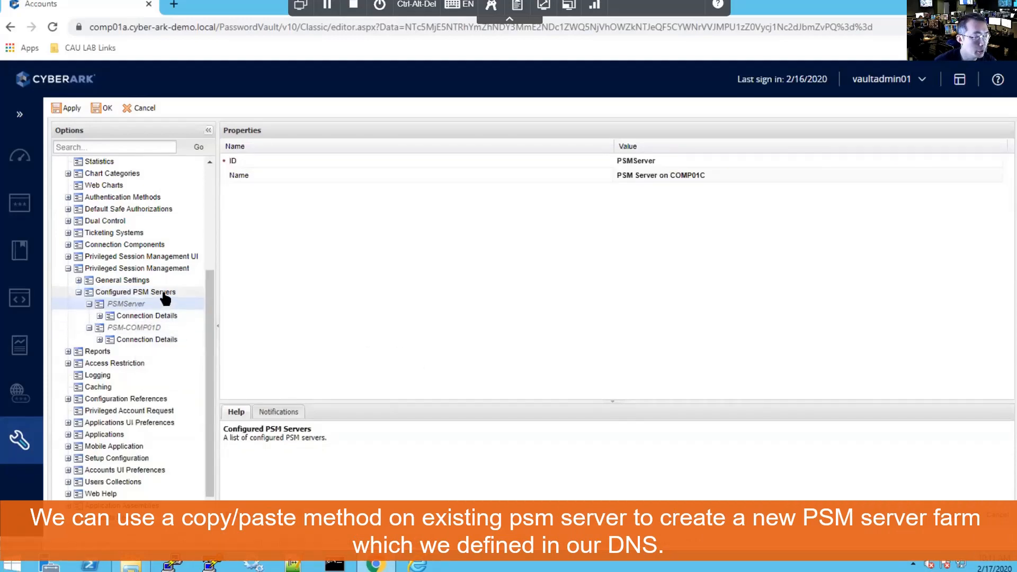
pyautogui.click(135, 292)
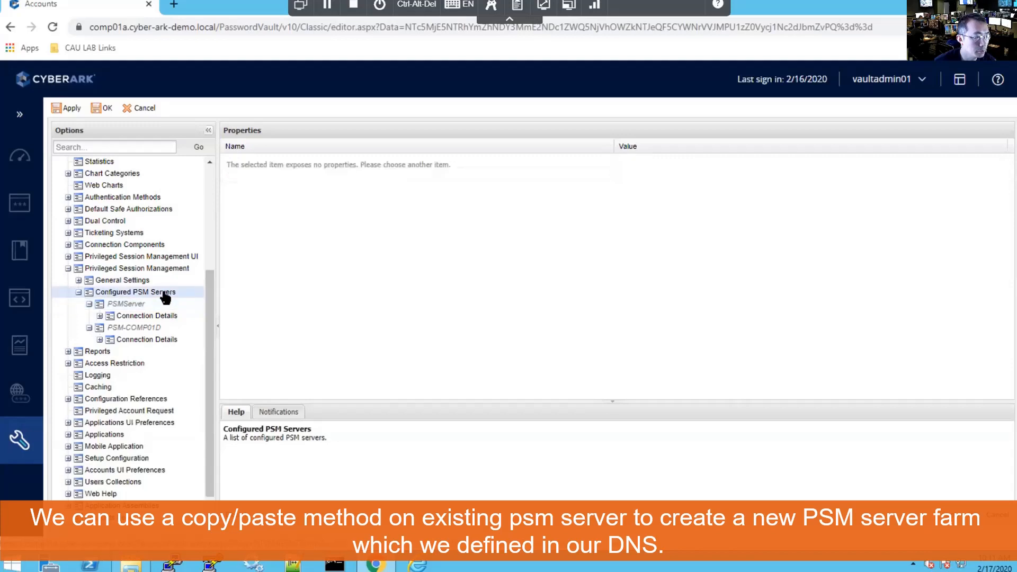
pyautogui.rightClick(135, 291)
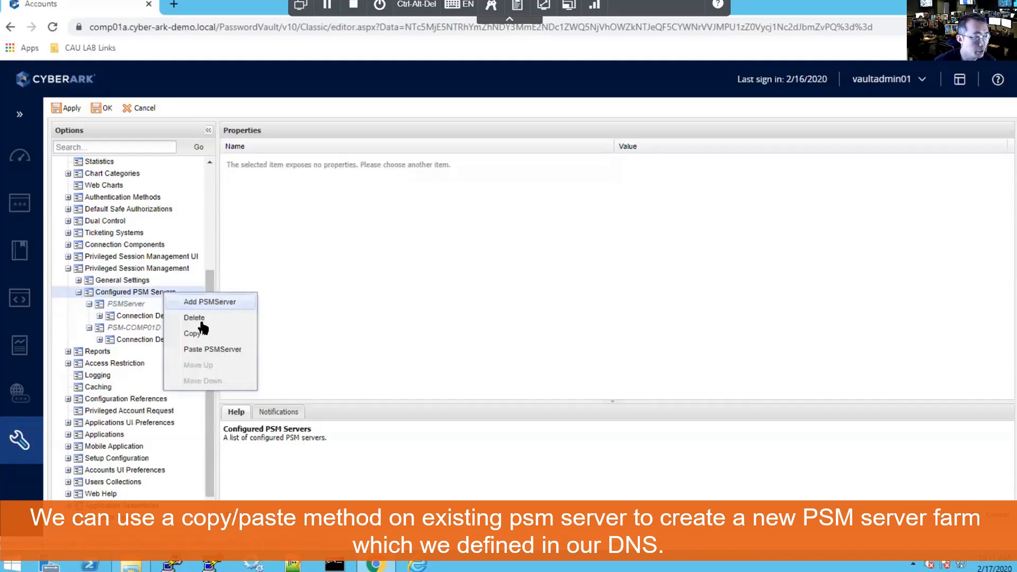
pyautogui.click(211, 349)
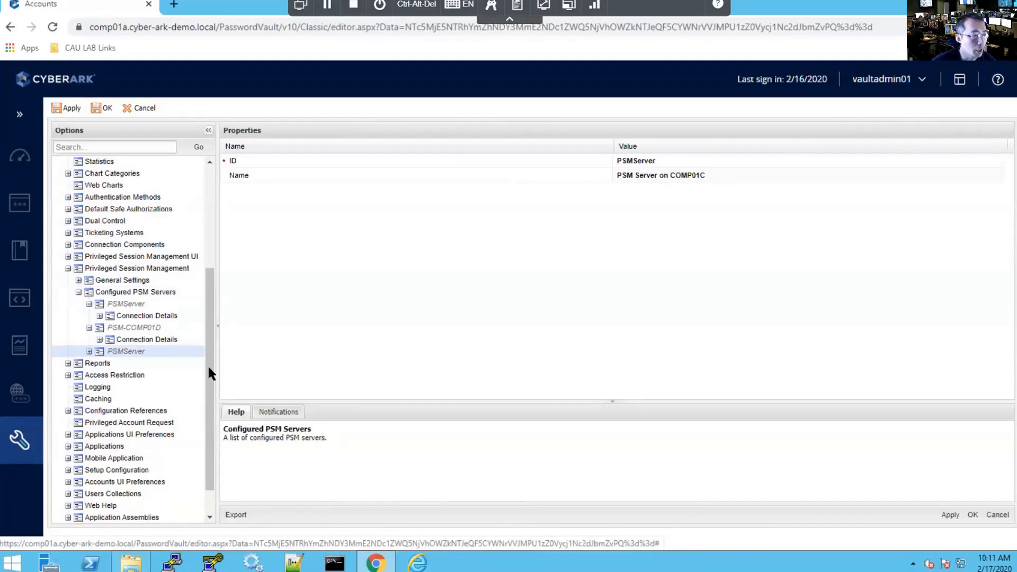
# Change the pasted server's ID to PSM-Farm and expand its Connection Details.
pyautogui.click(126, 351)
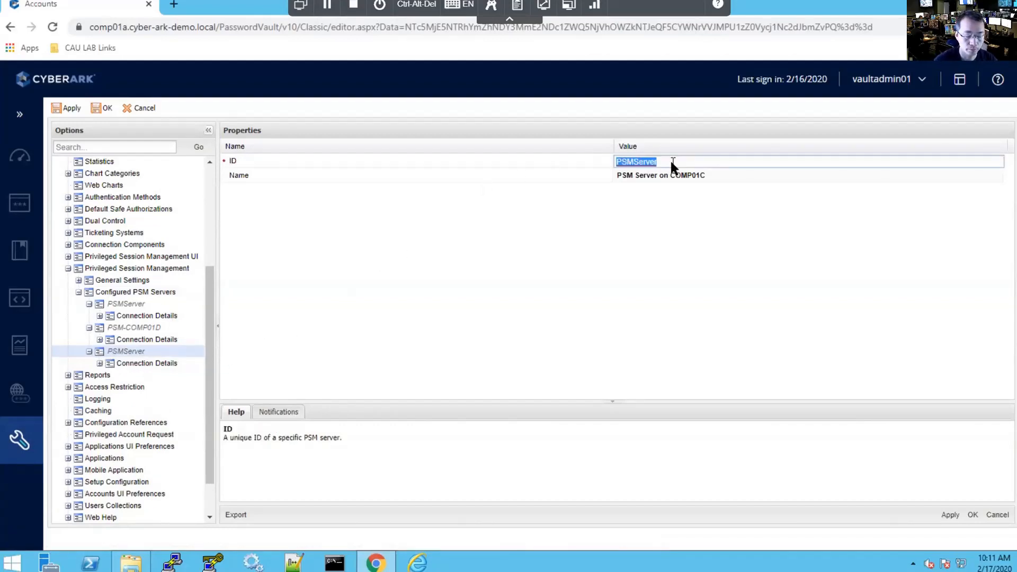
pyautogui.write('P')
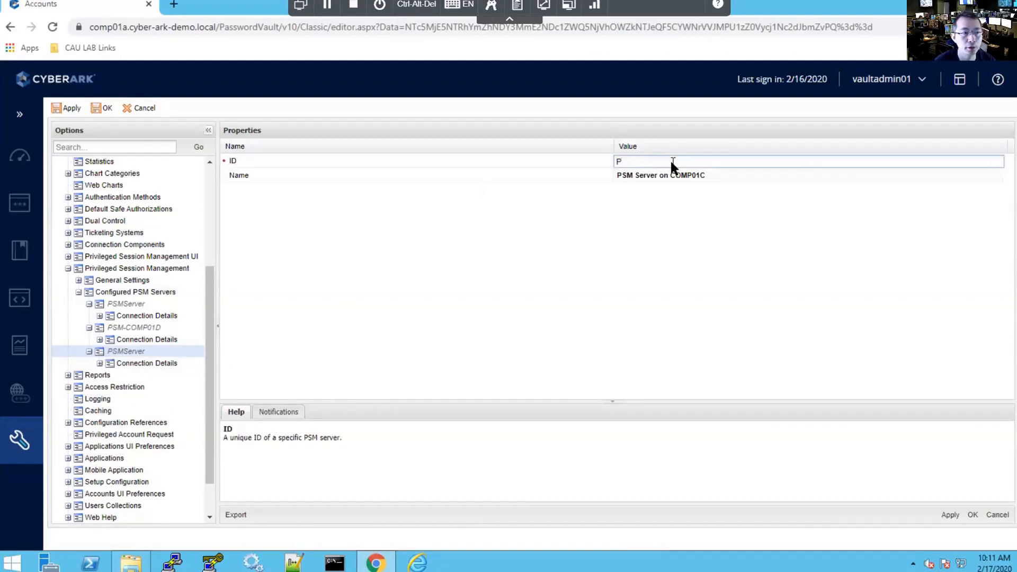
pyautogui.write('SM-Farm')
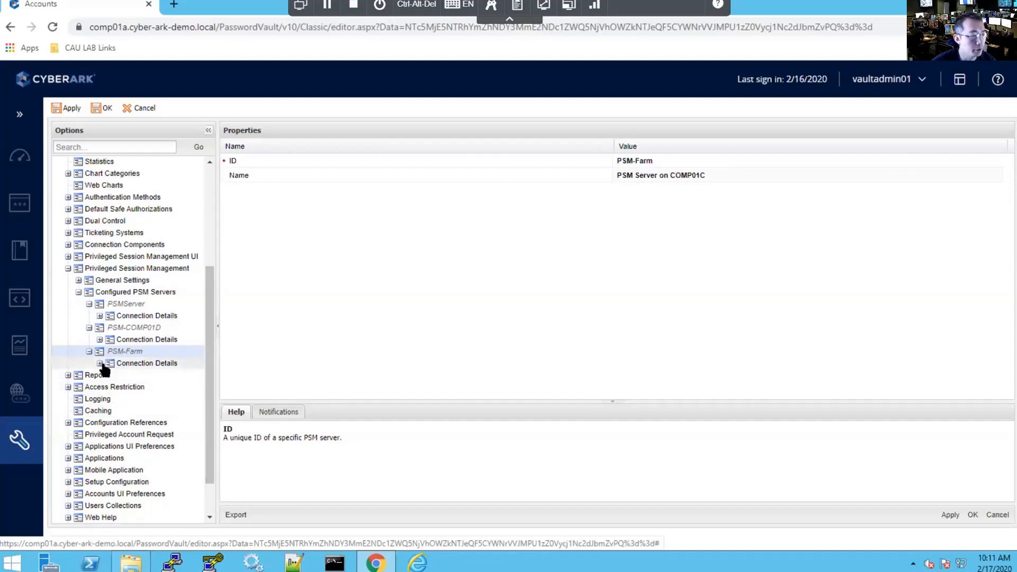
pyautogui.click(108, 362)
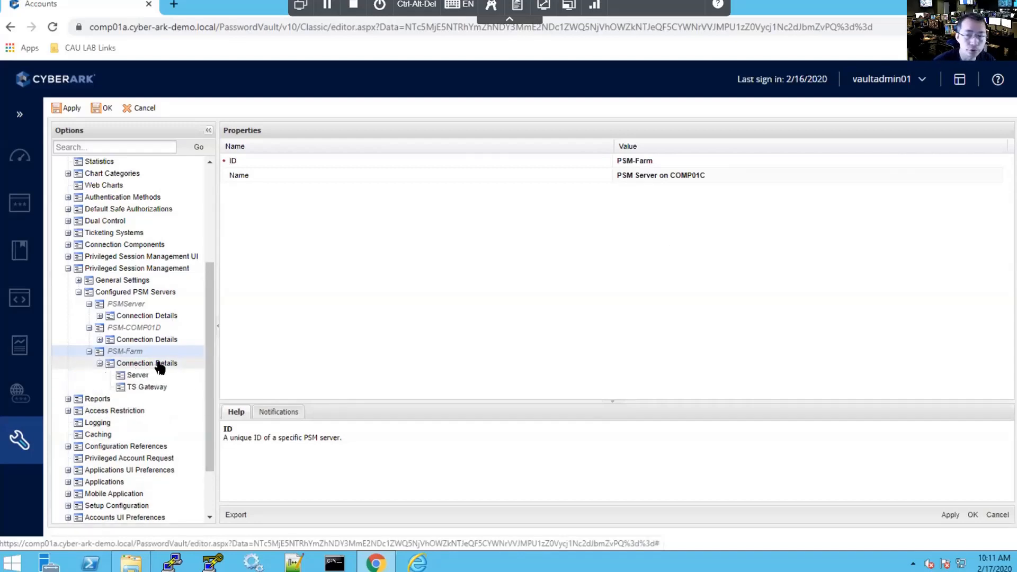
pyautogui.click(136, 375)
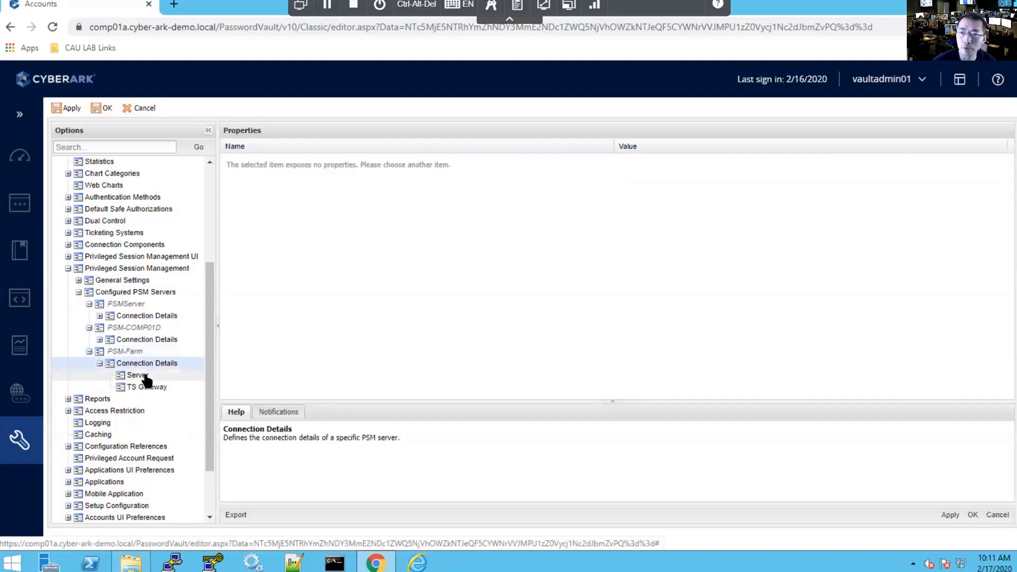
# Replace the PSM-Farm server Address 10.0.22.1 with PSM-Farm.cyber-ark-demo.local.
pyautogui.click(137, 375)
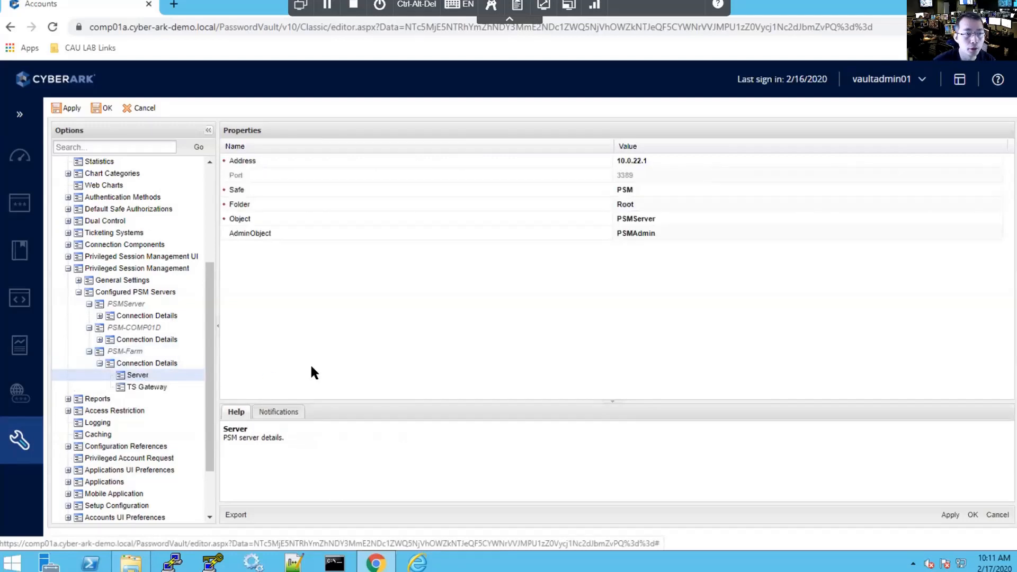
pyautogui.moveTo(704, 214)
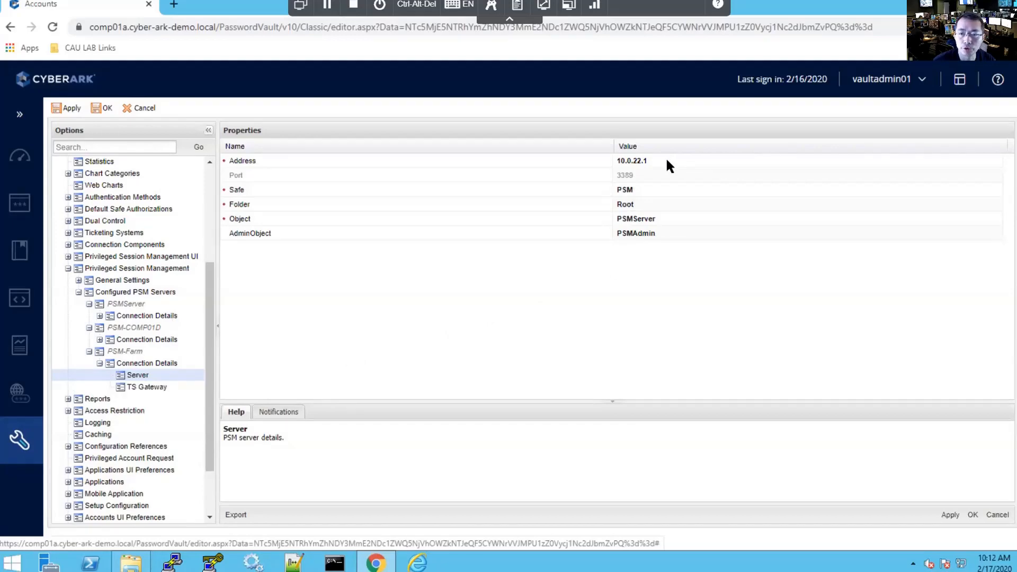
pyautogui.click(632, 160)
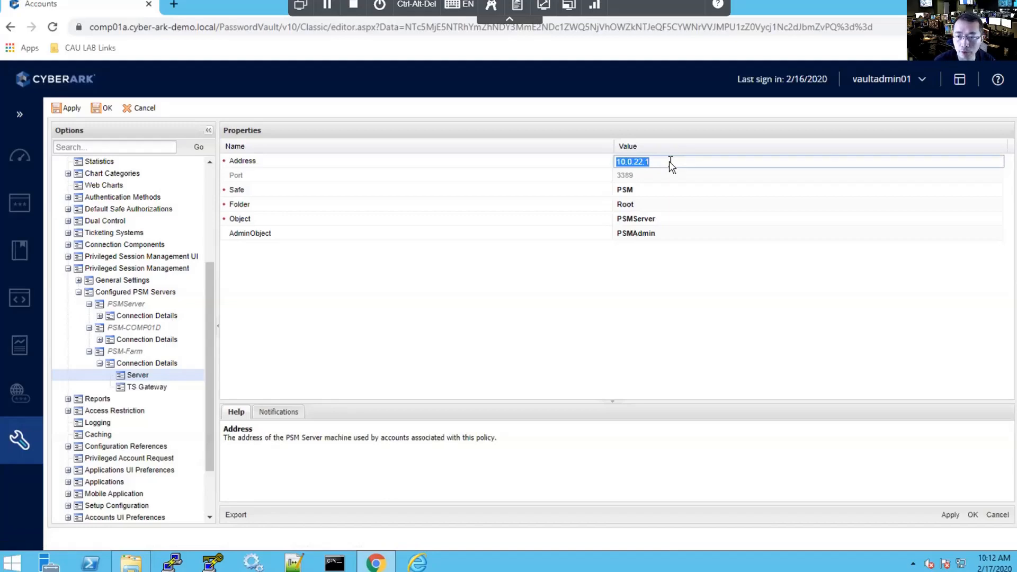
pyautogui.write('PSM-Far')
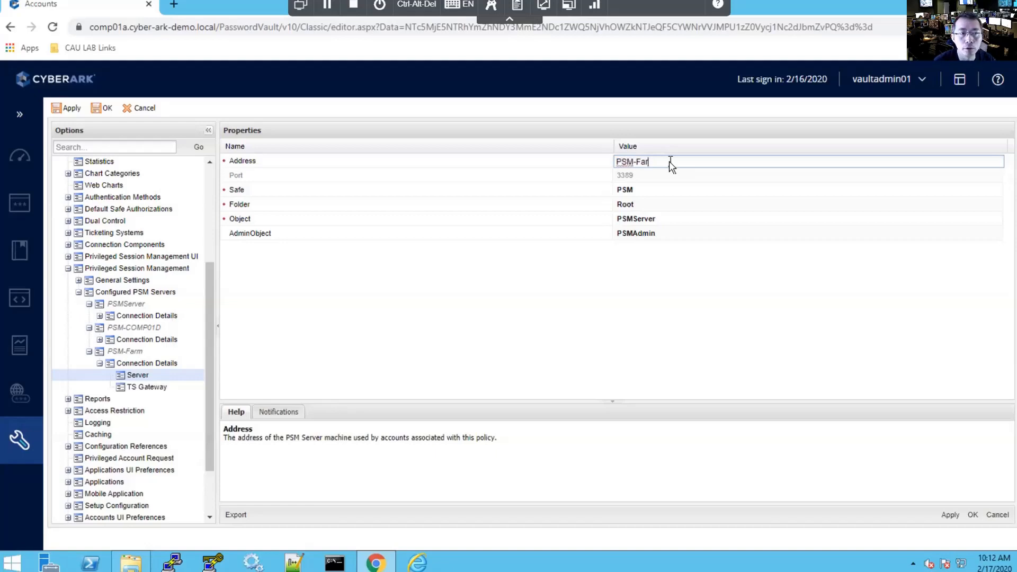
pyautogui.write('m')
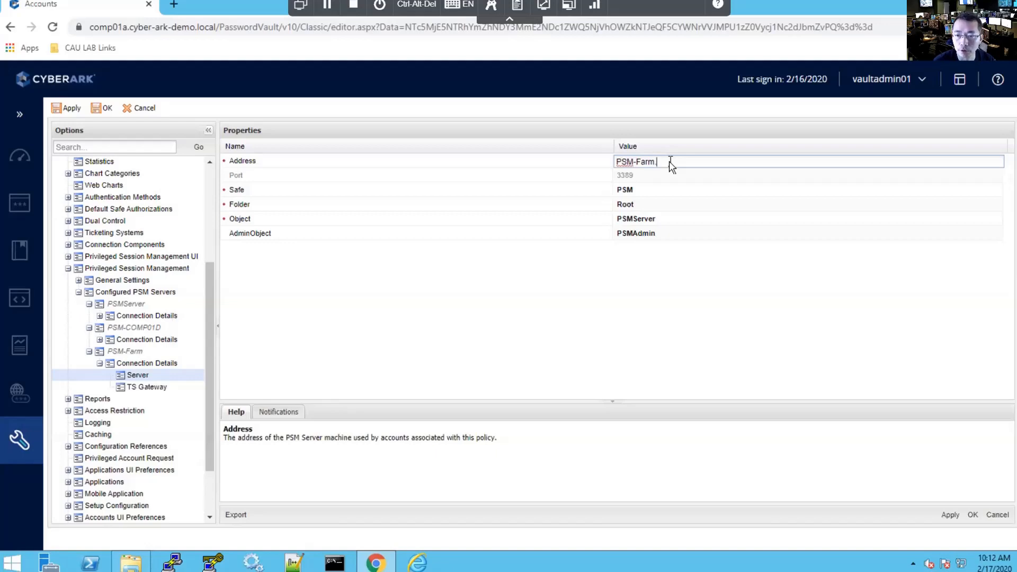
pyautogui.write('.cyber-ar')
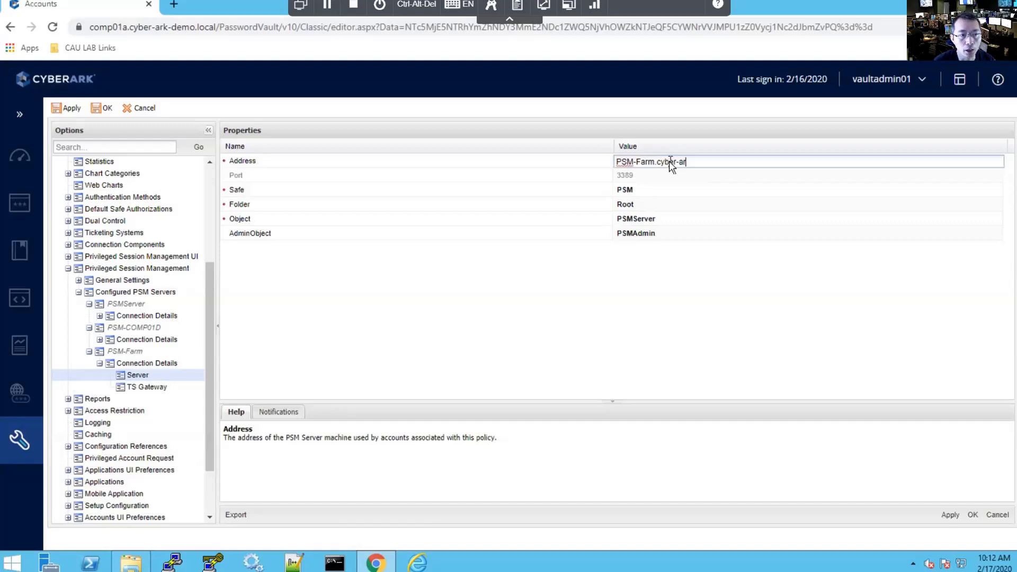
pyautogui.write('k-demo.local')
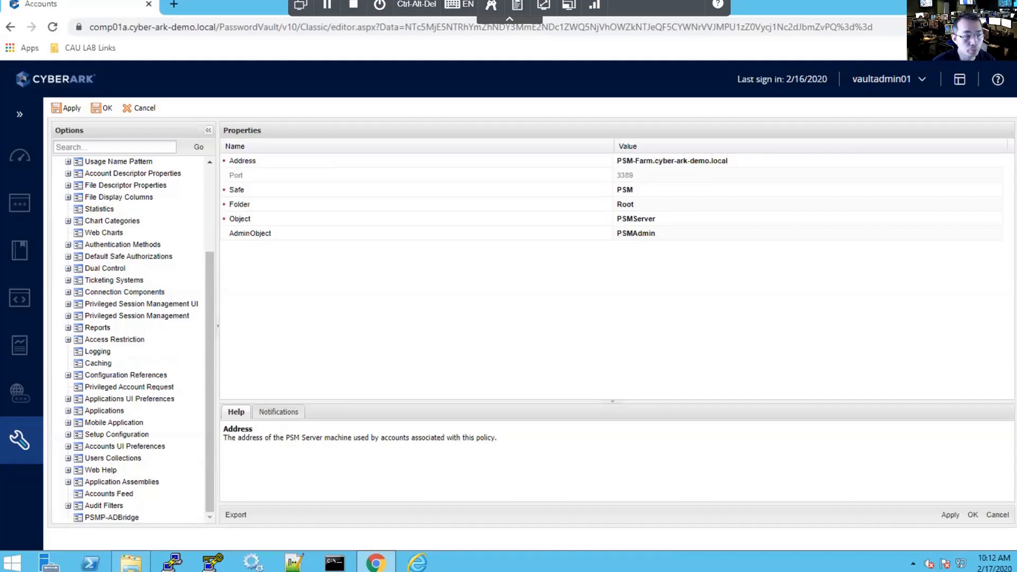
pyautogui.moveTo(148, 242)
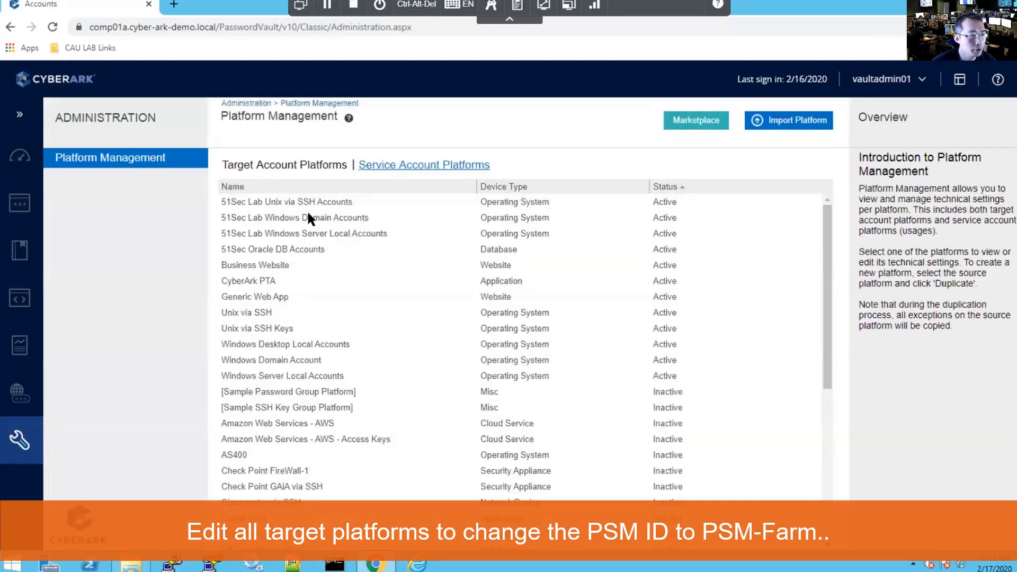
# Set the first target platform's Privileged Session Management ID to PSM-Farm.
pyautogui.click(302, 233)
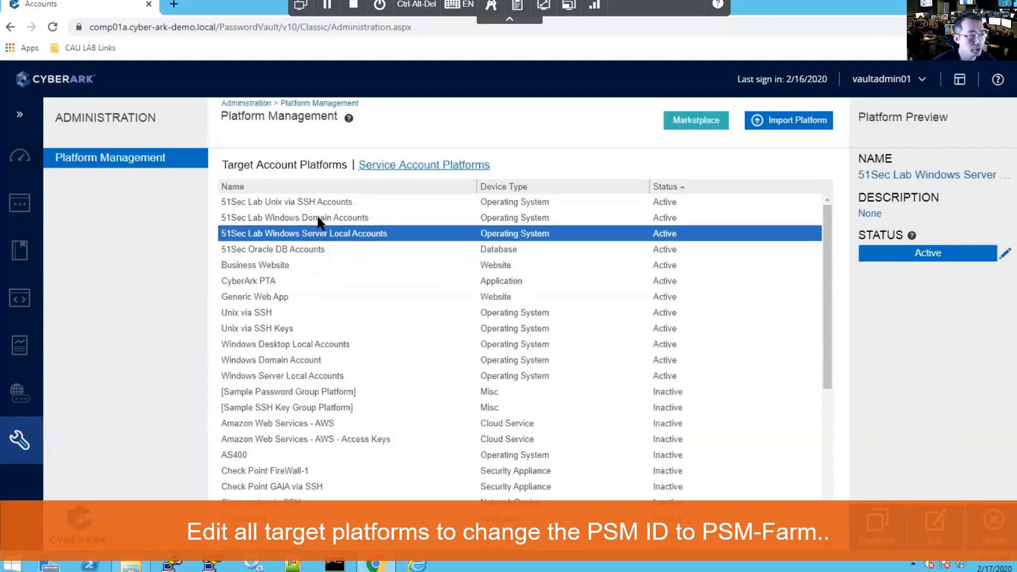
pyautogui.click(286, 201)
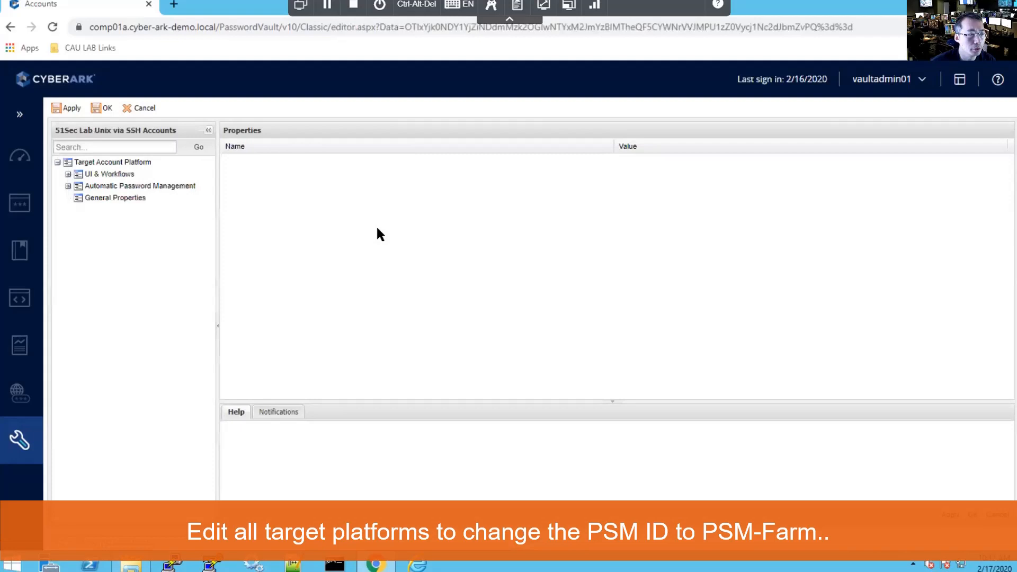
pyautogui.moveTo(272, 230)
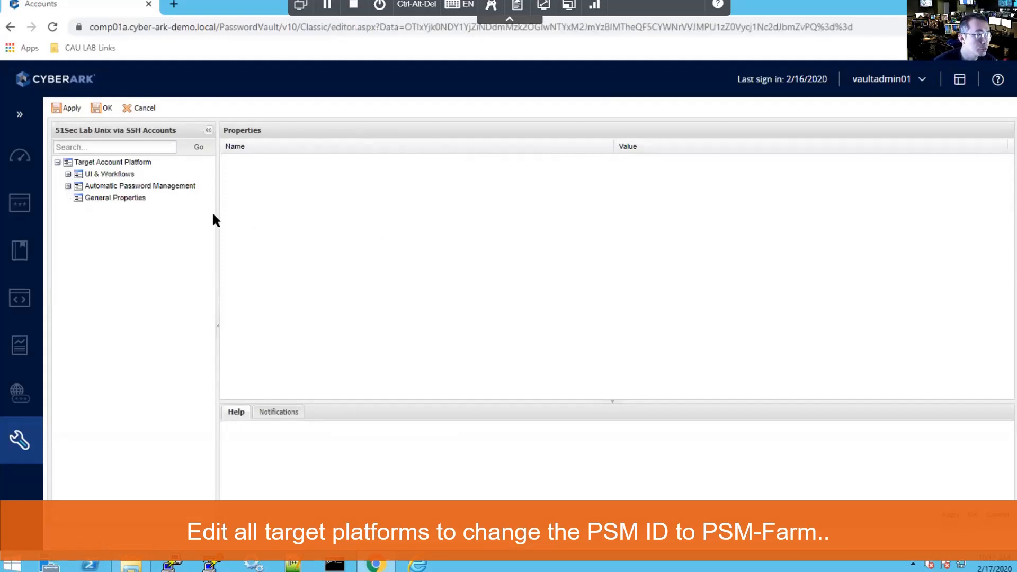
pyautogui.click(113, 197)
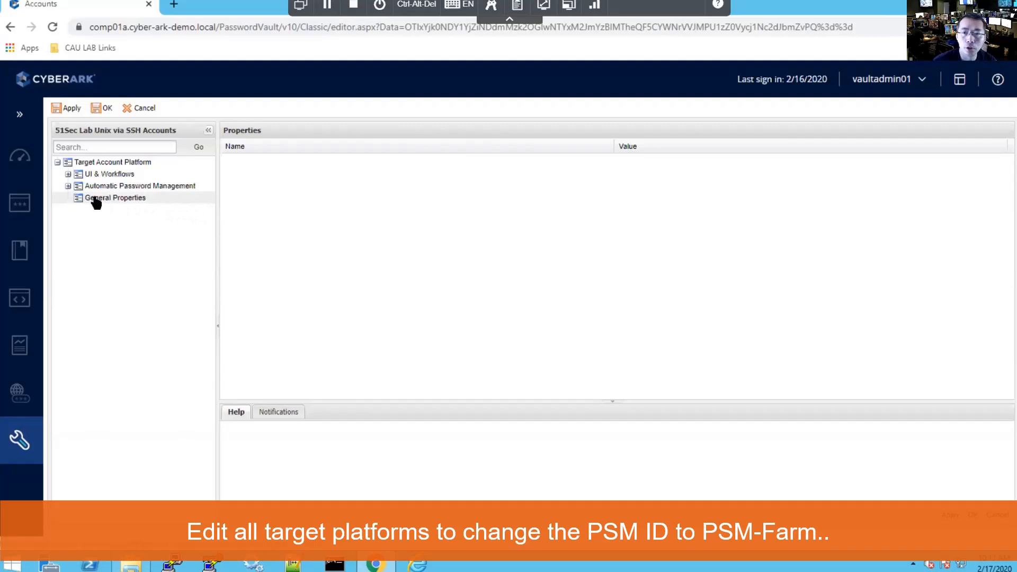
pyautogui.click(67, 174)
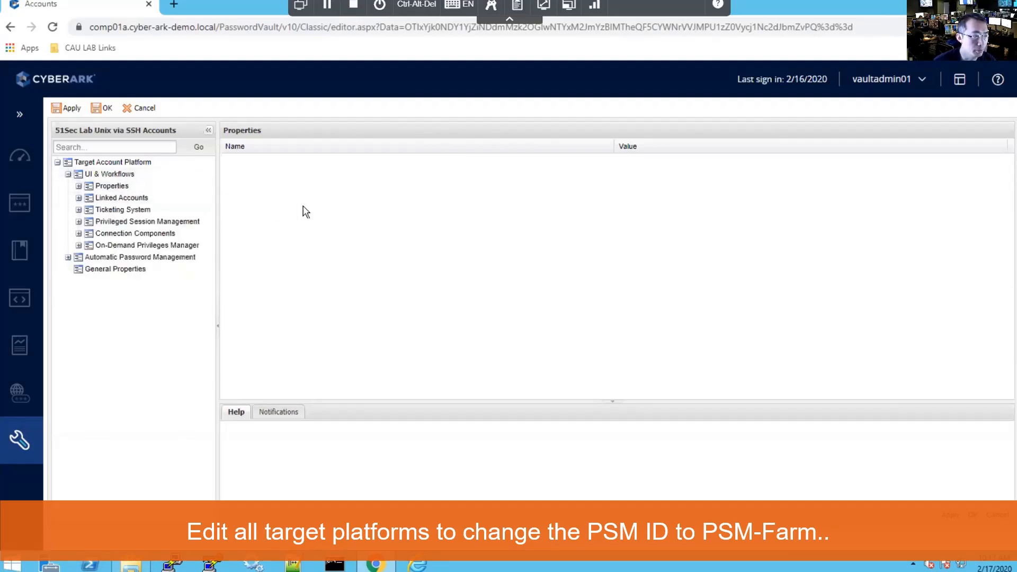
pyautogui.click(147, 222)
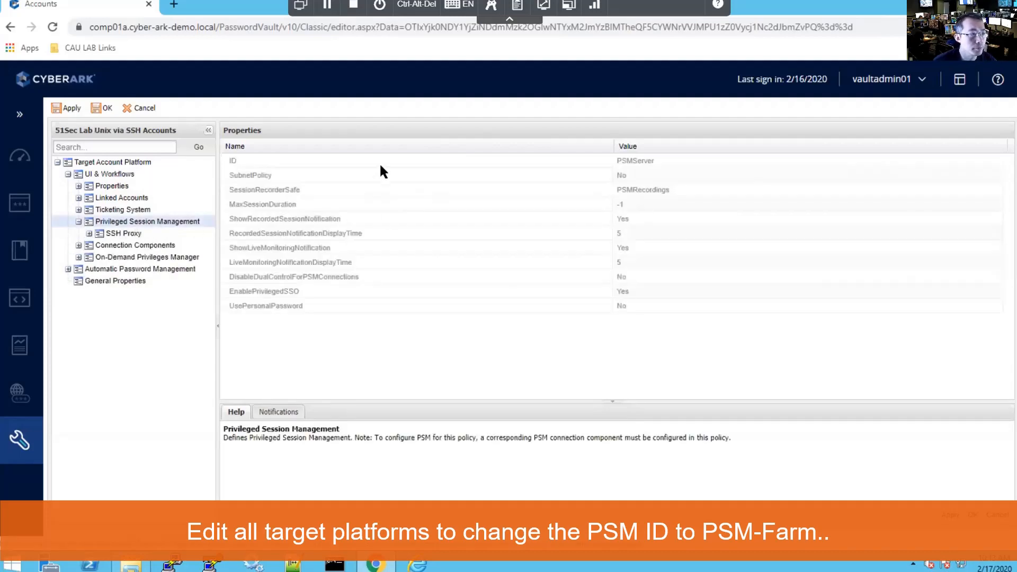
pyautogui.doubleClick(635, 161)
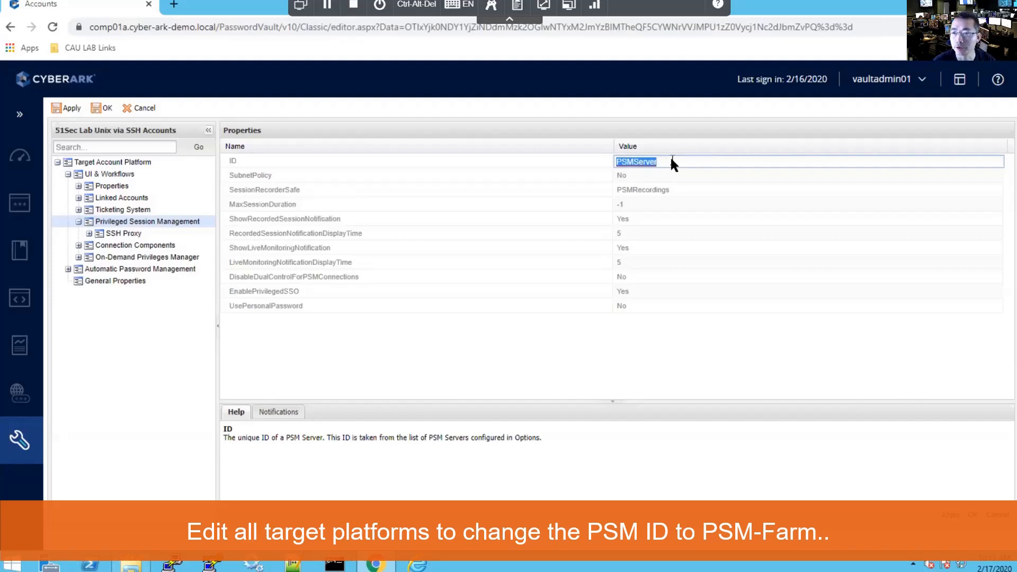
pyautogui.write('PSM-Farm')
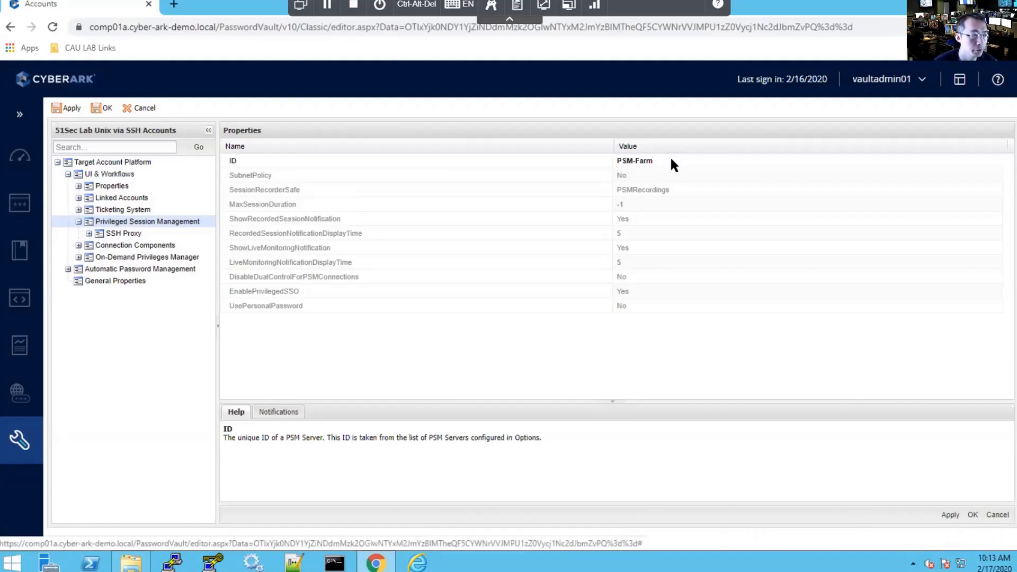
pyautogui.moveTo(755, 277)
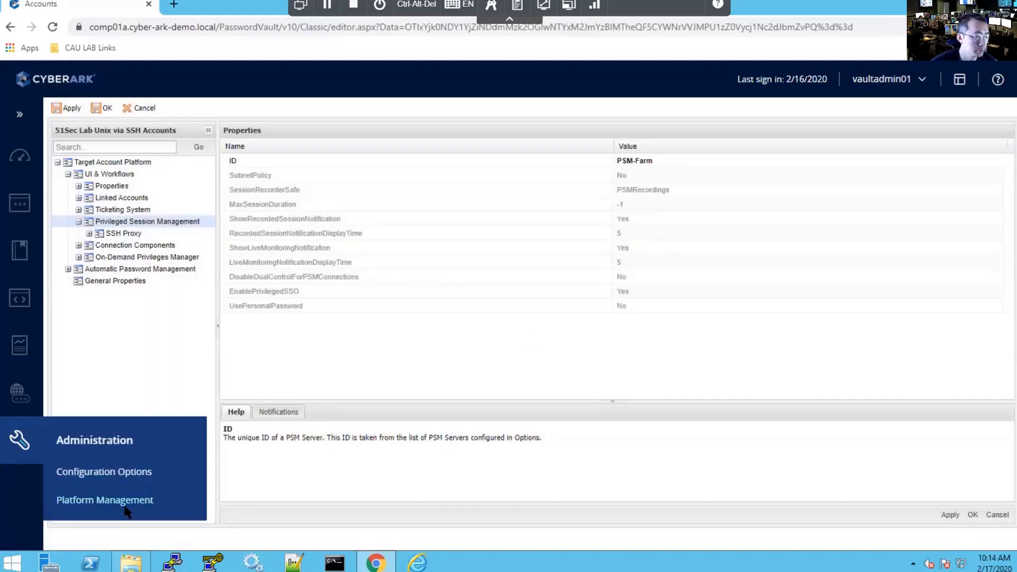
# Review Windows Domain Accounts PSM settings, then save PSM-Farm for the Oracle DB platform.
pyautogui.click(308, 360)
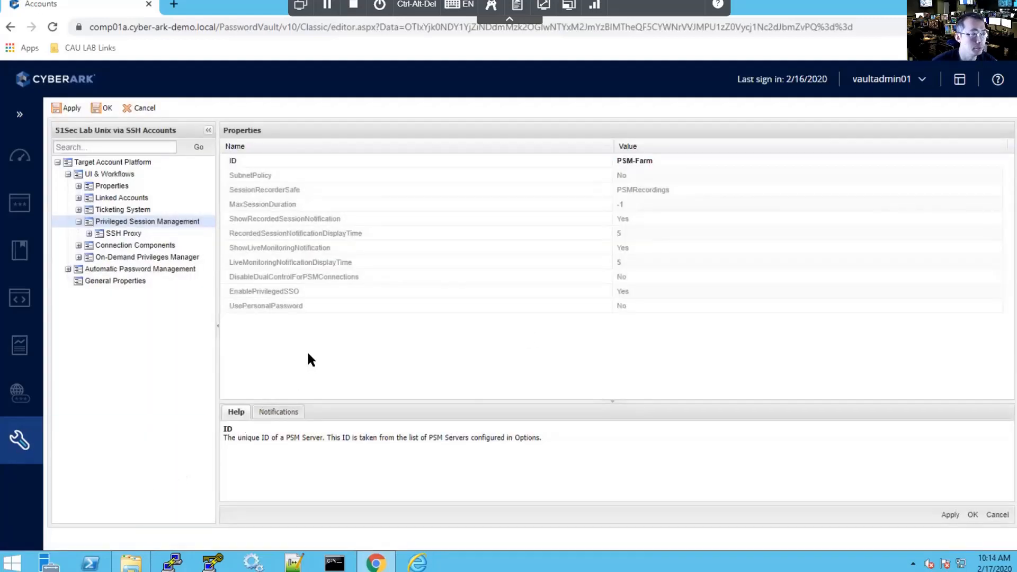
pyautogui.click(144, 107)
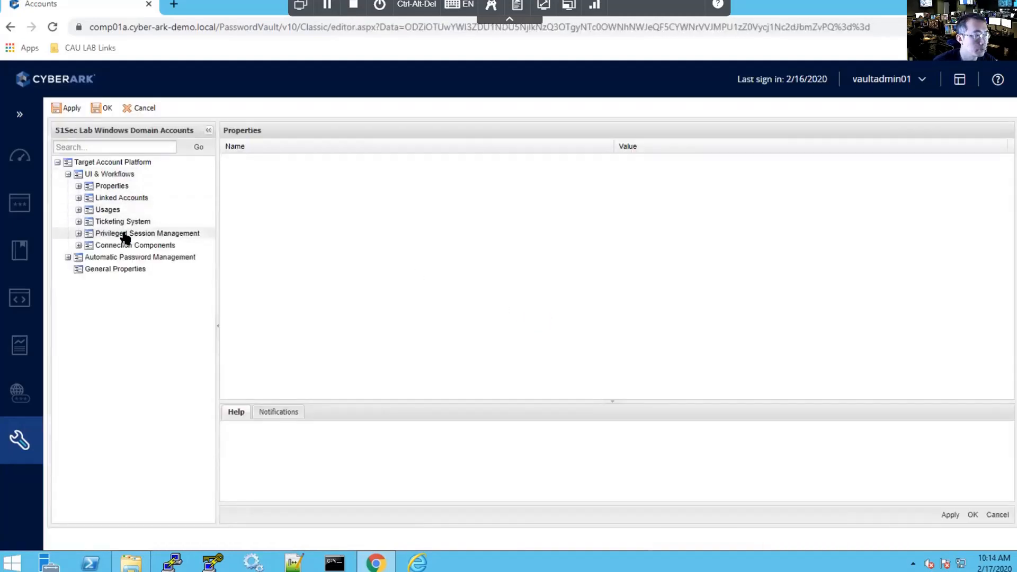
pyautogui.click(147, 233)
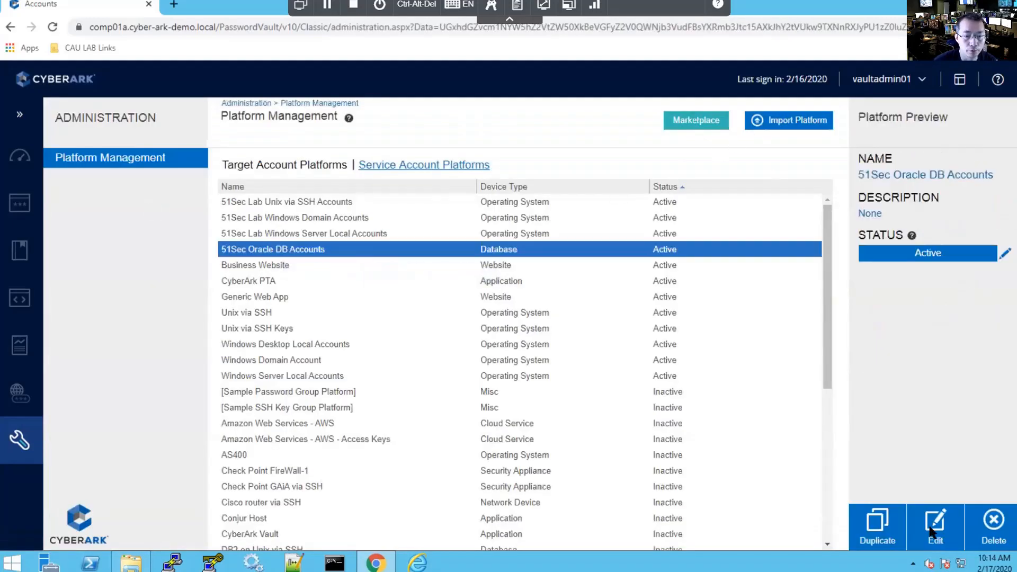
pyautogui.click(934, 527)
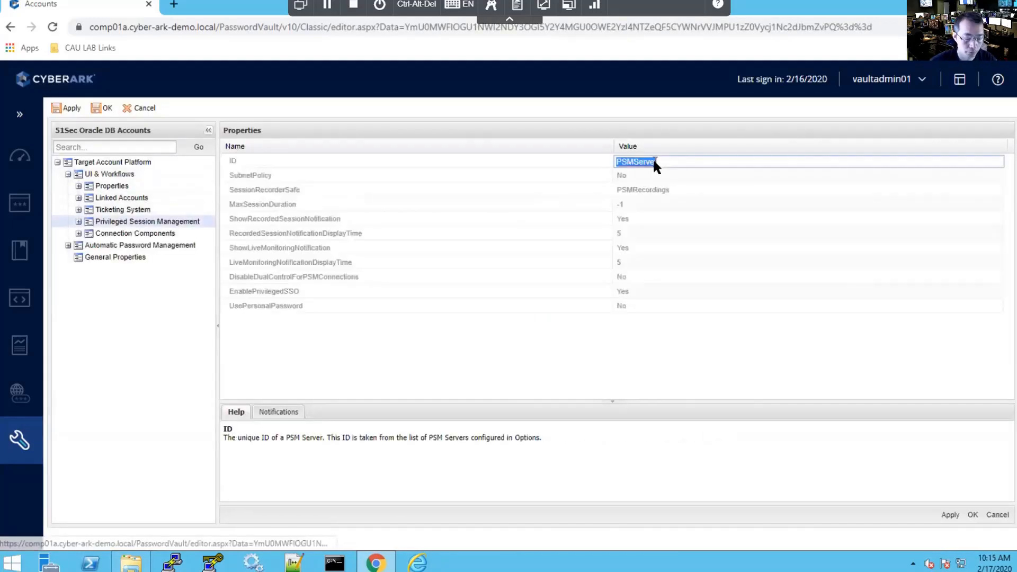
pyautogui.click(71, 107)
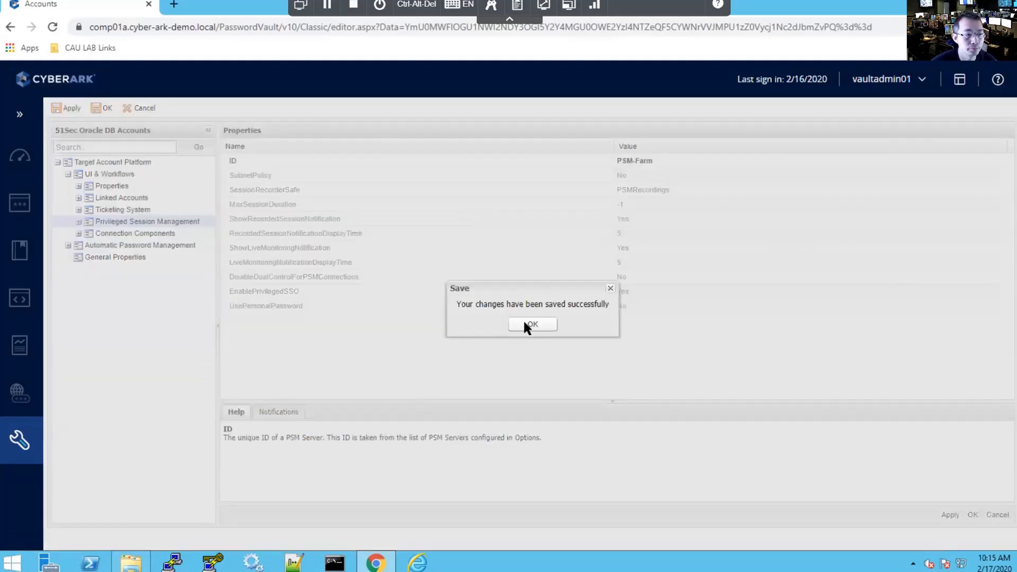
pyautogui.click(532, 325)
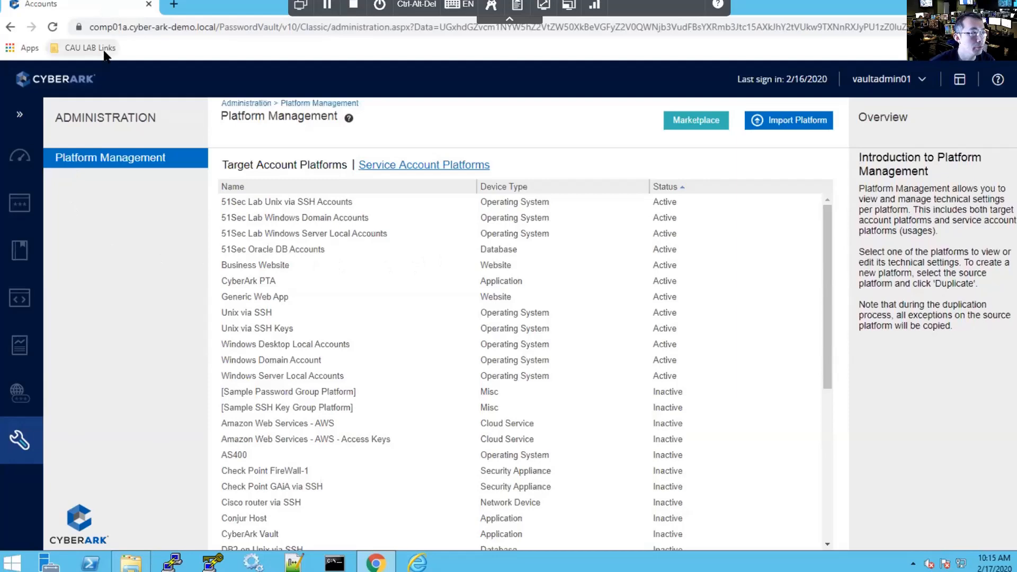
# Open the cyber-ark-demo-DC01-CA certsrv page from the CAU LAB Links CA bookmark.
pyautogui.click(89, 48)
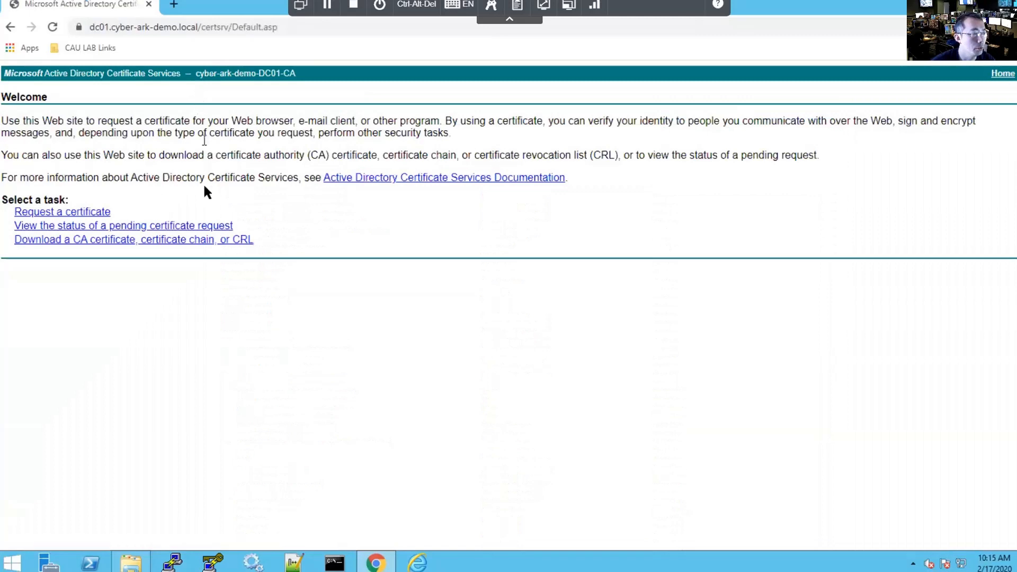
pyautogui.moveTo(241, 250)
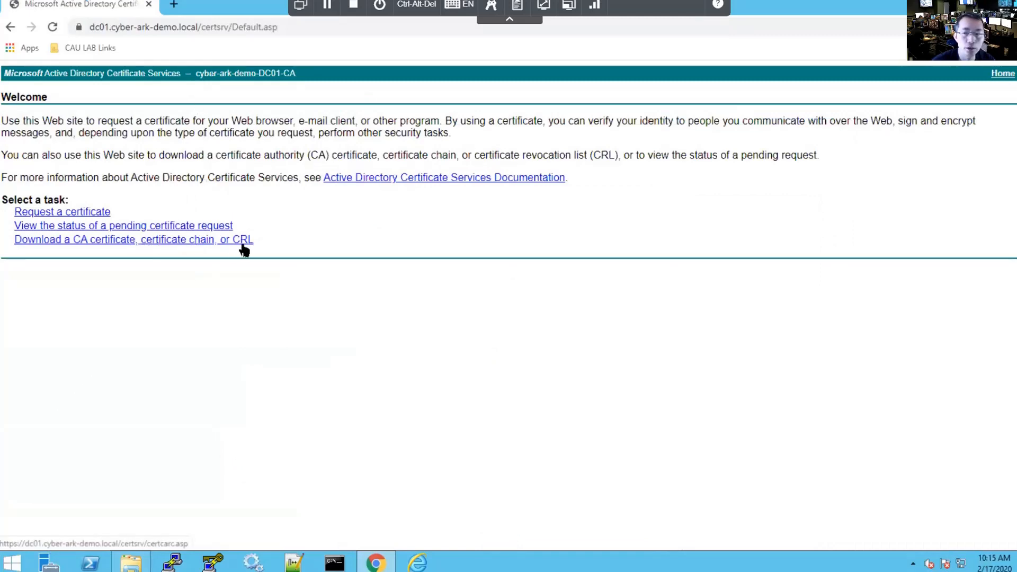
pyautogui.moveTo(89, 47)
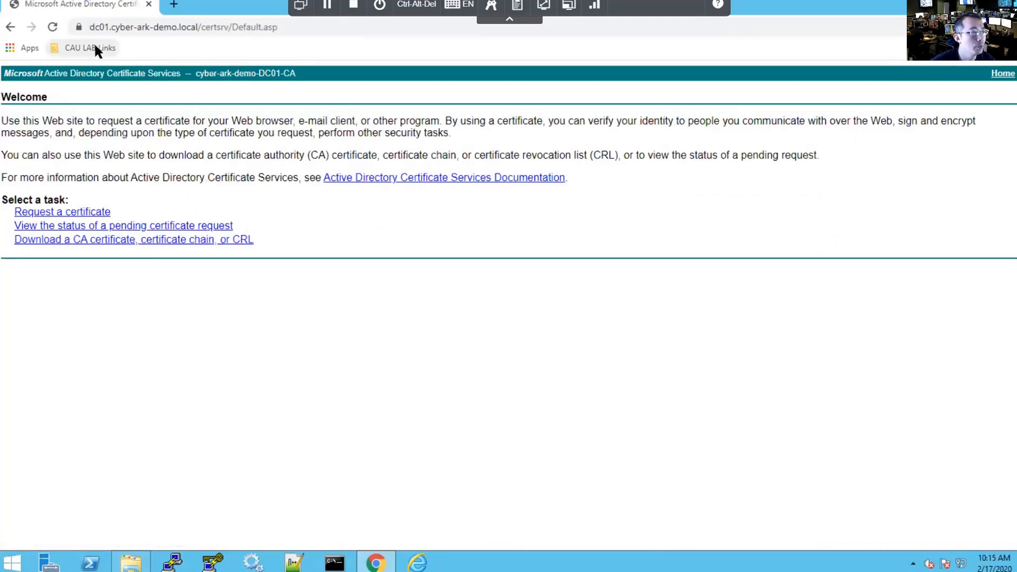
pyautogui.click(84, 47)
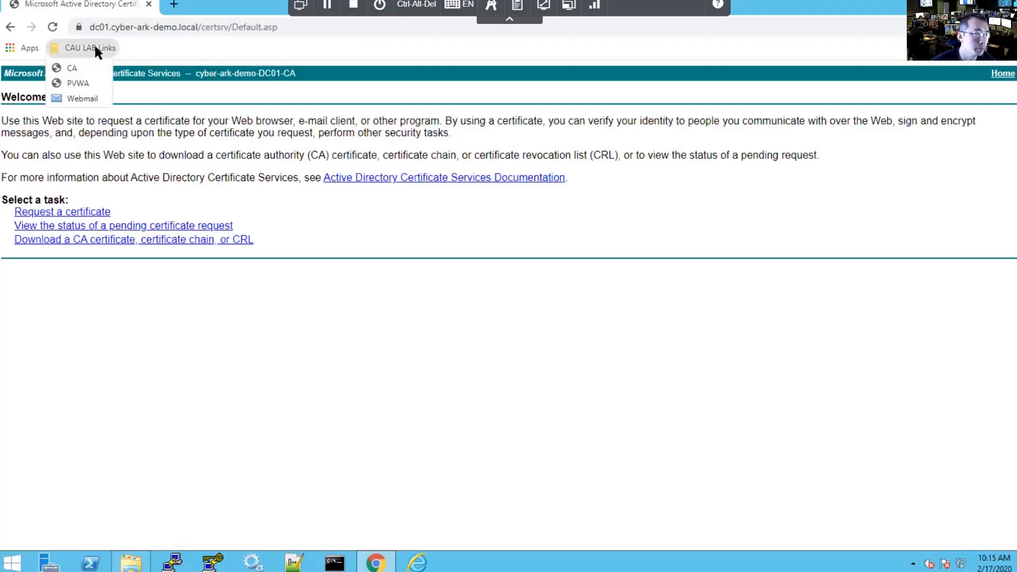
pyautogui.moveTo(100, 53)
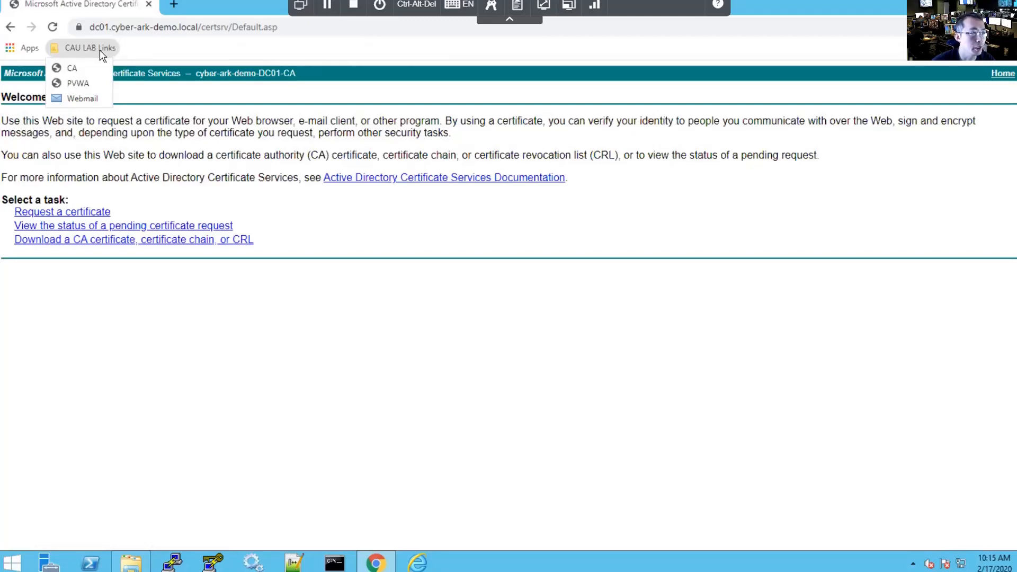
pyautogui.moveTo(71, 67)
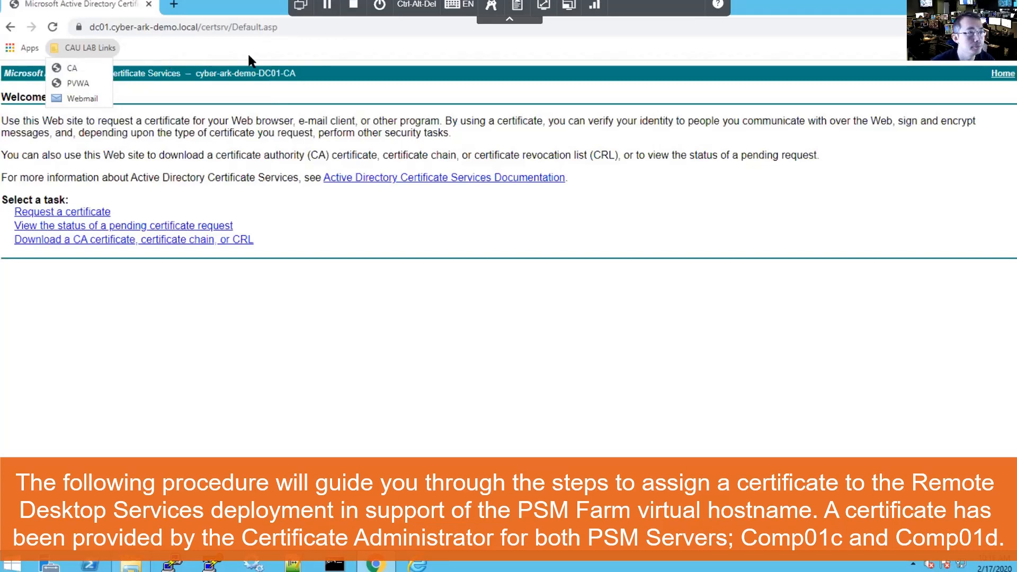
pyautogui.click(301, 7)
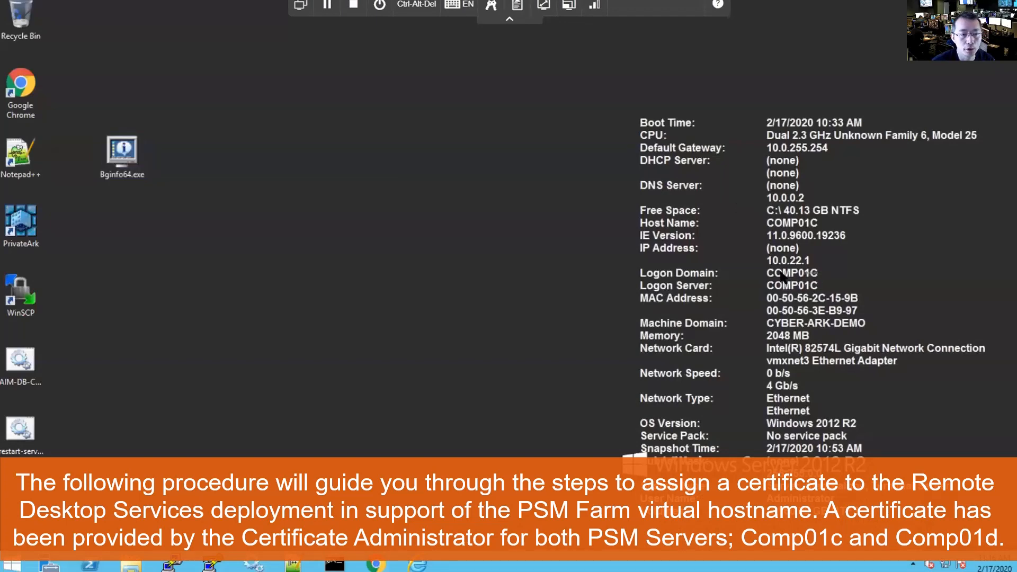
pyautogui.moveTo(142, 256)
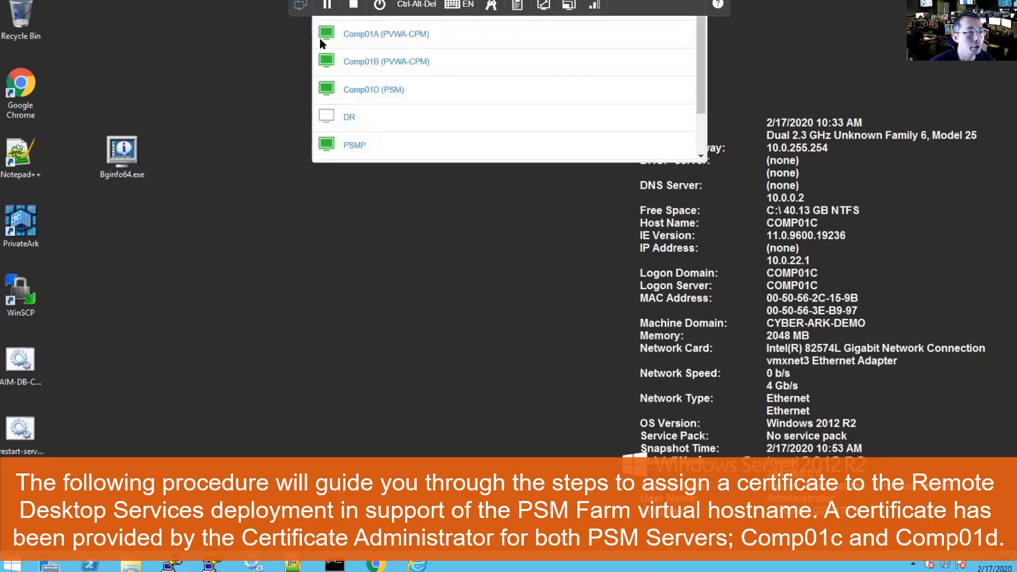
# Switch machines, choose Other user, and enter the user name 'admin'.
pyautogui.click(421, 27)
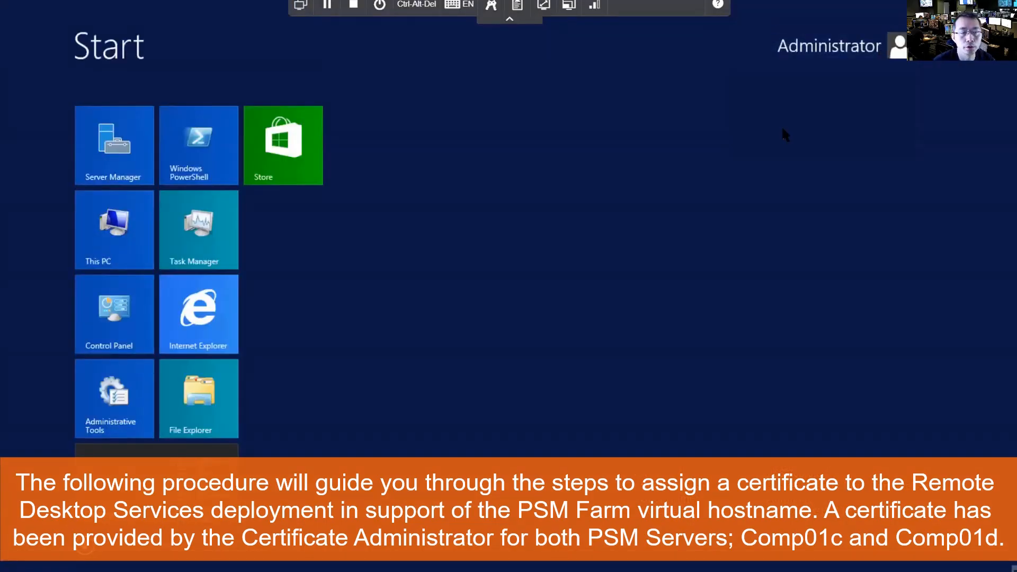
pyautogui.click(416, 6)
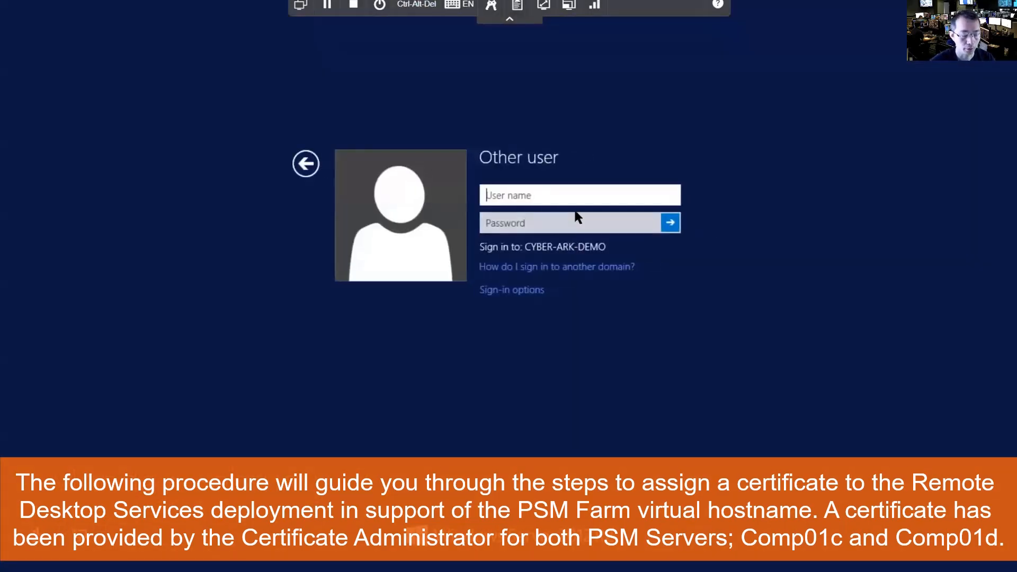
pyautogui.write('admin')
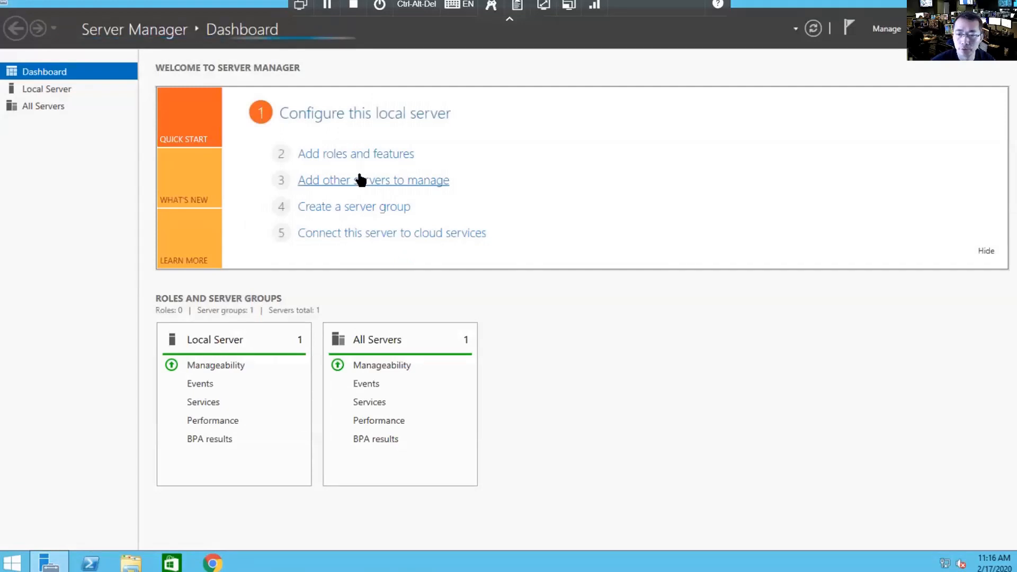
pyautogui.moveTo(403, 246)
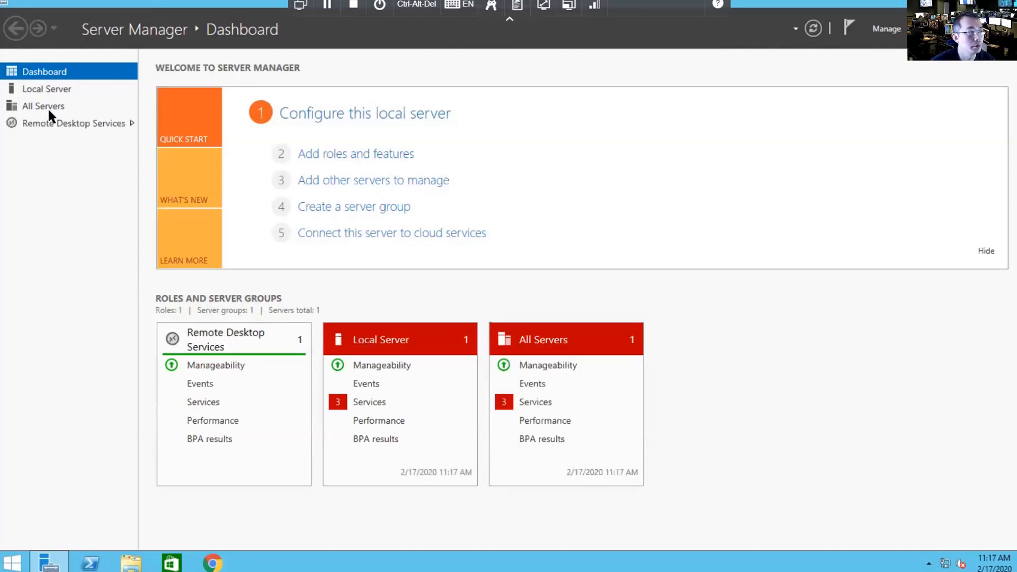
# Check the Remote Desktop Services servers list, then select the RD Connection Broker in Overview.
pyautogui.click(46, 106)
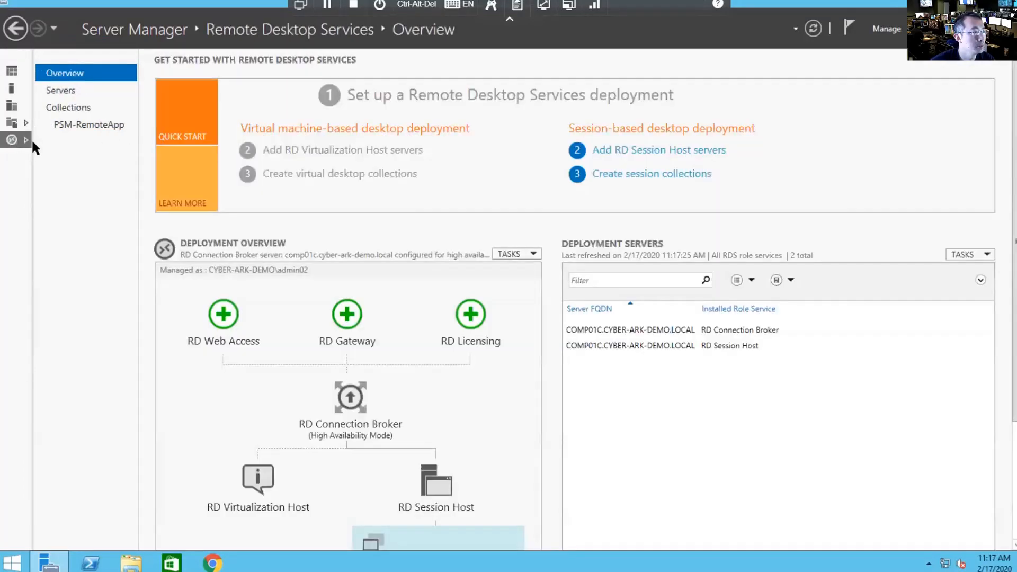
pyautogui.click(60, 90)
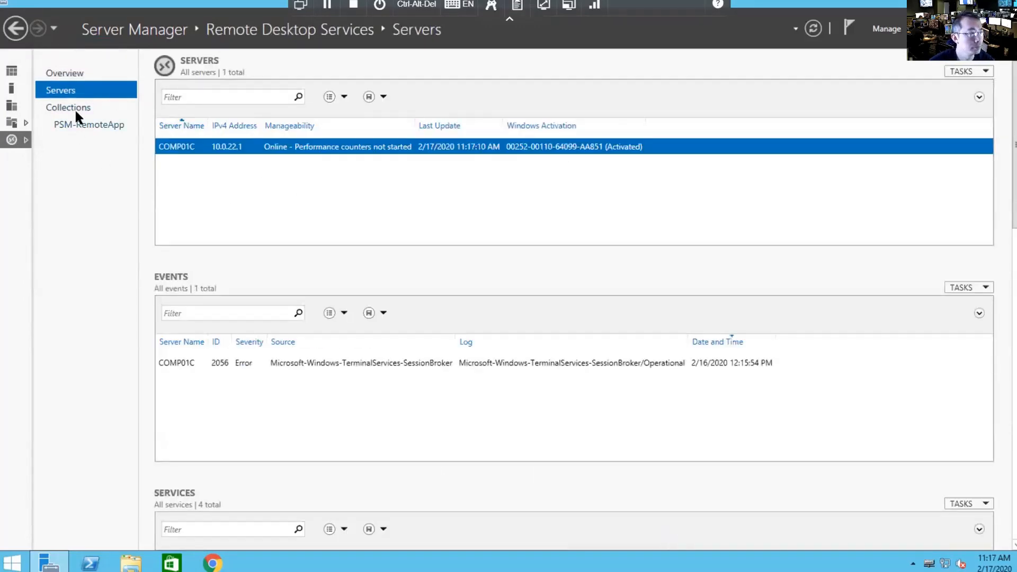
pyautogui.click(64, 73)
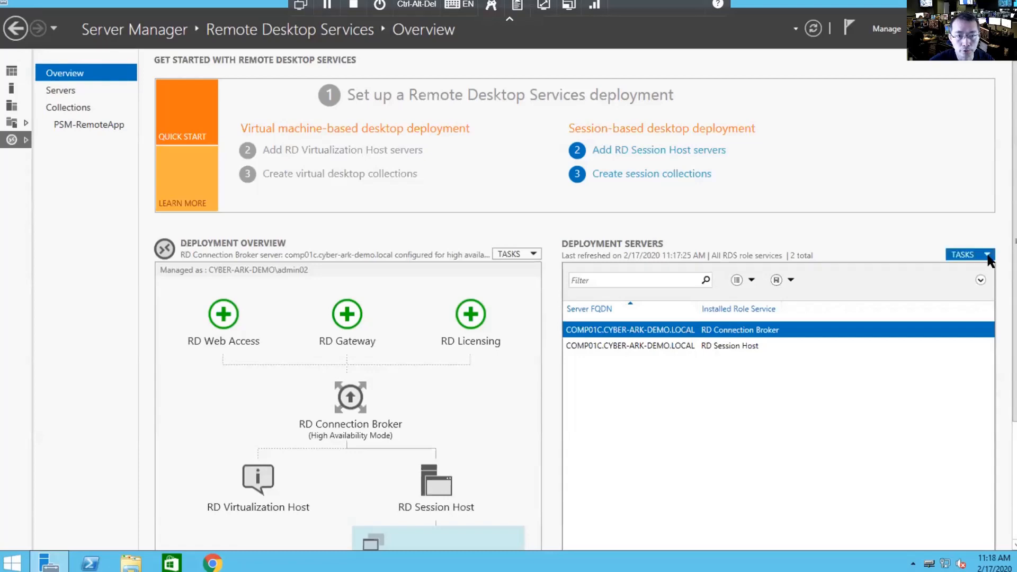
pyautogui.click(965, 254)
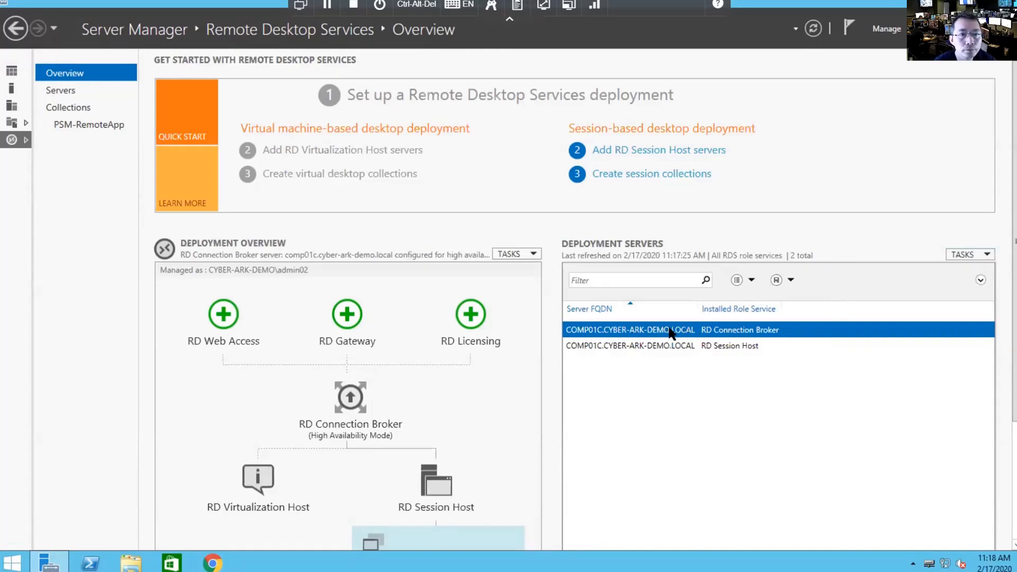
pyautogui.click(513, 254)
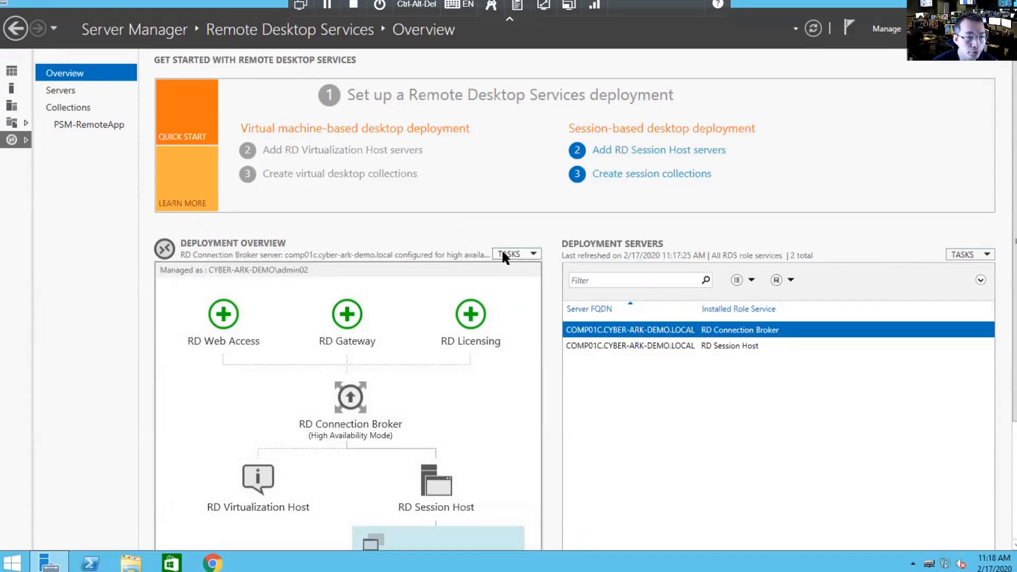
# Show the Certificates page of Deployment Properties and select the Single Sign On and Publishing roles.
pyautogui.click(512, 253)
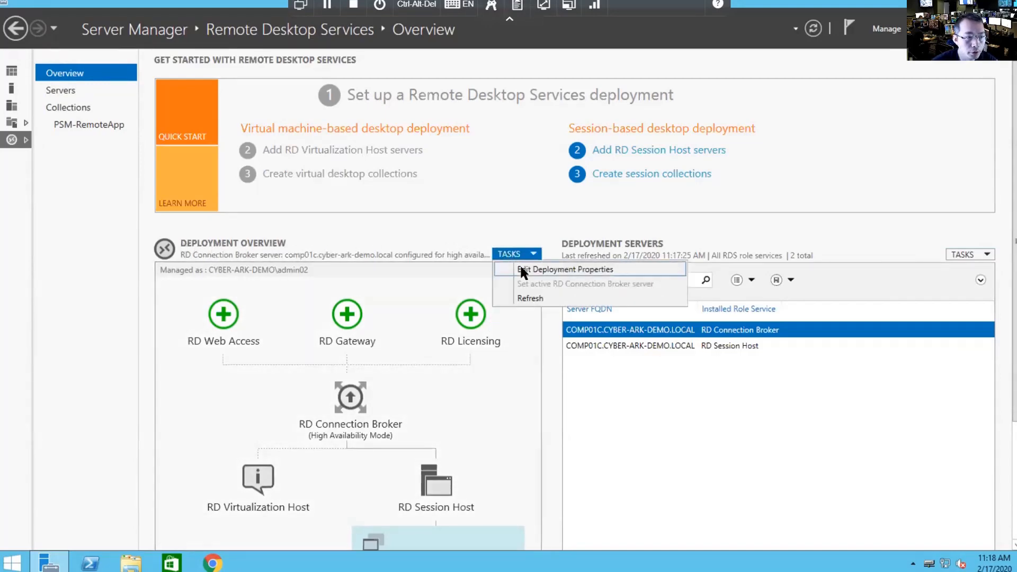
pyautogui.click(566, 269)
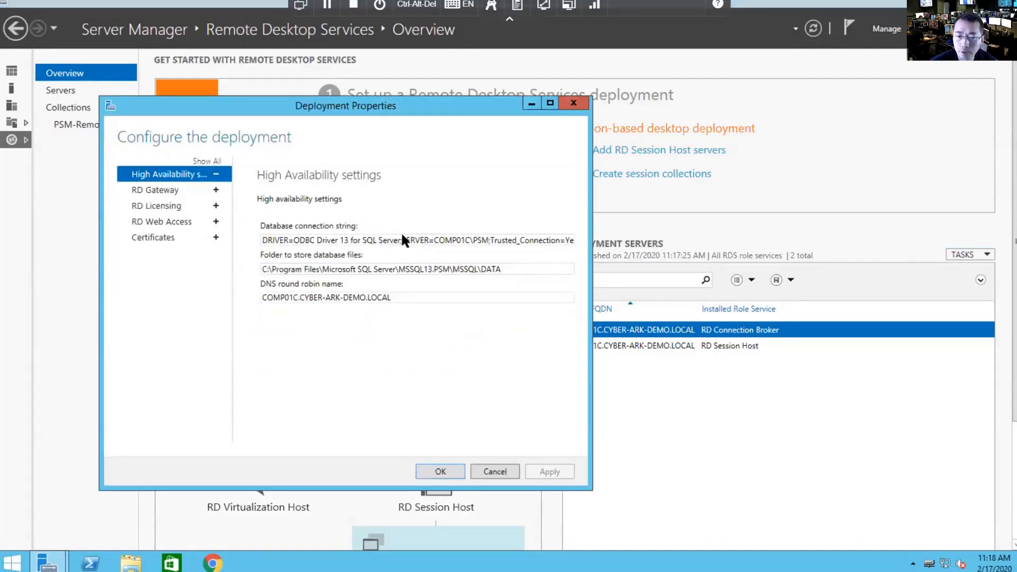
pyautogui.click(154, 236)
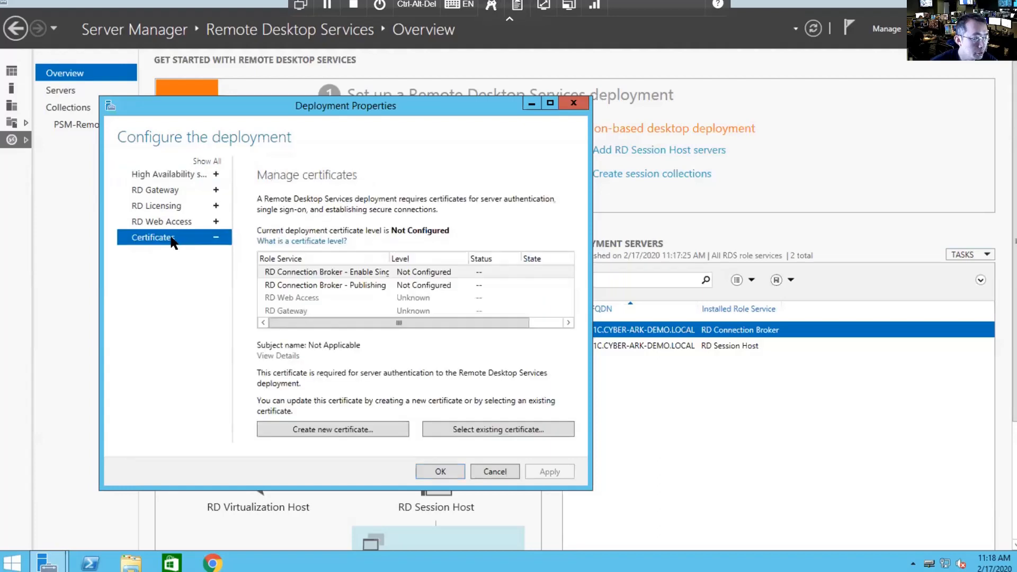
pyautogui.moveTo(433, 260)
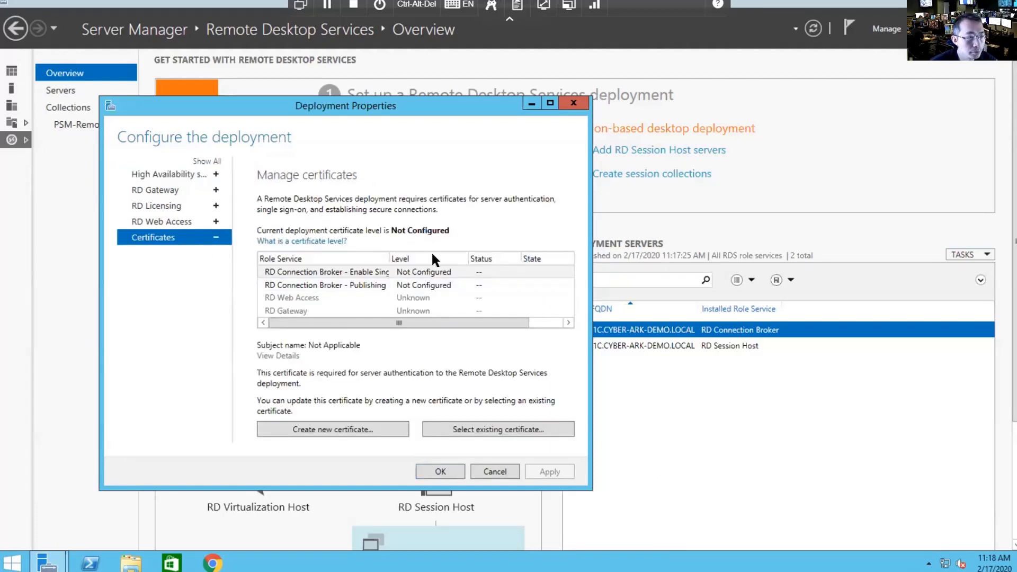
pyautogui.click(326, 271)
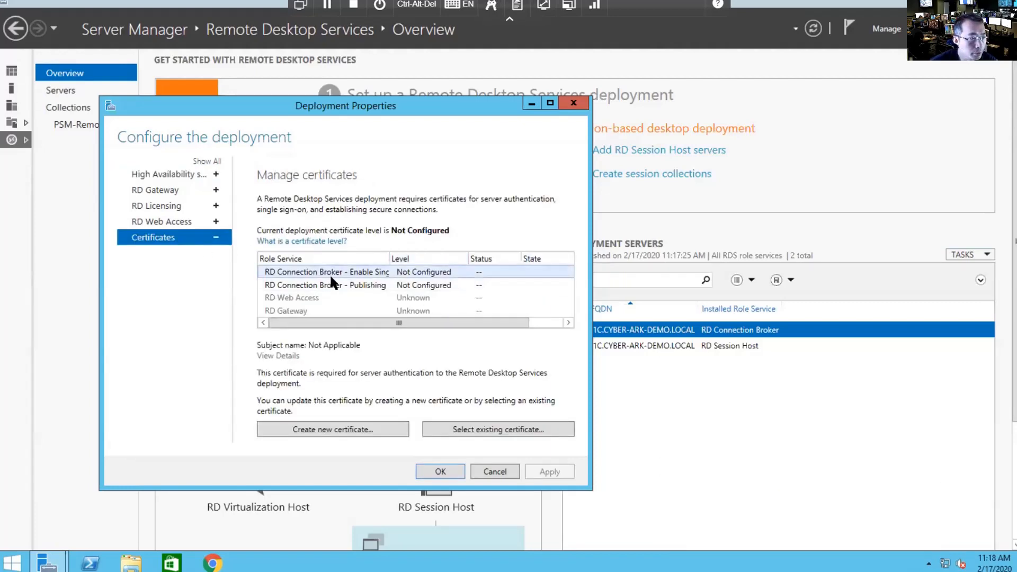
pyautogui.click(324, 286)
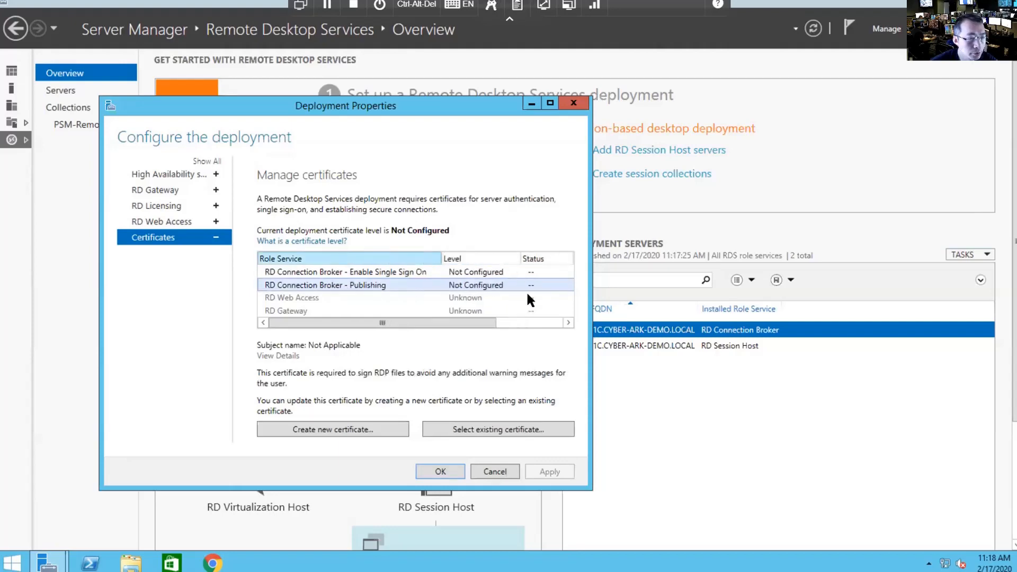
pyautogui.moveTo(395, 309)
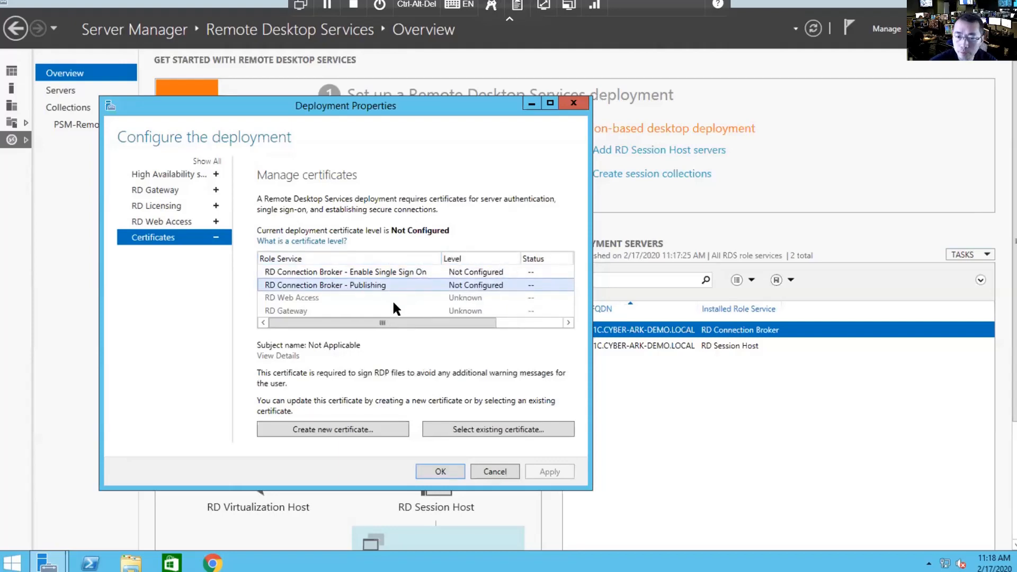
pyautogui.click(344, 272)
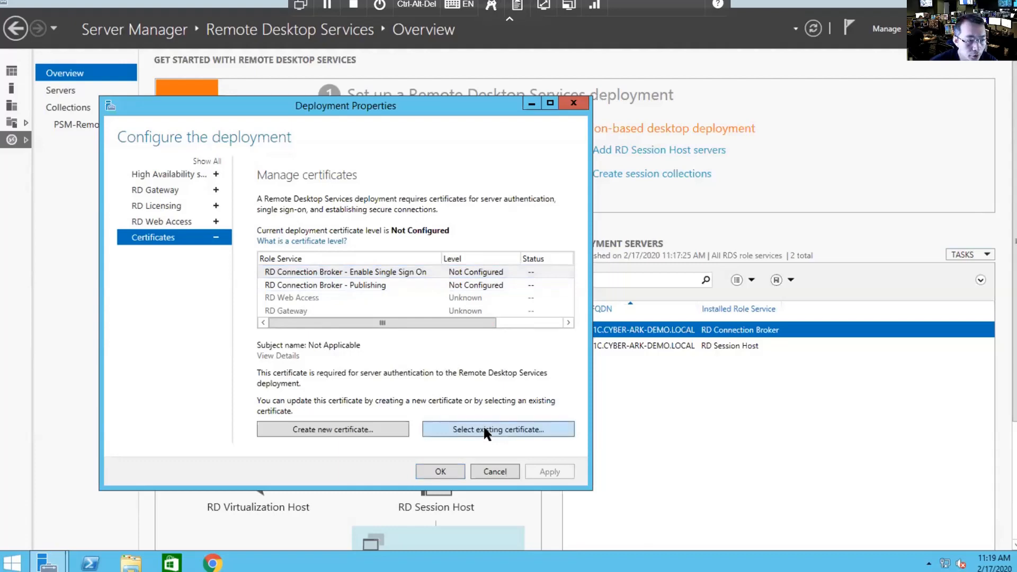
# Choose 'comp01c RDS certificate.pfx' from C:\CyberArkInstallationFiles as the existing certificate.
pyautogui.click(497, 428)
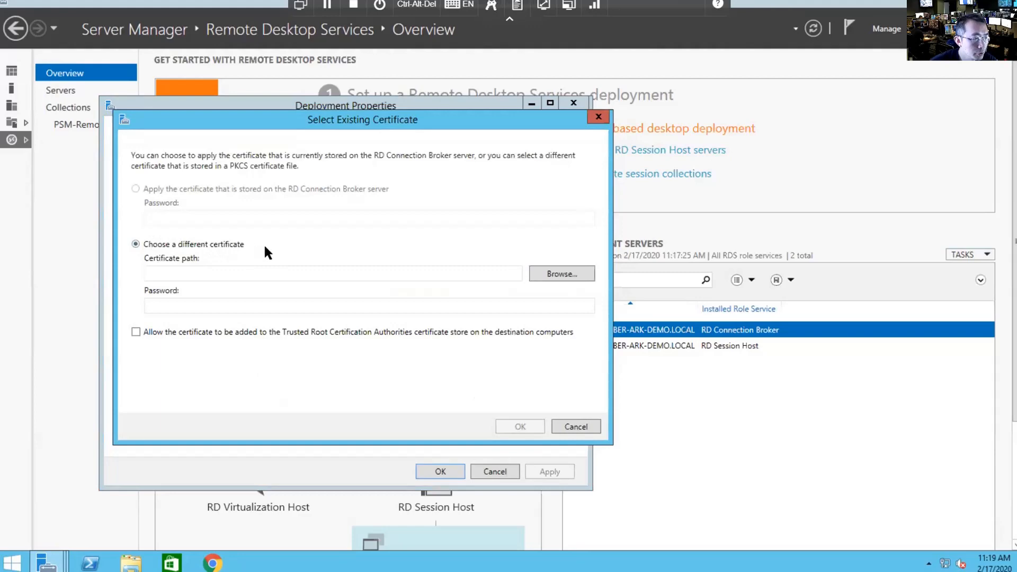
pyautogui.click(561, 273)
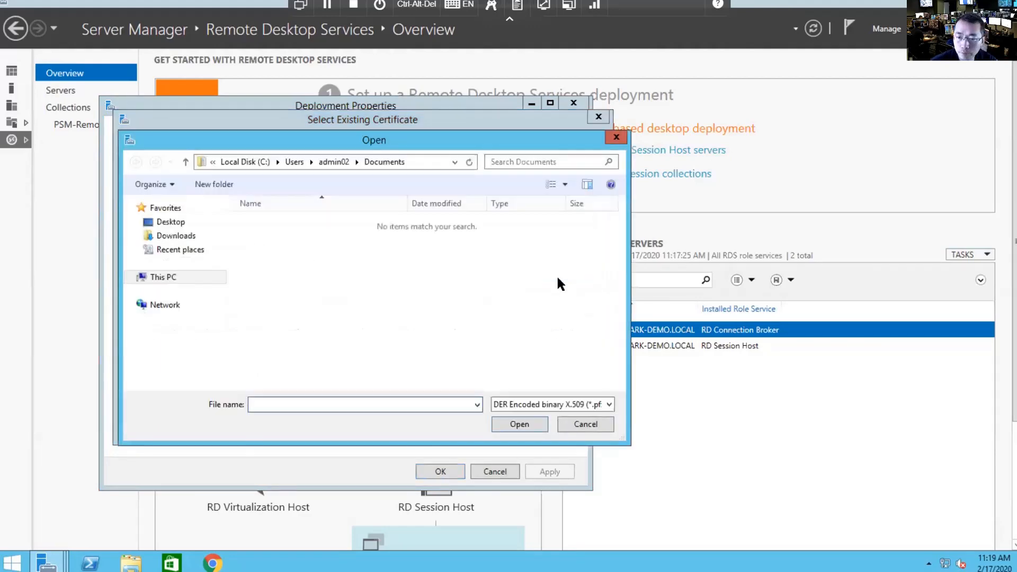
pyautogui.click(162, 277)
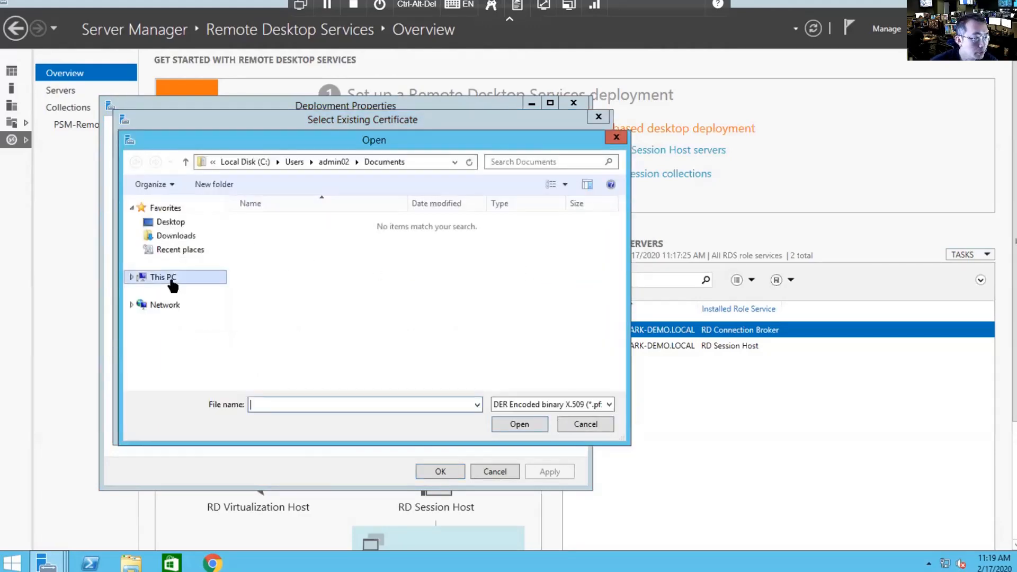
pyautogui.click(162, 277)
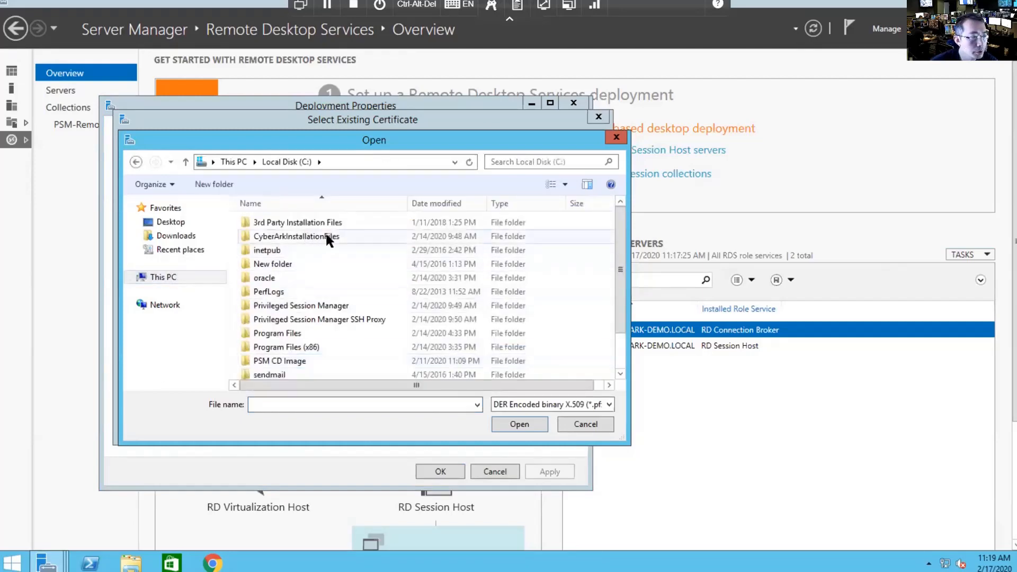
pyautogui.doubleClick(297, 236)
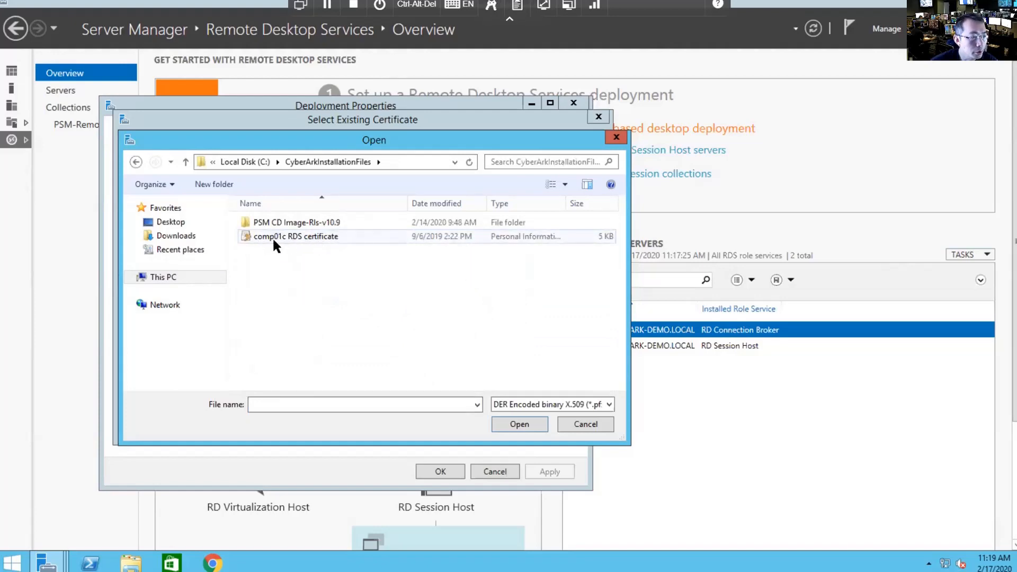
pyautogui.click(297, 235)
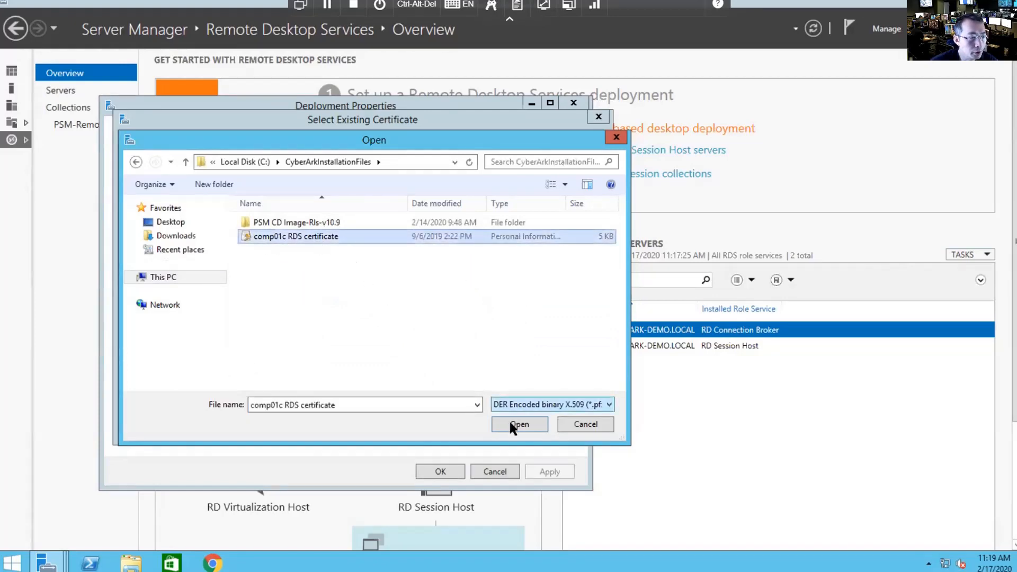
pyautogui.click(520, 424)
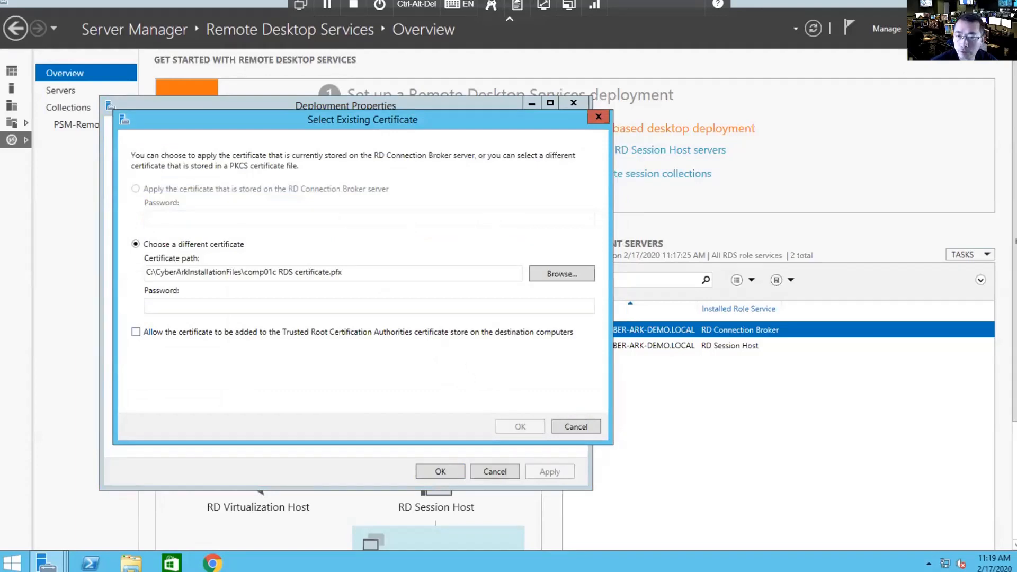
pyautogui.moveTo(158, 338)
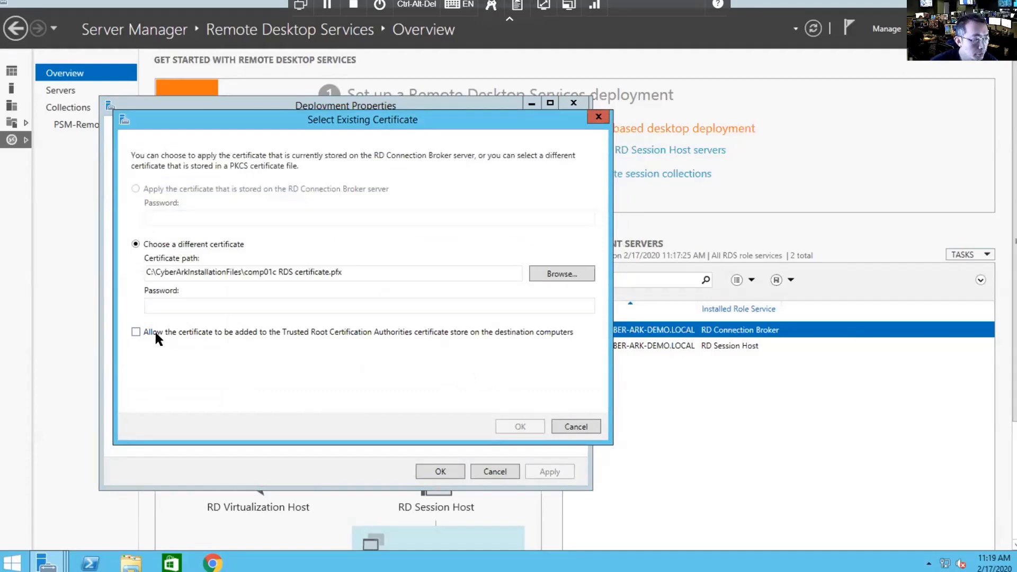
# Allow it into trusted root stores, dismiss the incorrect-password error, and re-confirm the certificate.
pyautogui.click(135, 331)
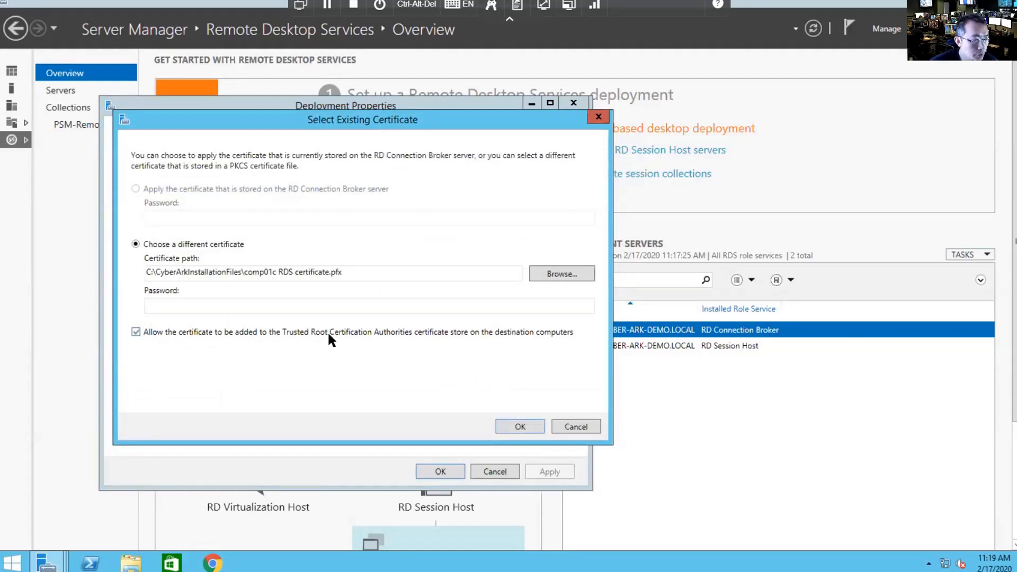
pyautogui.moveTo(445, 343)
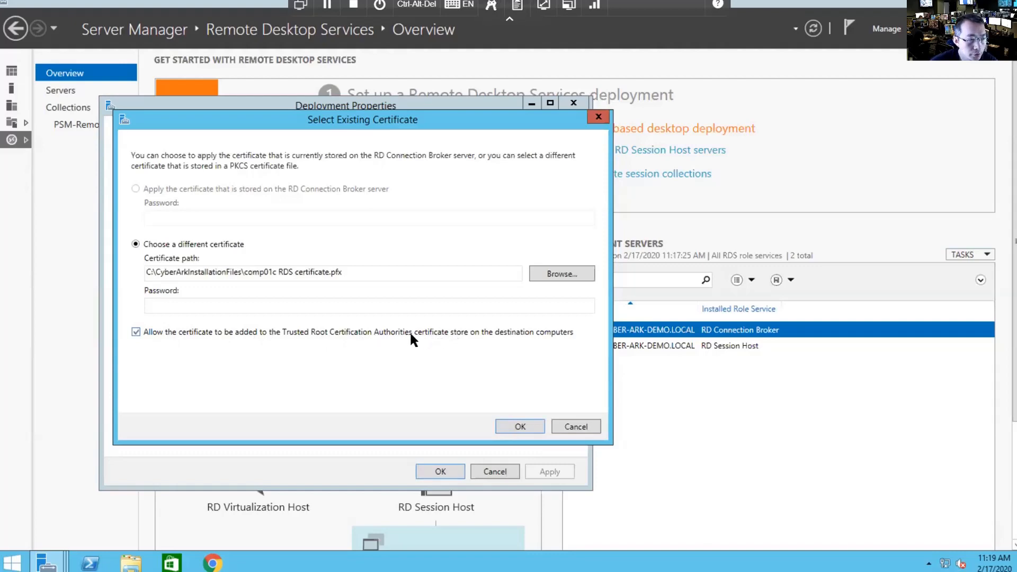
pyautogui.moveTo(543, 341)
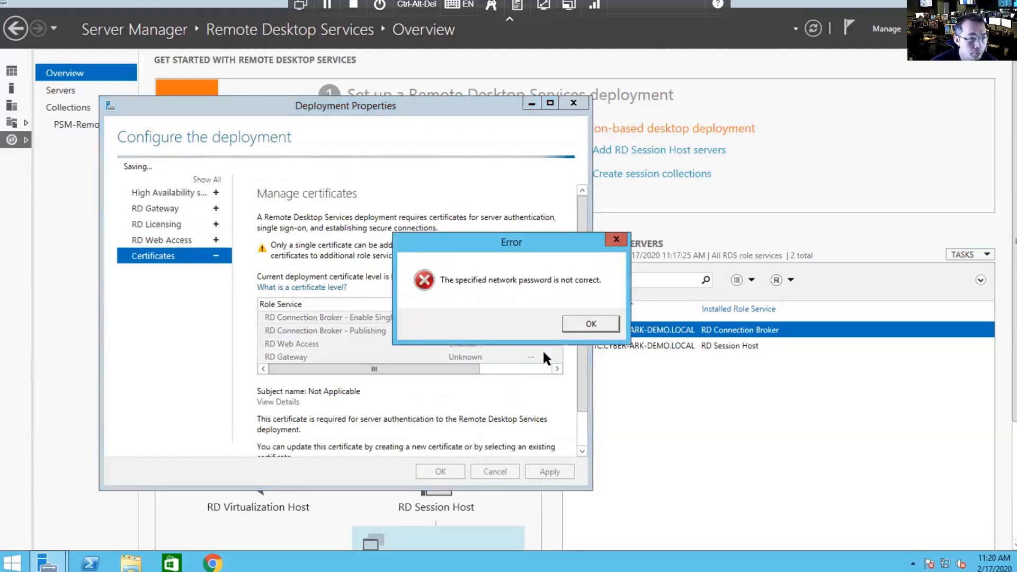
pyautogui.click(589, 324)
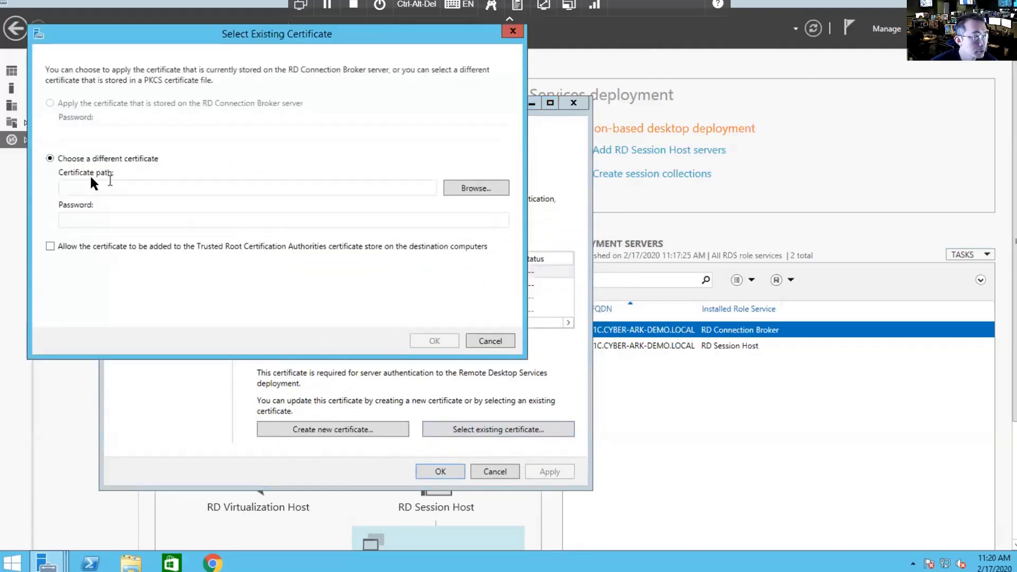
pyautogui.click(476, 188)
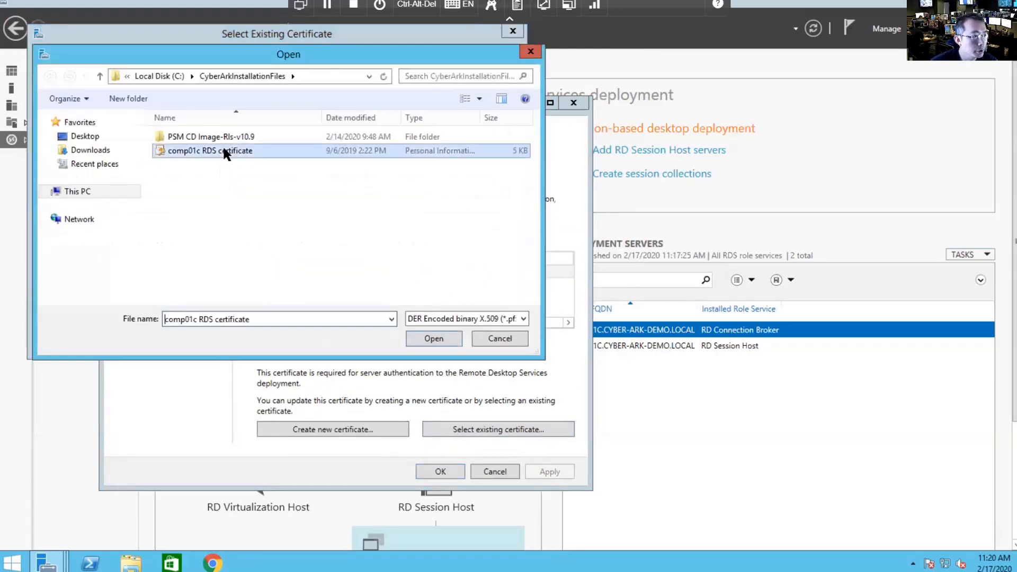
pyautogui.click(433, 338)
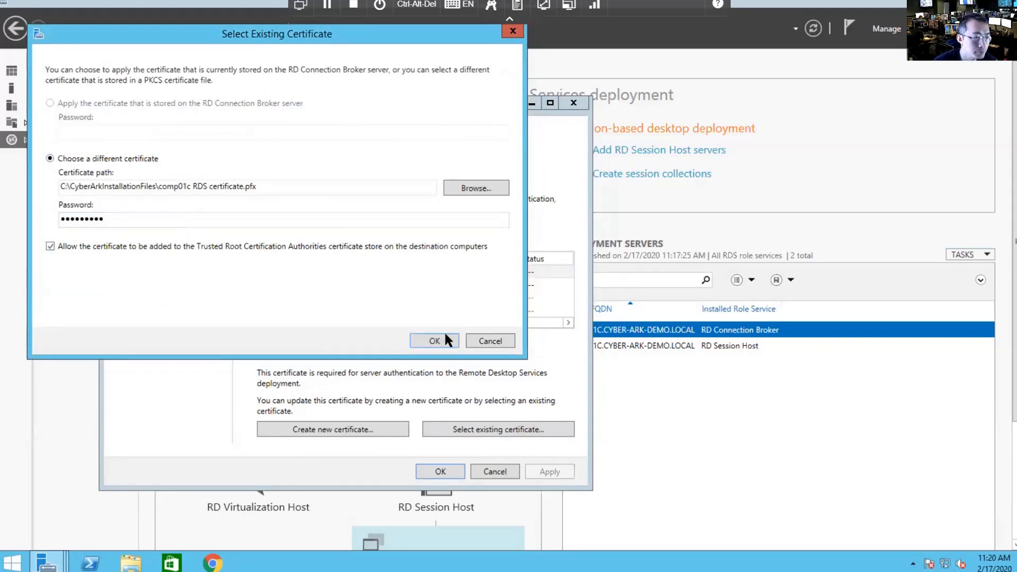
pyautogui.click(434, 340)
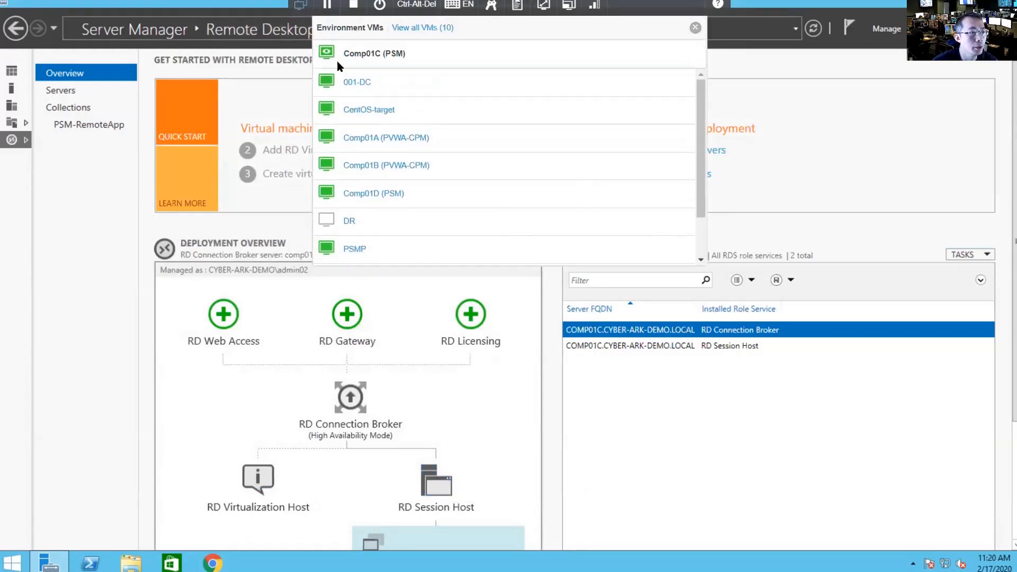
# Switch to Comp01D (PSM) and sign in as admin02.
pyautogui.click(373, 192)
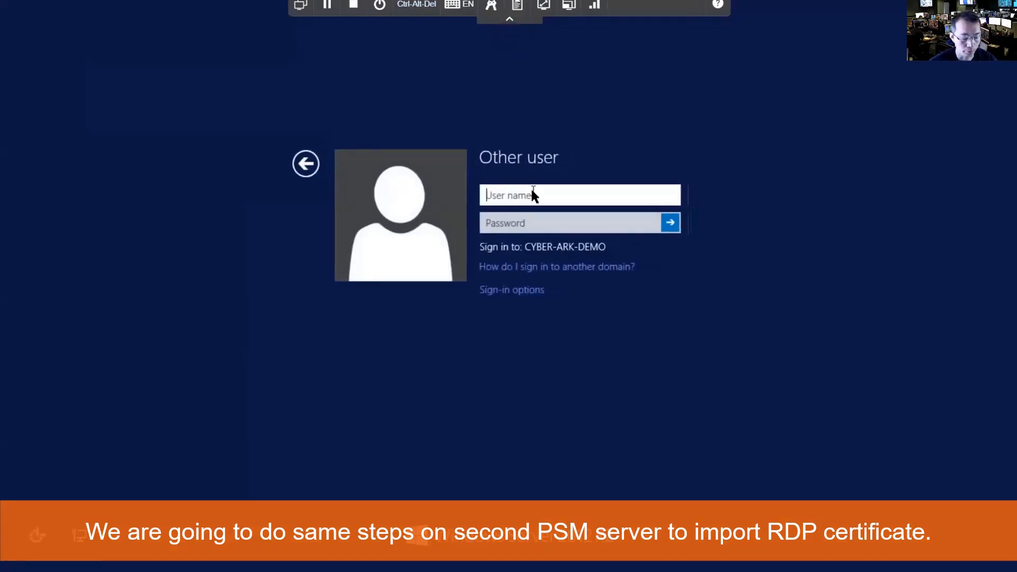
pyautogui.write('admin02')
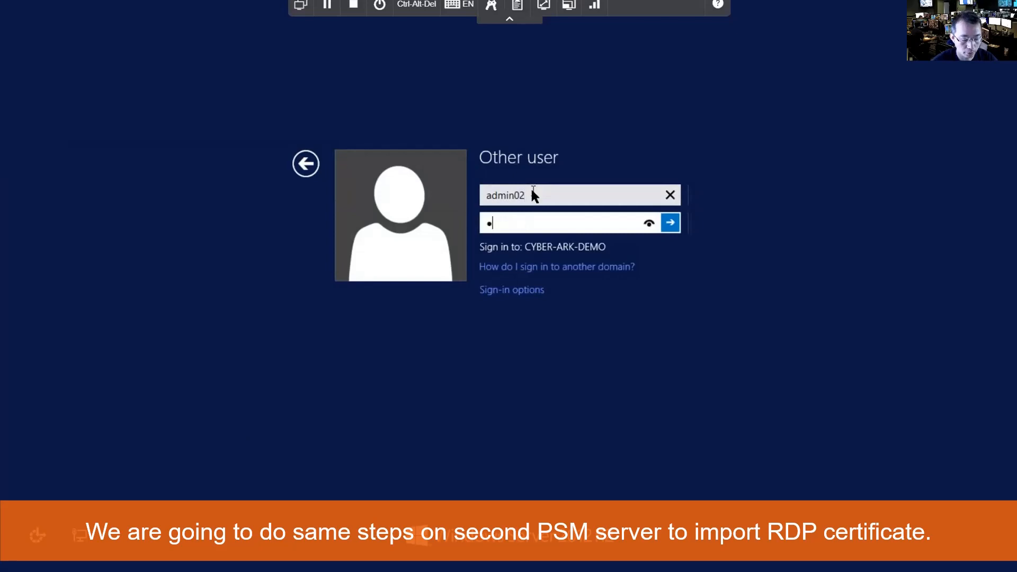
pyautogui.click(671, 222)
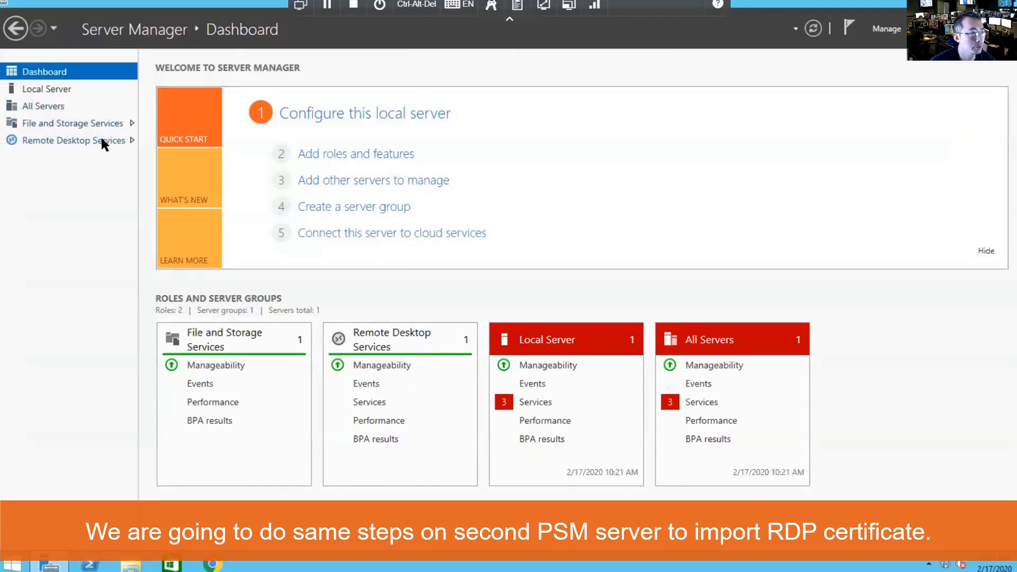
# Show the Certificates page of COMP01D's Deployment Properties via Tasks > Edit Deployment Properties.
pyautogui.click(73, 140)
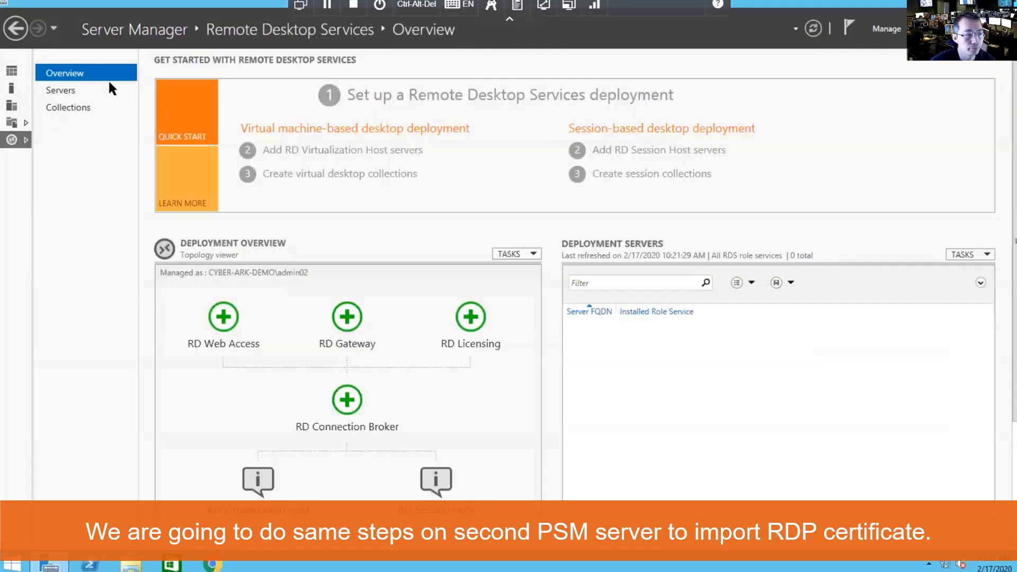
pyautogui.click(513, 254)
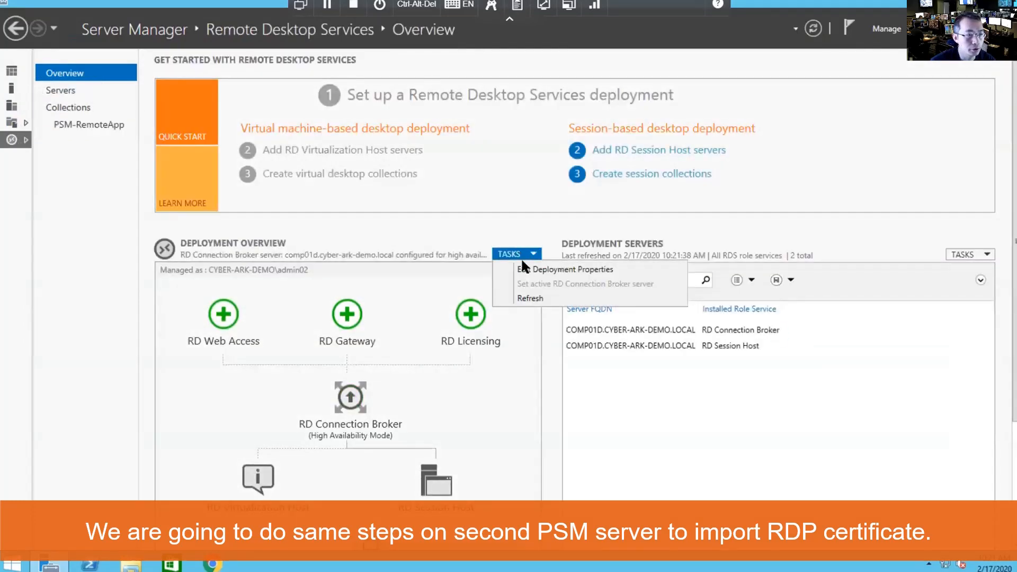
pyautogui.click(572, 270)
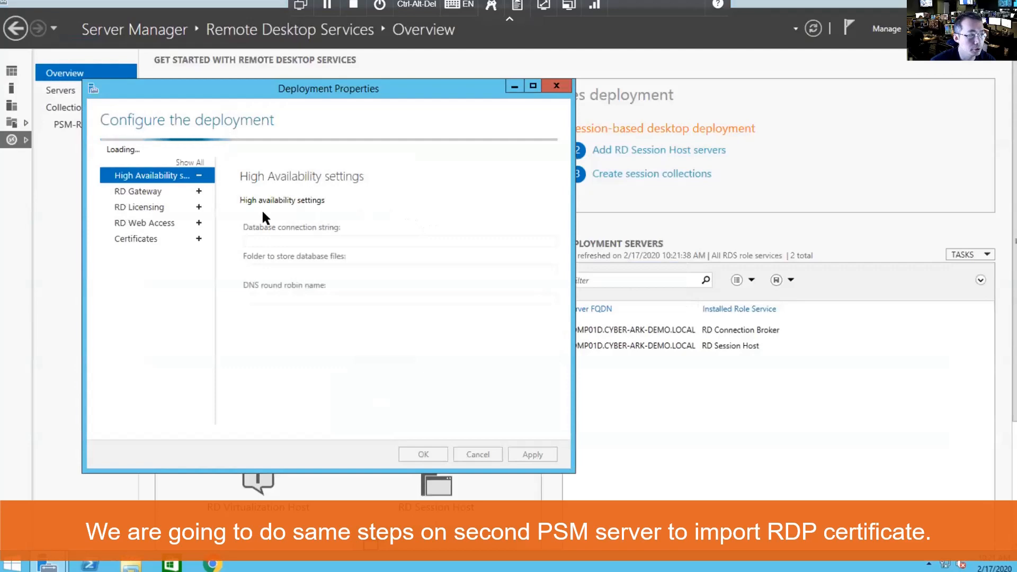
pyautogui.click(136, 238)
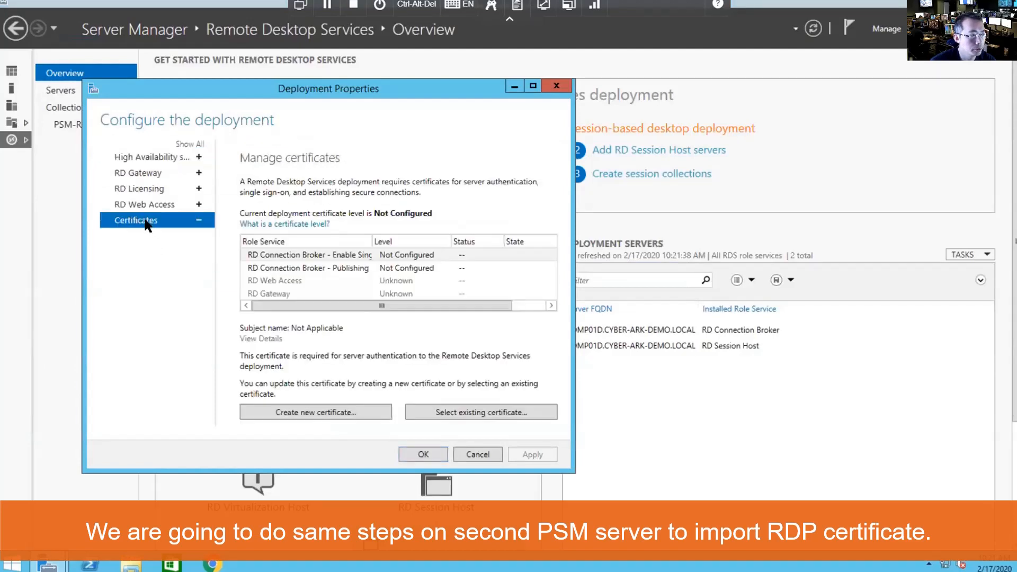
pyautogui.moveTo(263, 264)
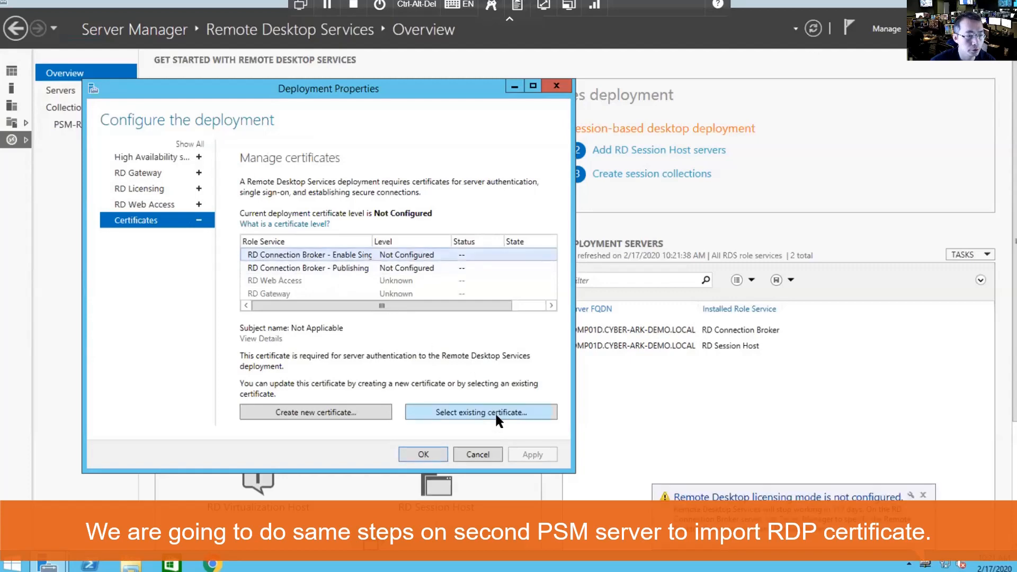
# Import the comp01d RDS certificate with its password and trusted-root permission, then apply the properties.
pyautogui.click(480, 413)
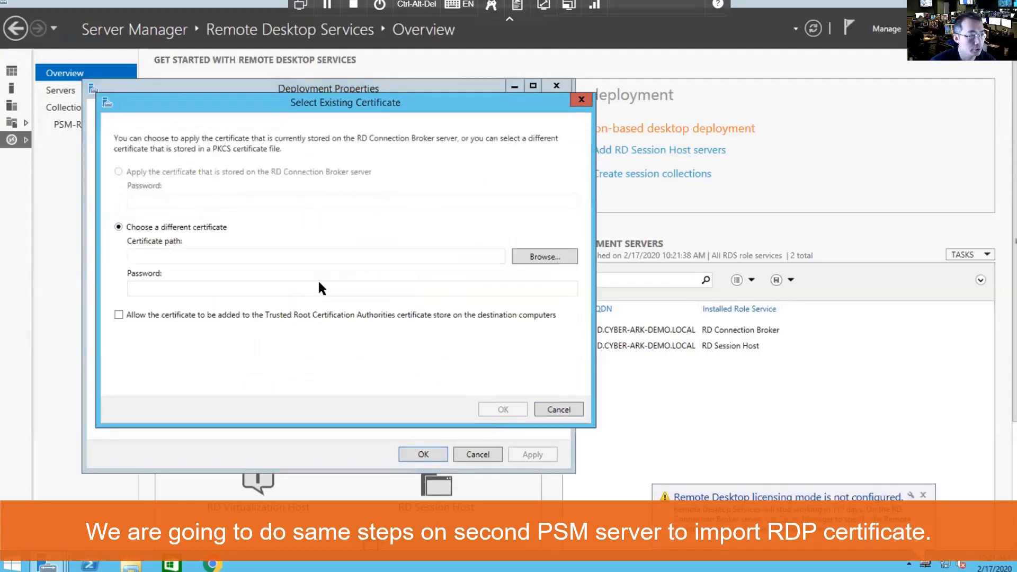
pyautogui.click(543, 257)
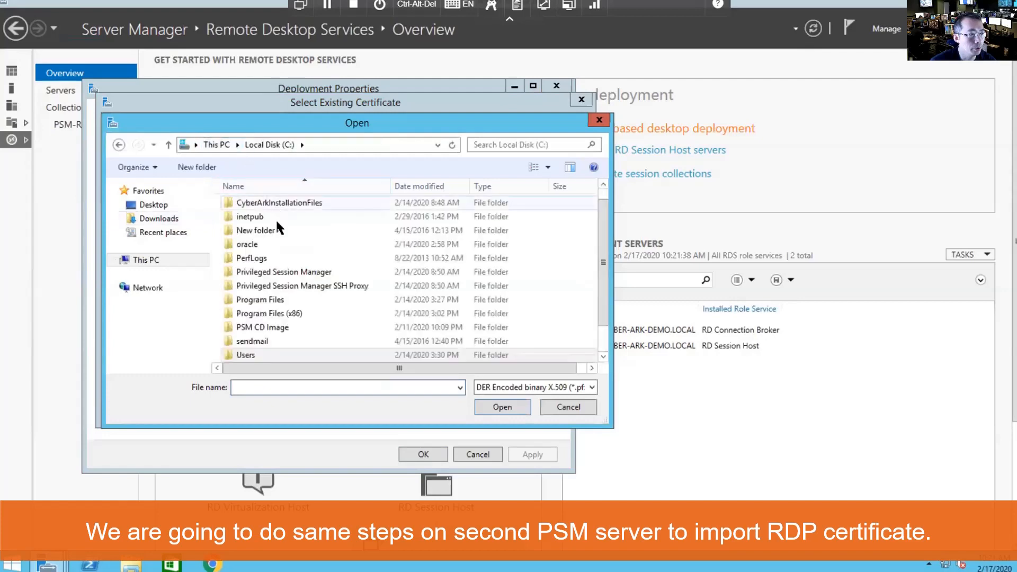
pyautogui.doubleClick(279, 202)
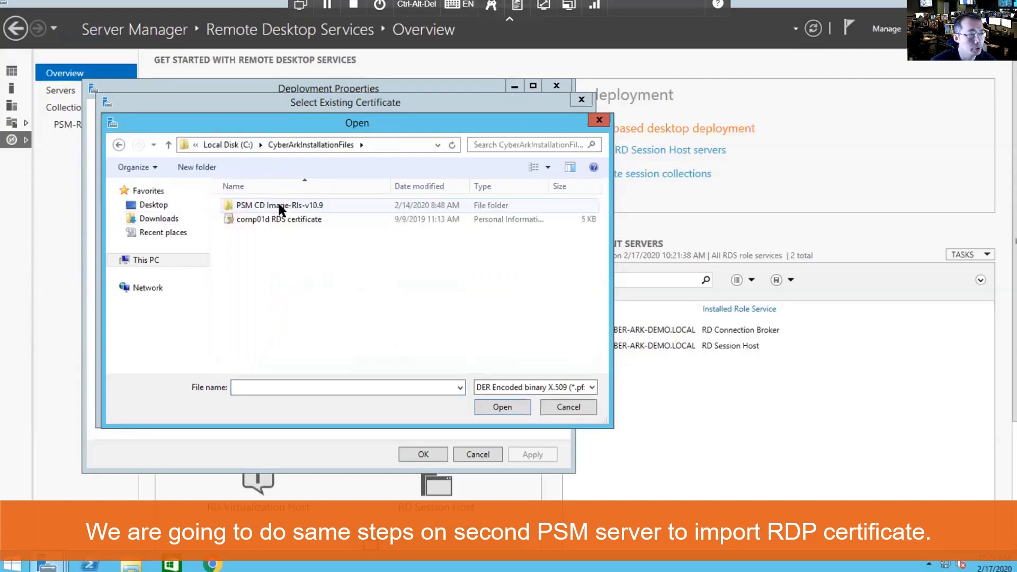
pyautogui.moveTo(279, 207)
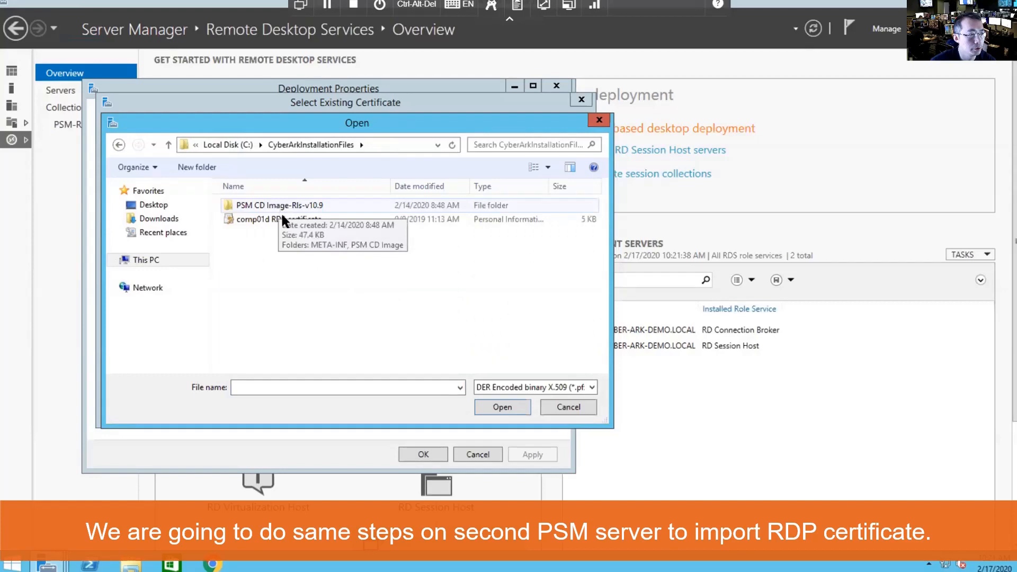
pyautogui.click(502, 407)
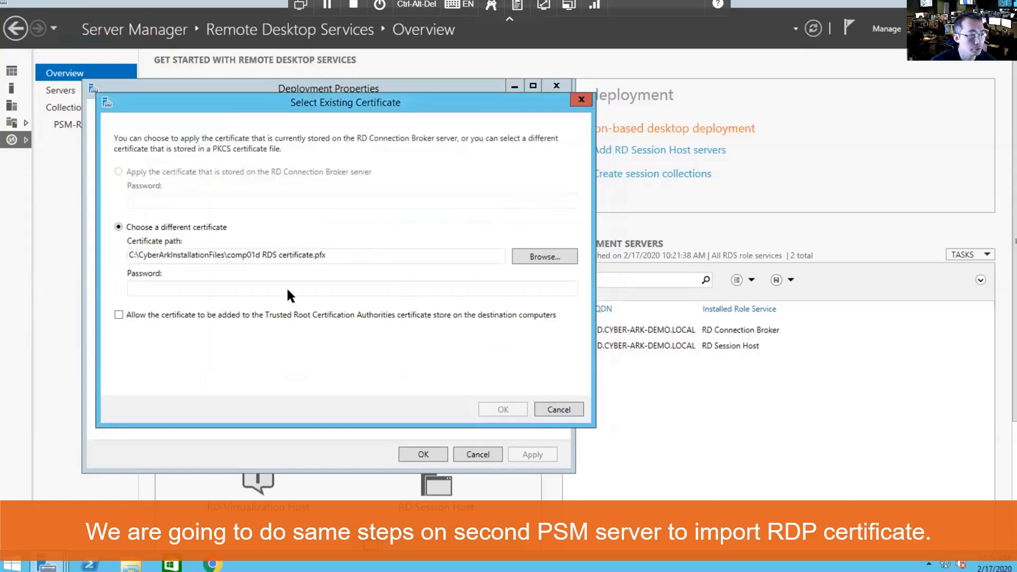
pyautogui.write('••')
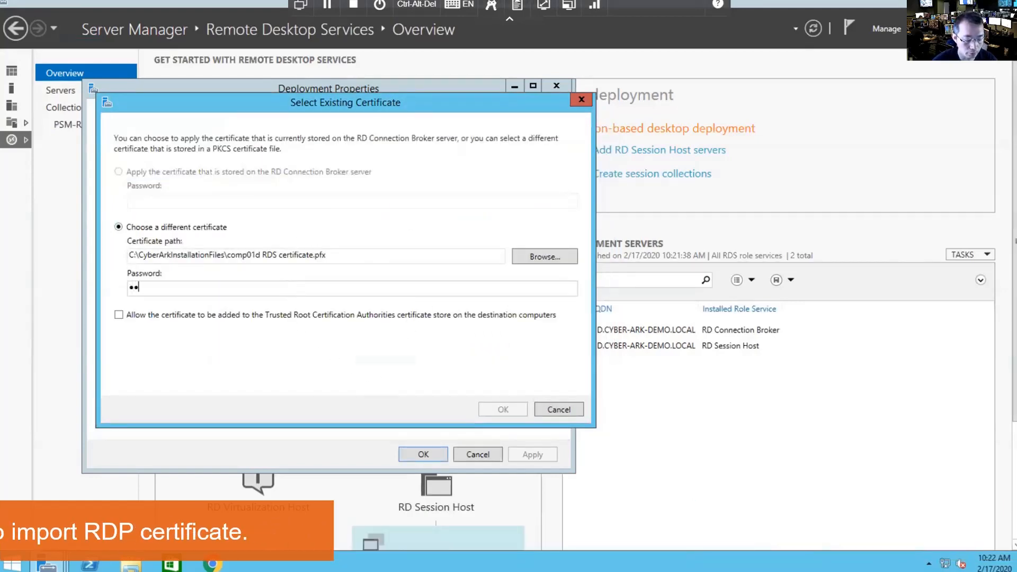
pyautogui.write('password')
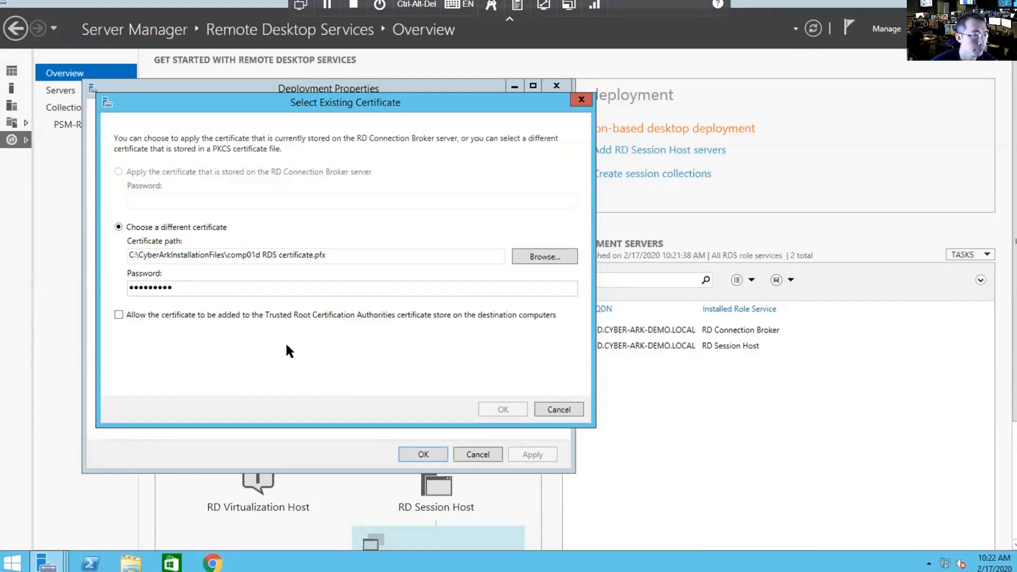
pyautogui.click(118, 314)
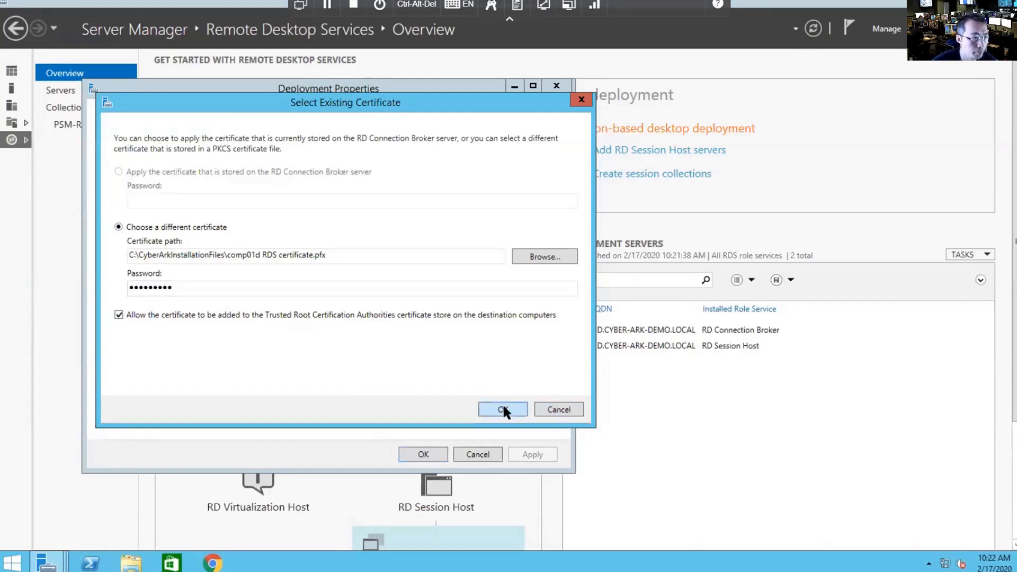
pyautogui.click(503, 410)
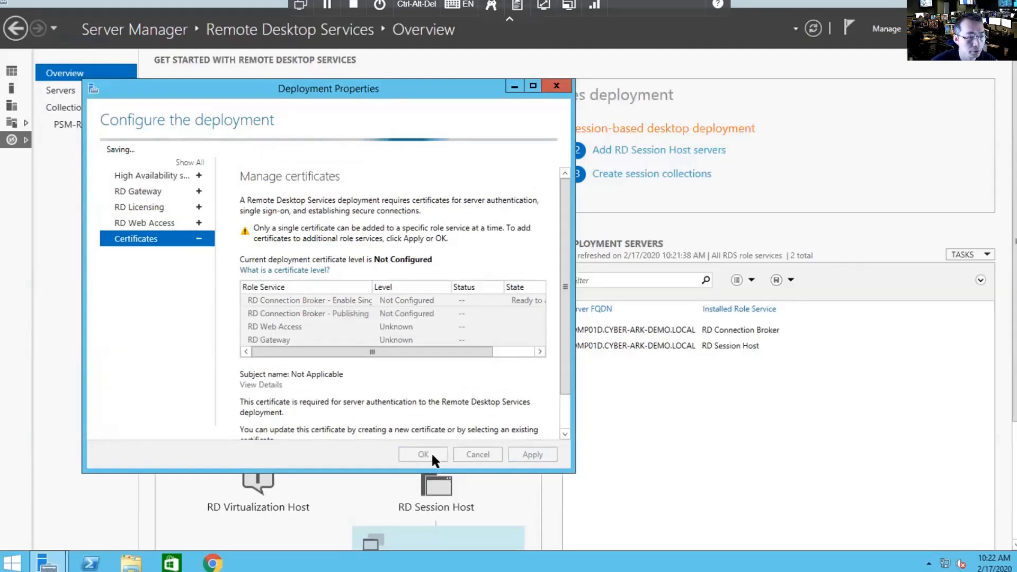
pyautogui.moveTo(420, 459)
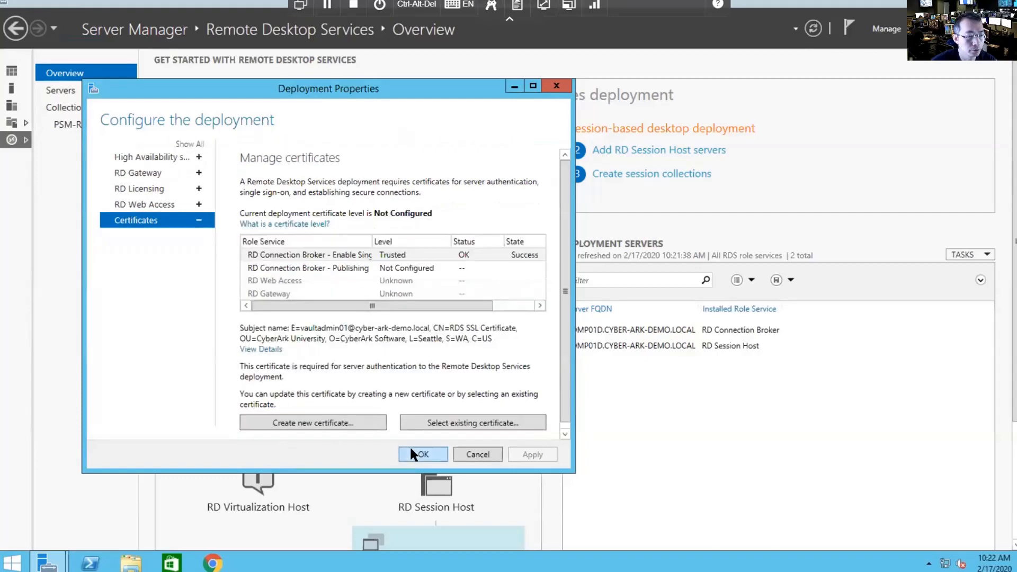
pyautogui.click(421, 454)
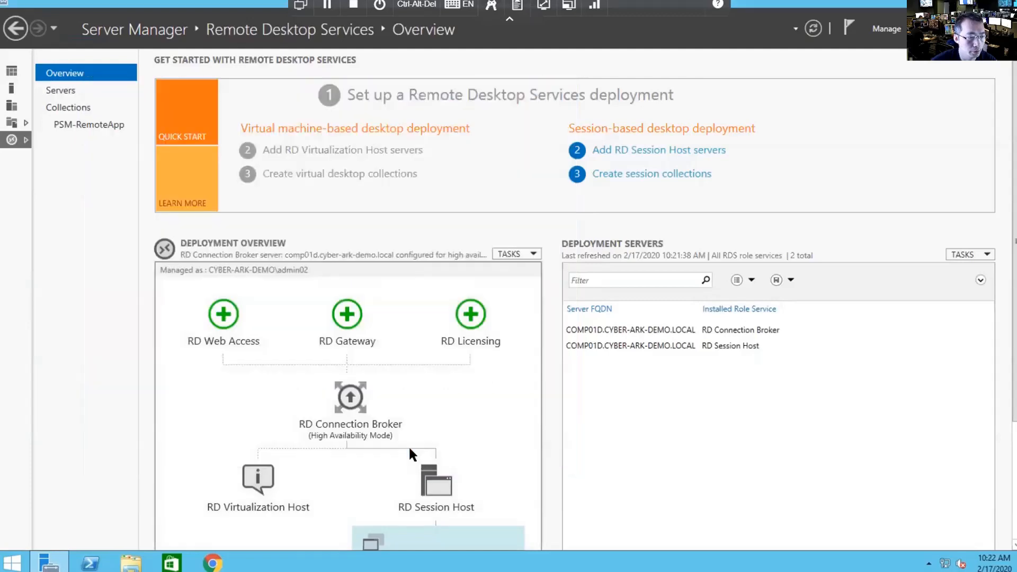
pyautogui.moveTo(626, 133)
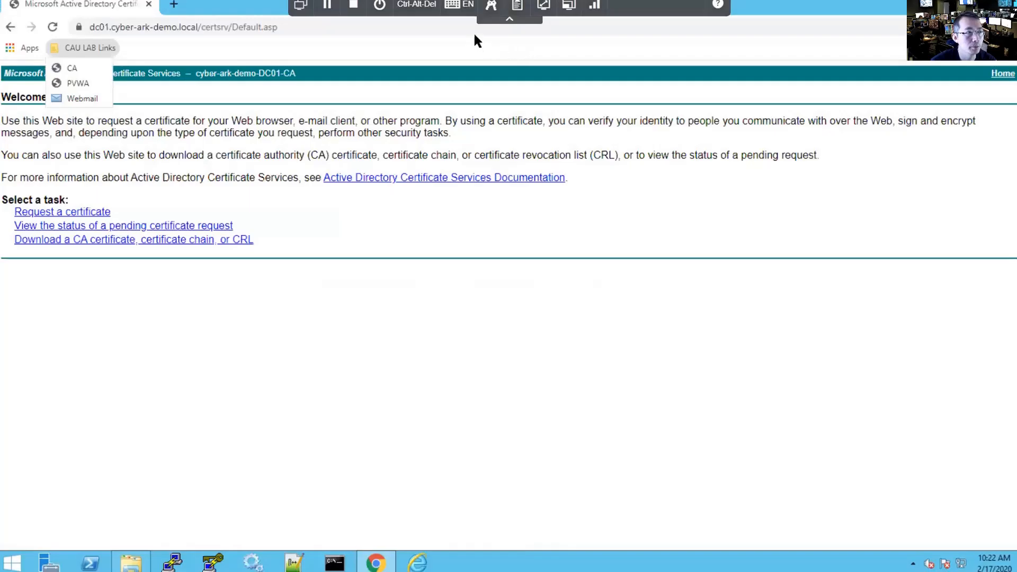
pyautogui.moveTo(185, 33)
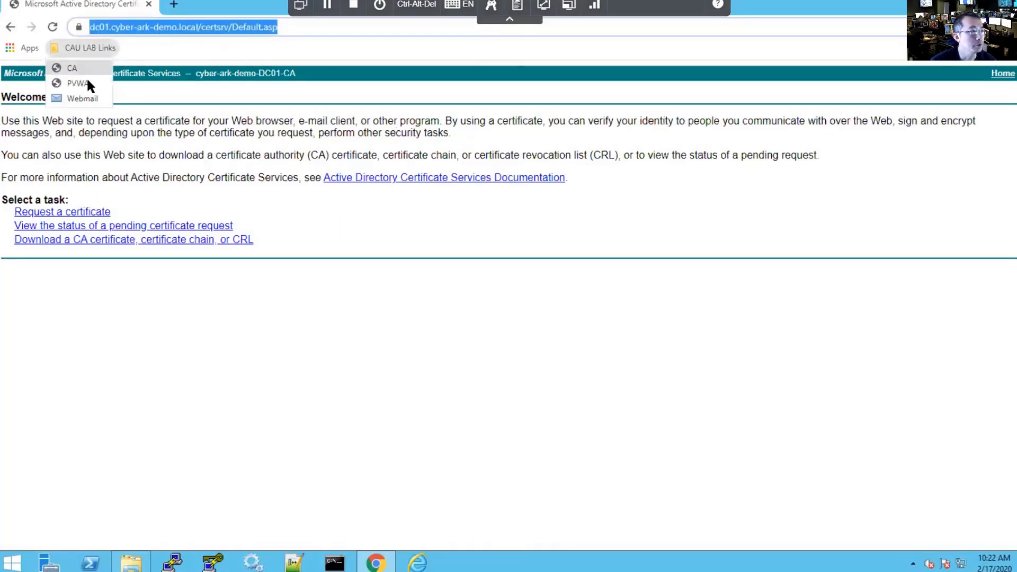
# Open the PVWA bookmark from CAU LAB Links.
pyautogui.click(76, 83)
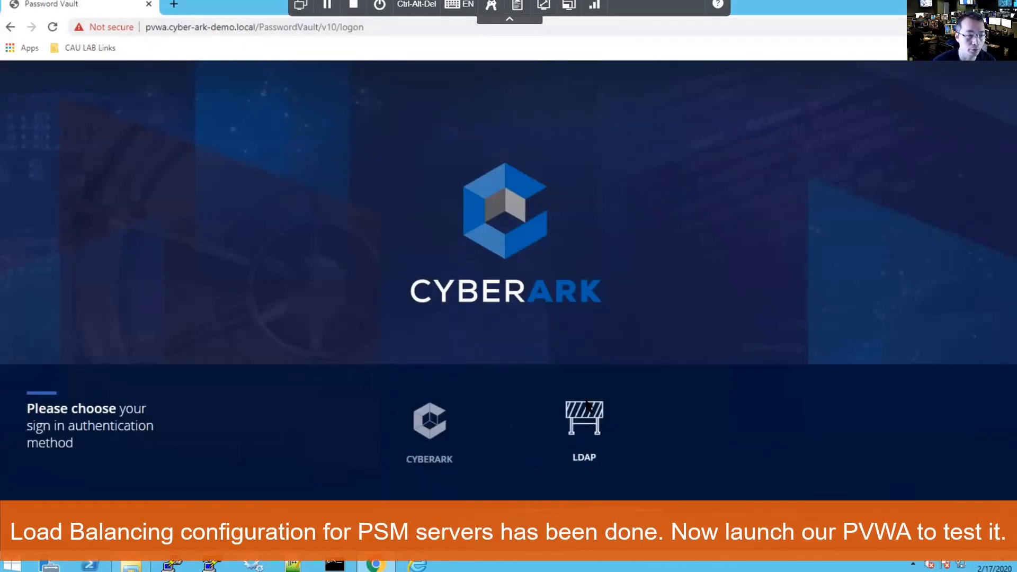
# Sign in to PVWA with LDAP as vaultadmin01.
pyautogui.click(584, 422)
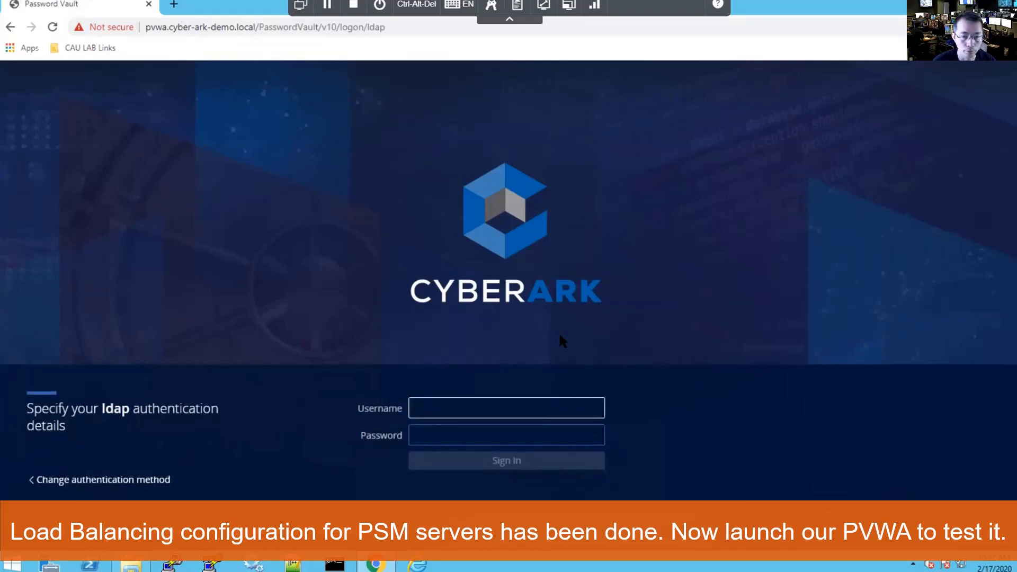
pyautogui.click(506, 408)
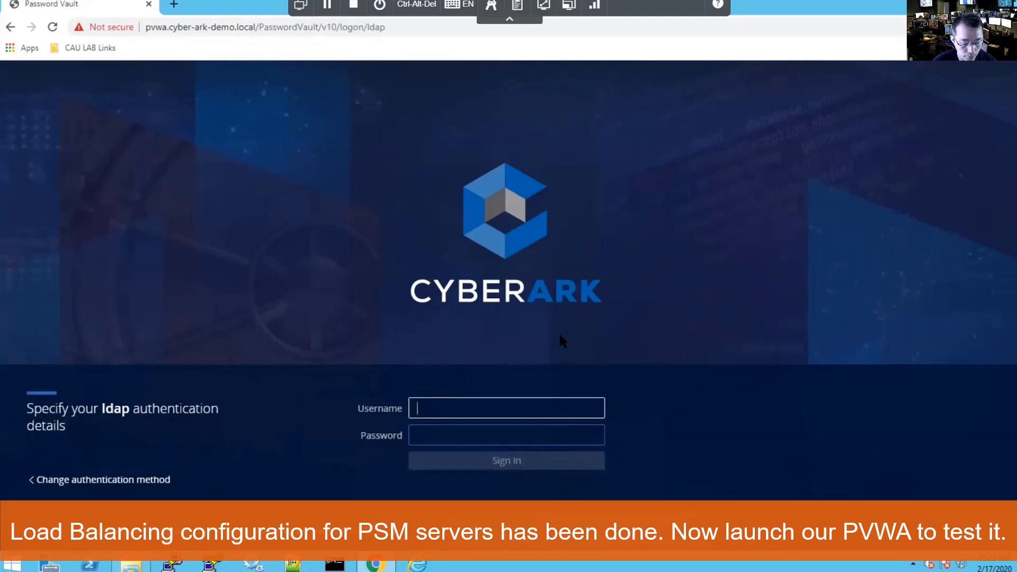
pyautogui.write('vaultadmin01')
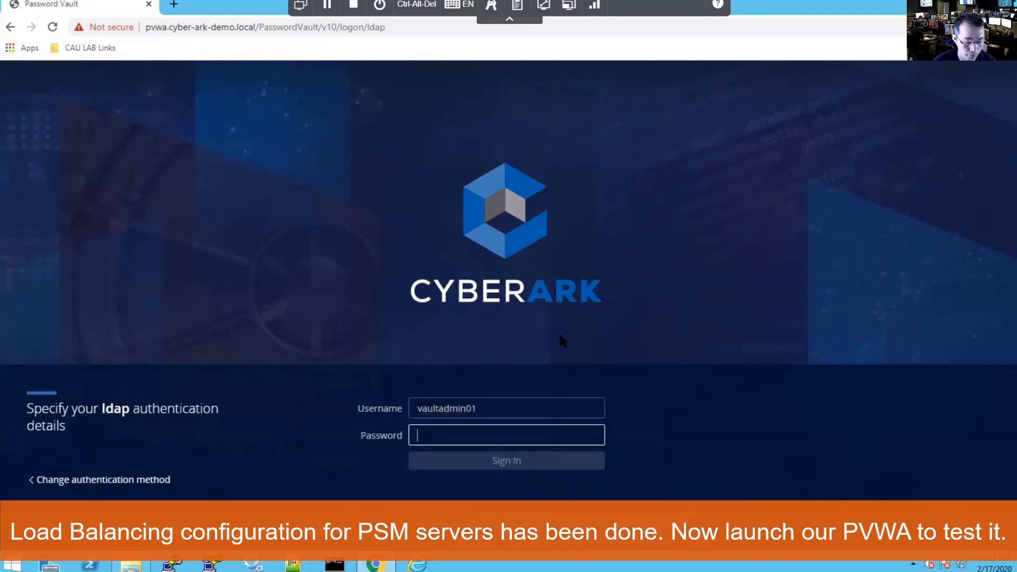
pyautogui.click(506, 460)
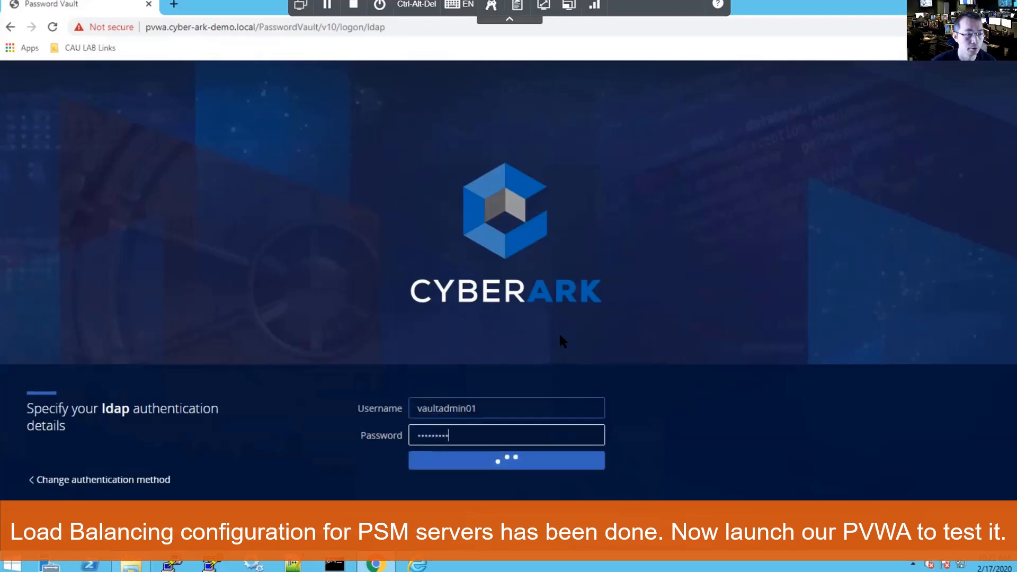
pyautogui.click(505, 459)
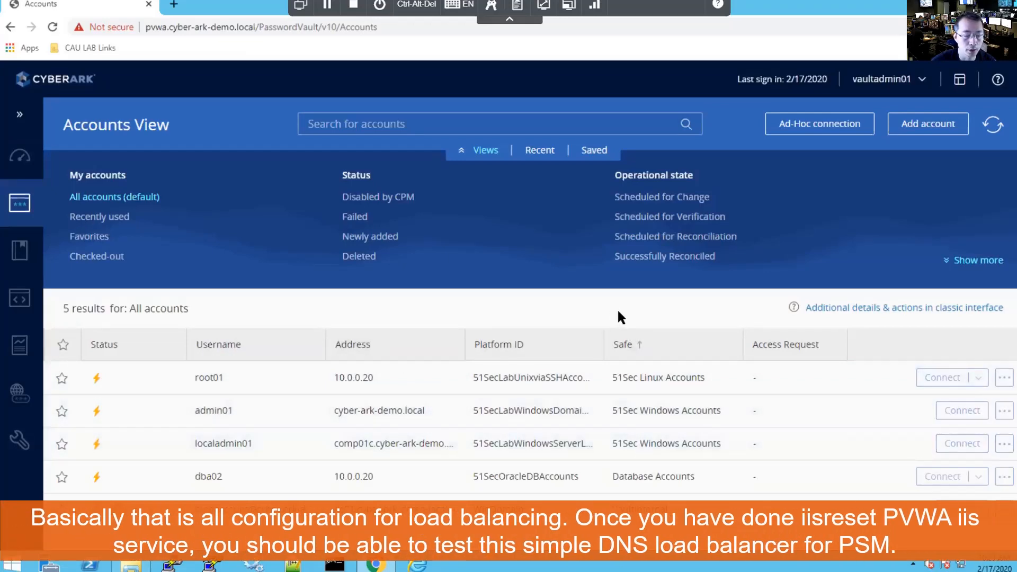
pyautogui.moveTo(488, 324)
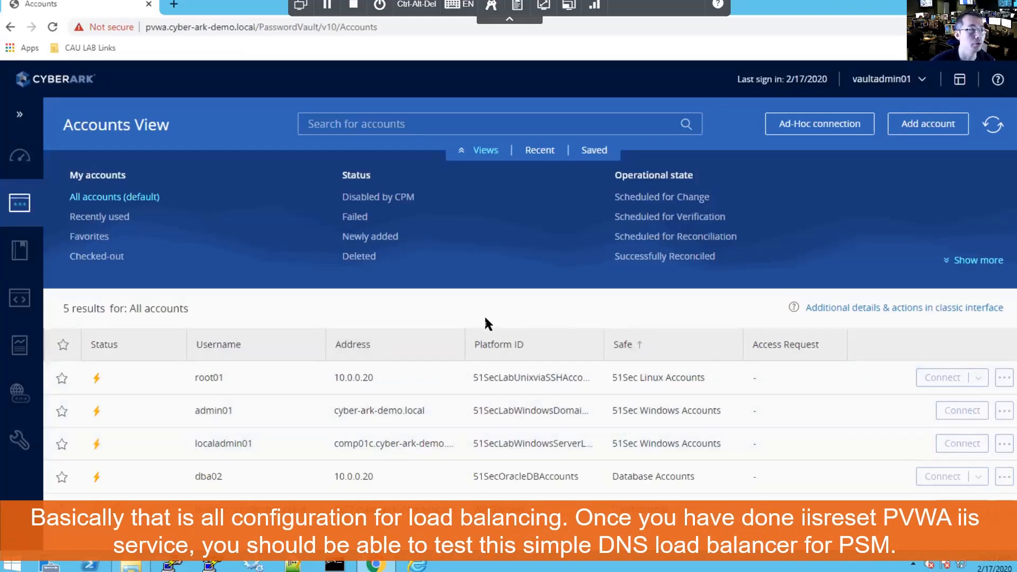
pyautogui.moveTo(422, 393)
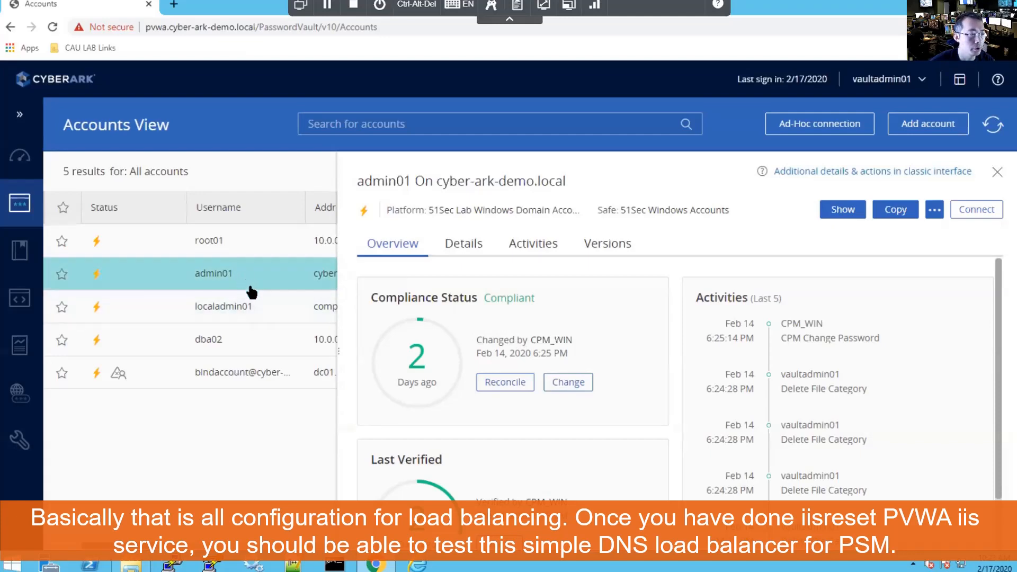
# Open the localadmin01 account on comp01c and bring up its Connect dialog.
pyautogui.click(223, 306)
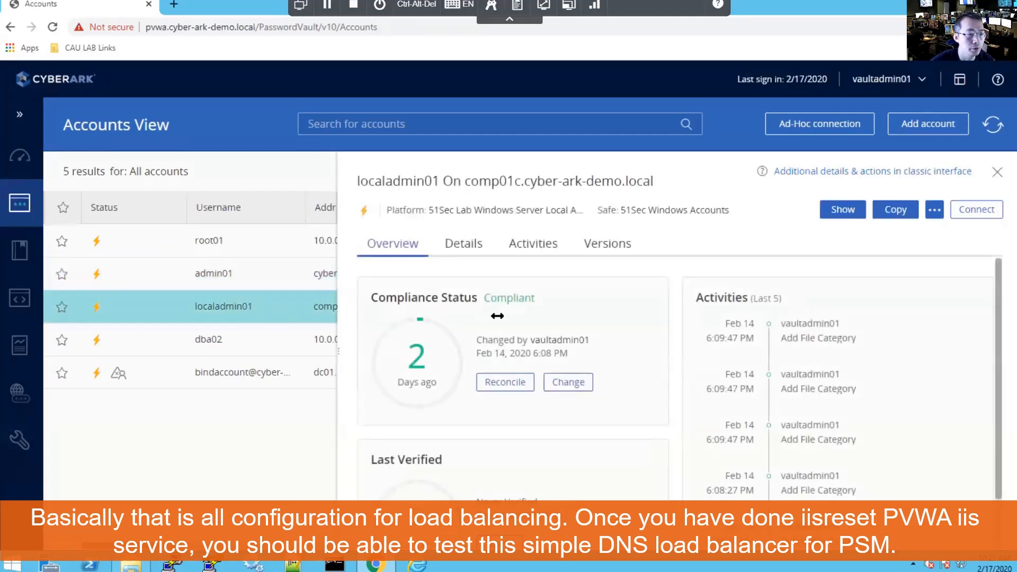
pyautogui.scroll(-3)
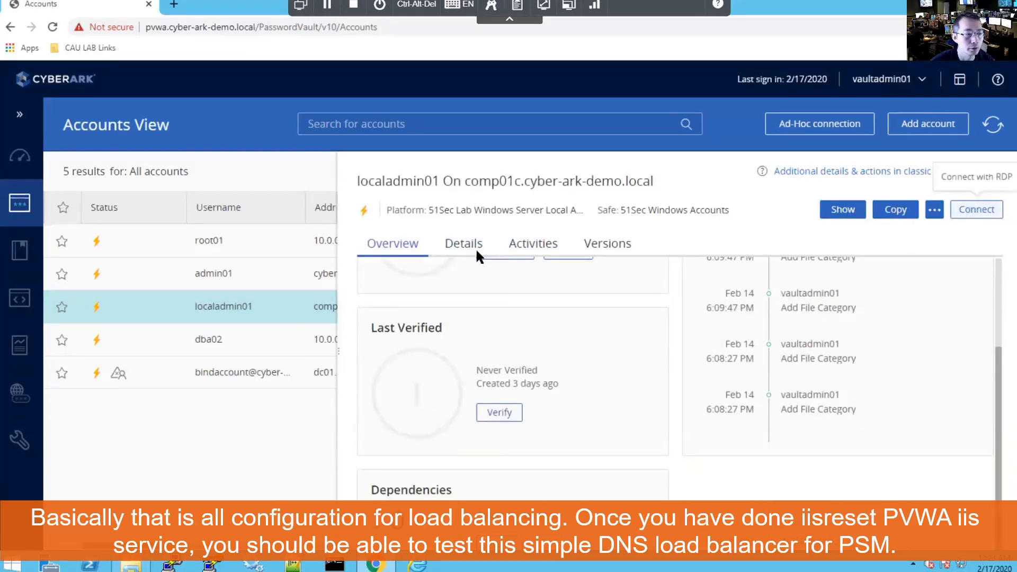
pyautogui.click(975, 209)
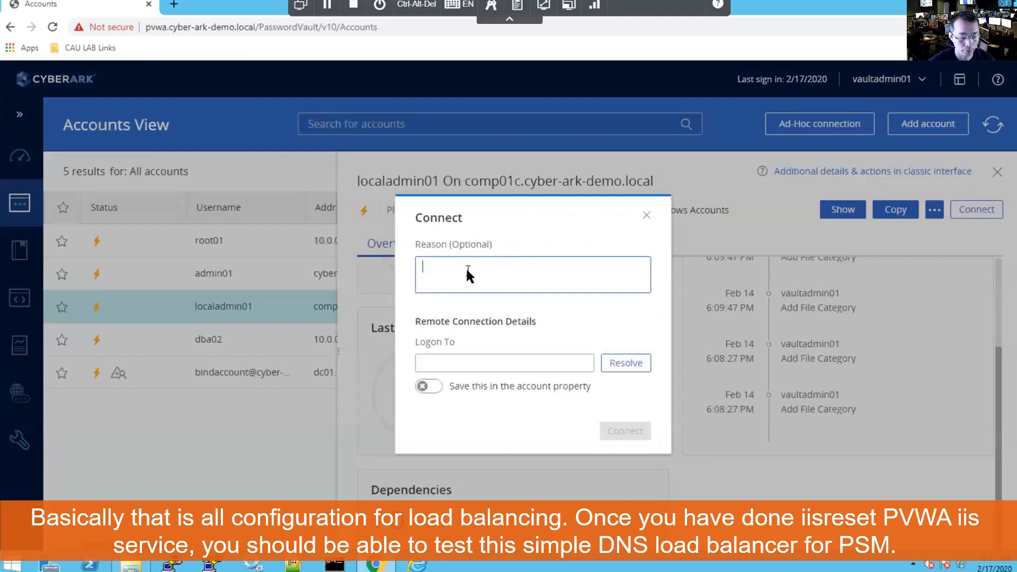
# Connect with reason 'test' and open the downloaded .rdp file to start the PSM-Farm session.
pyautogui.write('test')
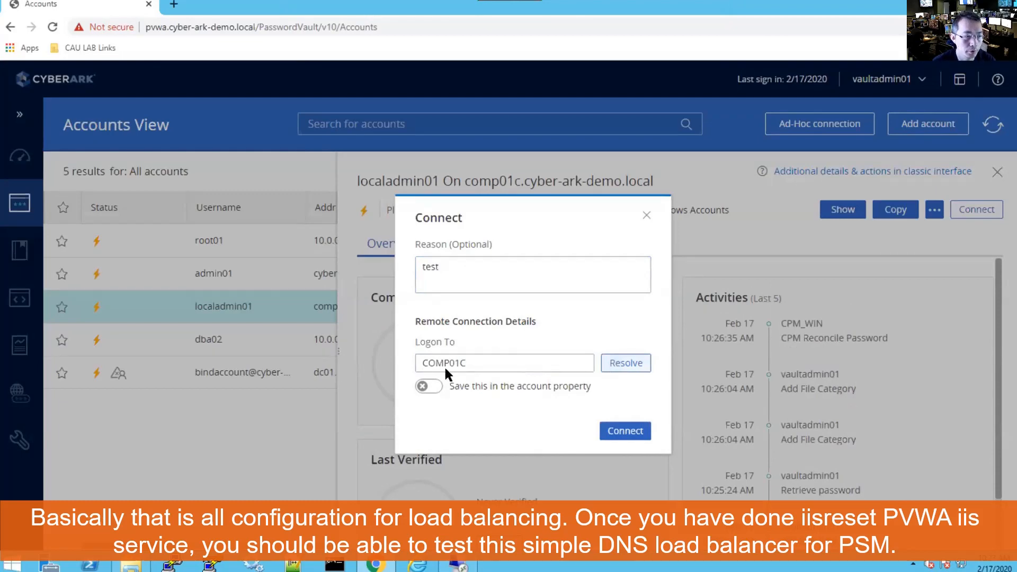
pyautogui.click(646, 215)
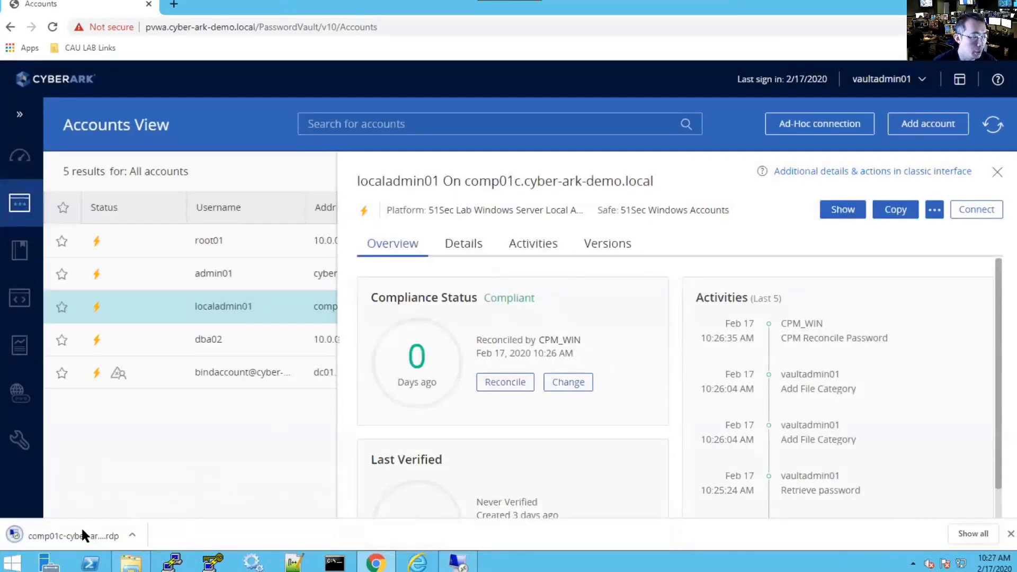
pyautogui.click(975, 209)
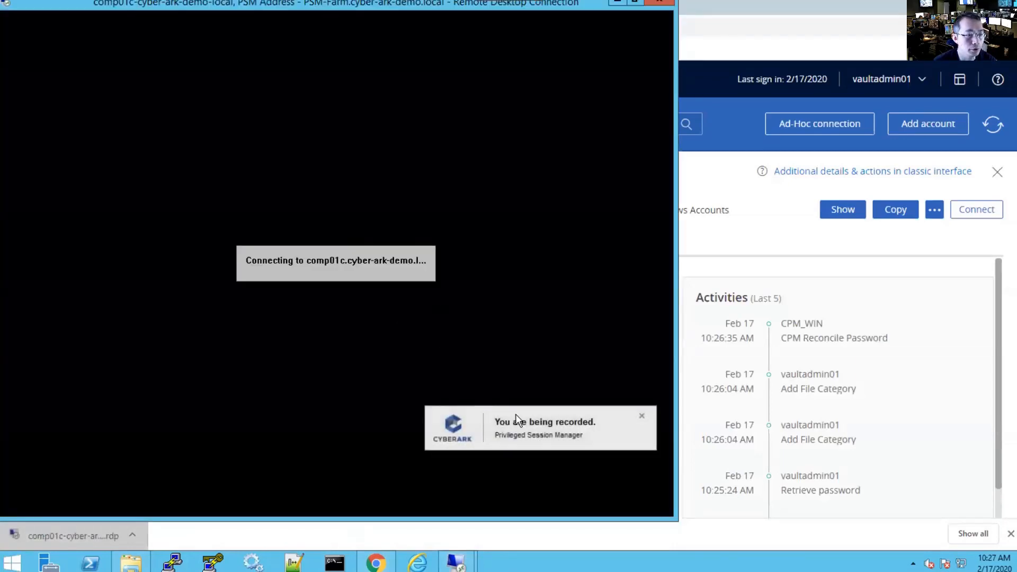